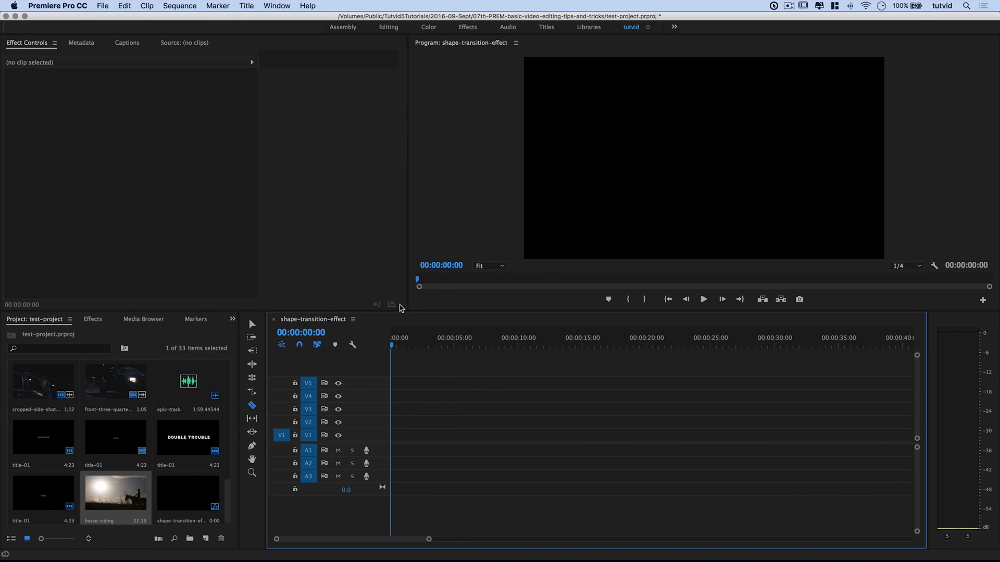
mouse_move(361, 414)
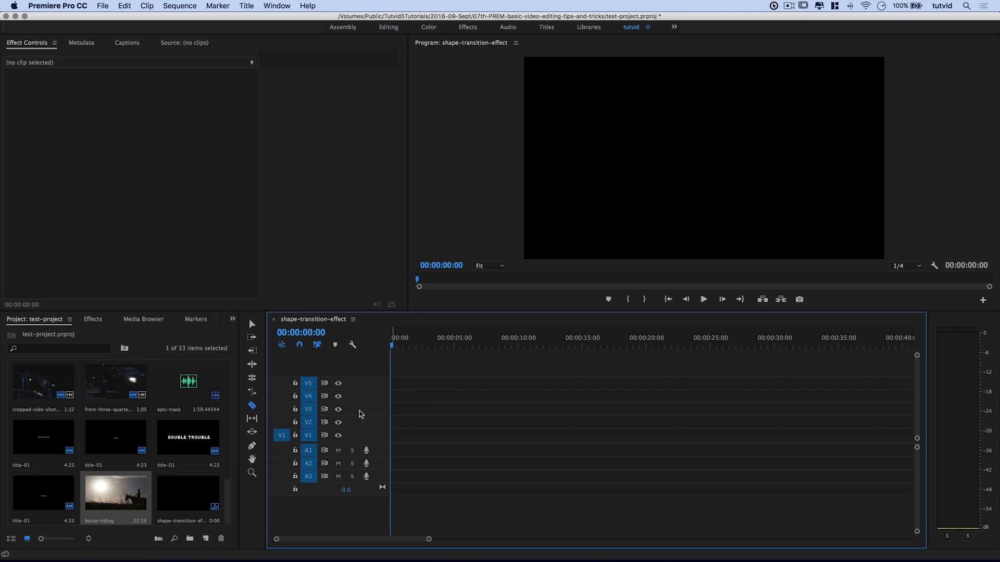
mouse_move(122, 493)
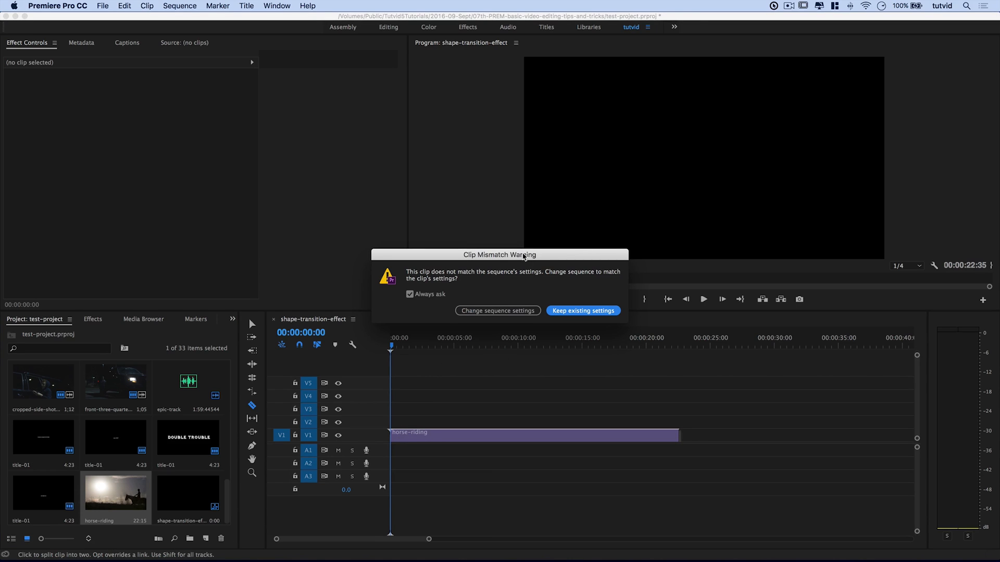
- Move the Clip Mismatch Warning dialog aside to reveal the horse-riding preview
left_click_drag(499, 254, 465, 249)
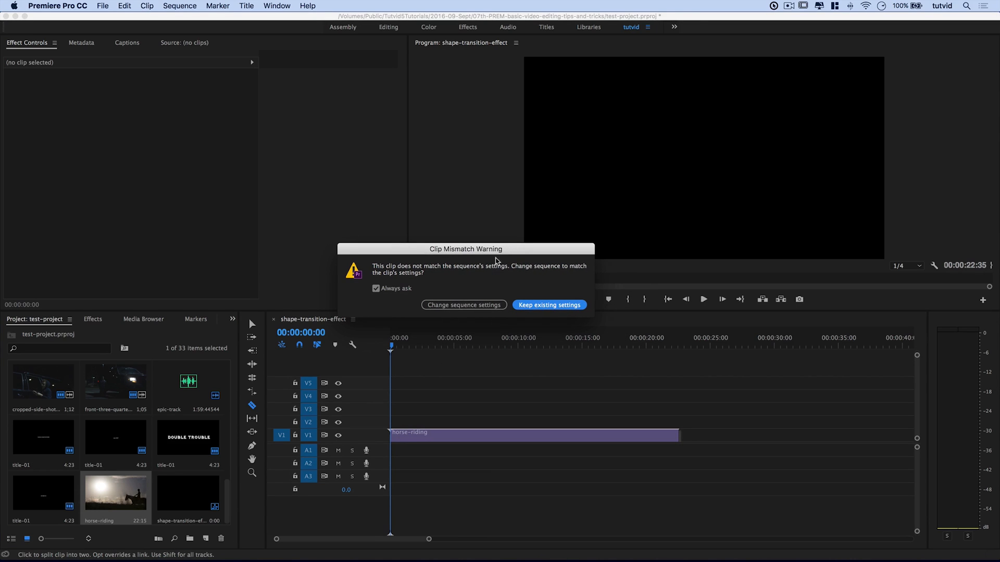
mouse_move(546, 310)
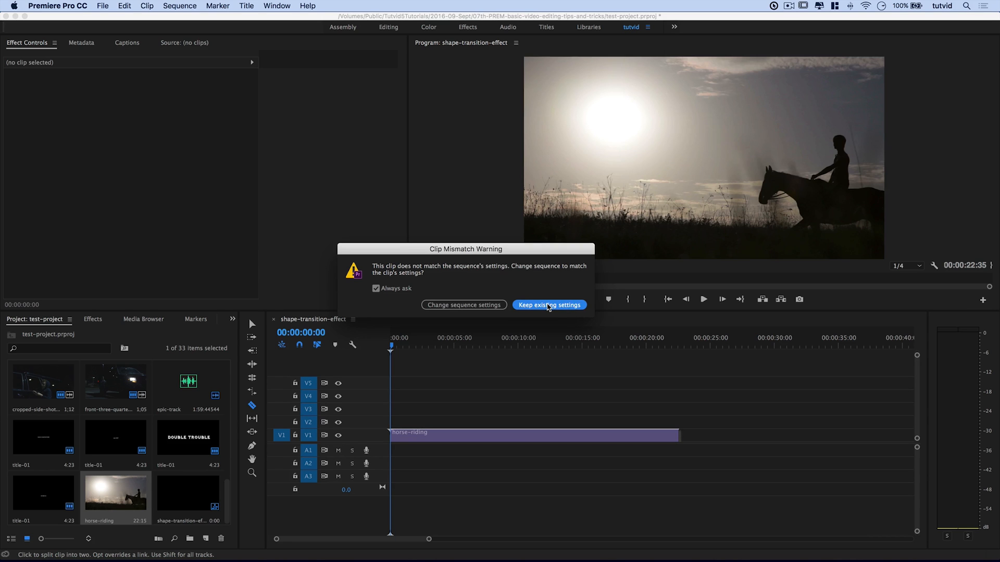
- Keep the existing DSLR sequence settings: 1920×1080 at 60 frames/second
left_click(549, 305)
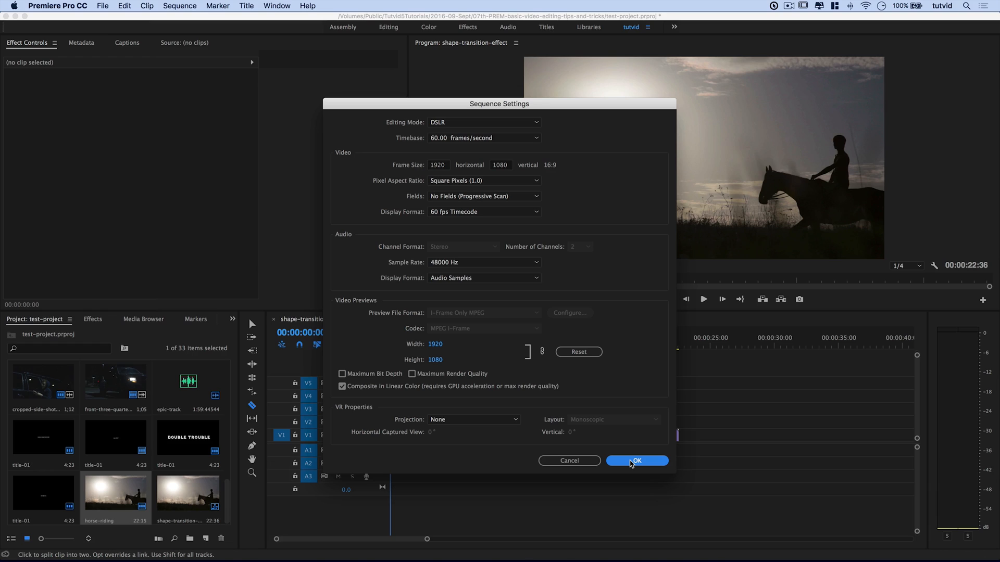
mouse_move(587, 464)
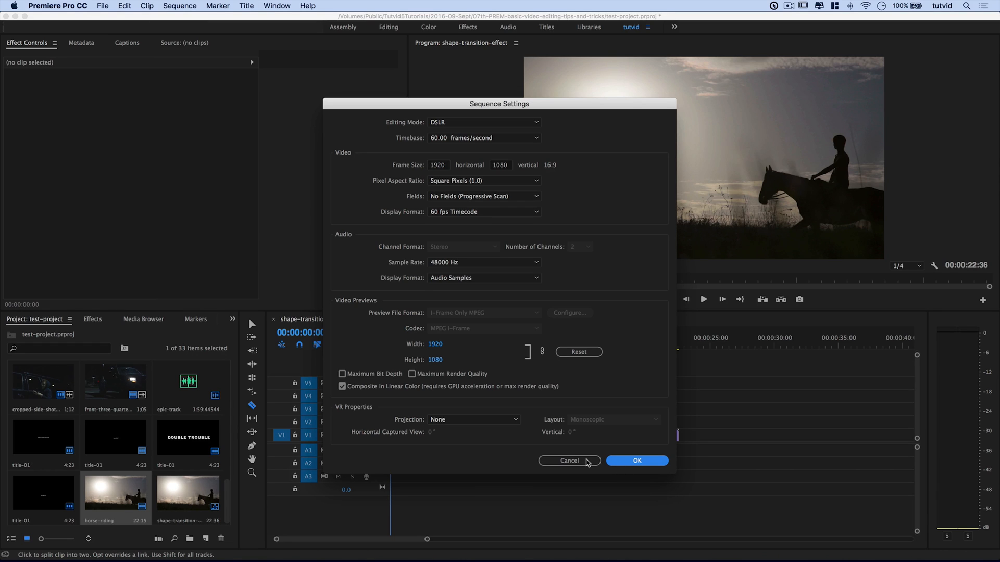
mouse_move(579, 464)
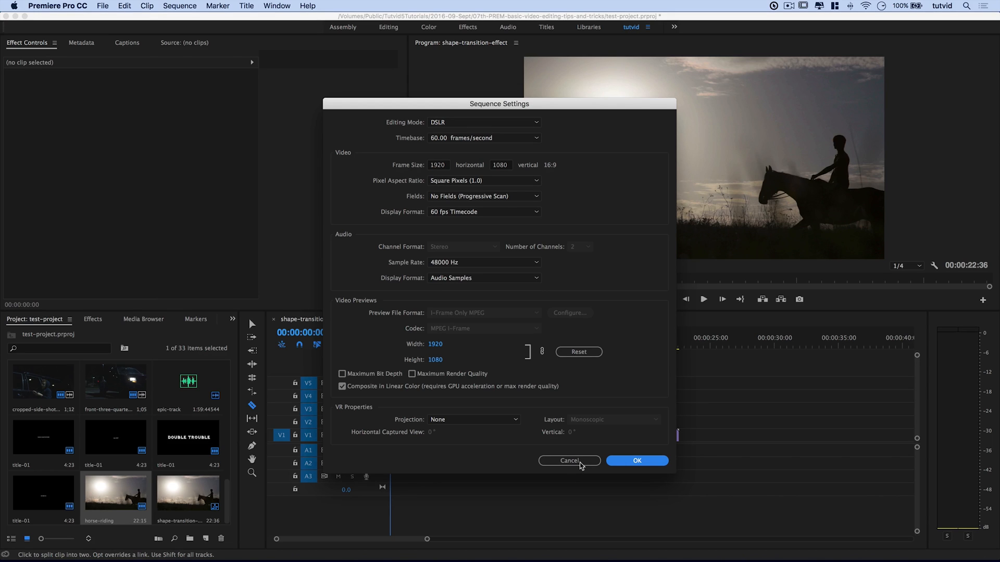
mouse_move(594, 472)
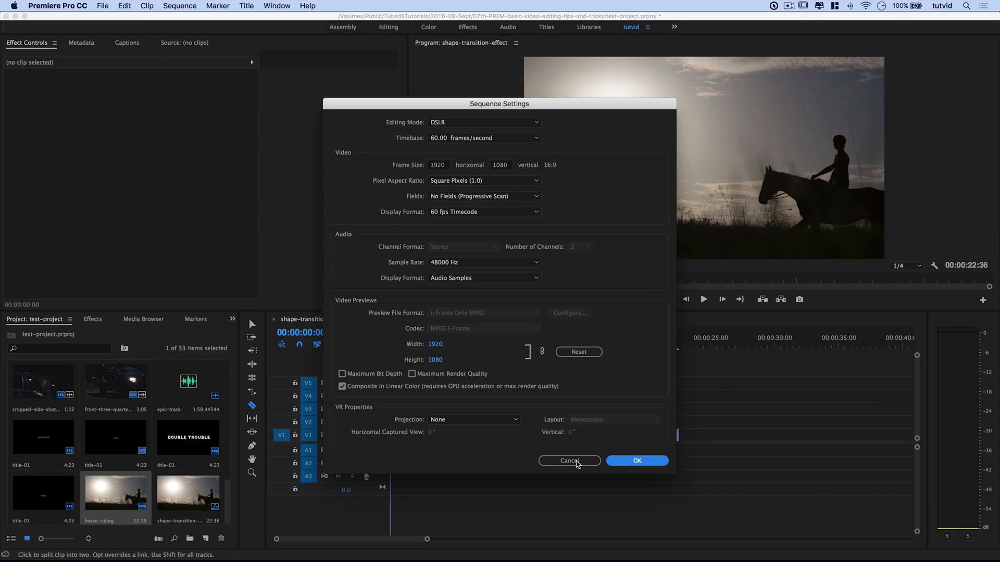
- Close Sequence Settings unchanged and move the horse-riding clip to 5:00
left_click(569, 460)
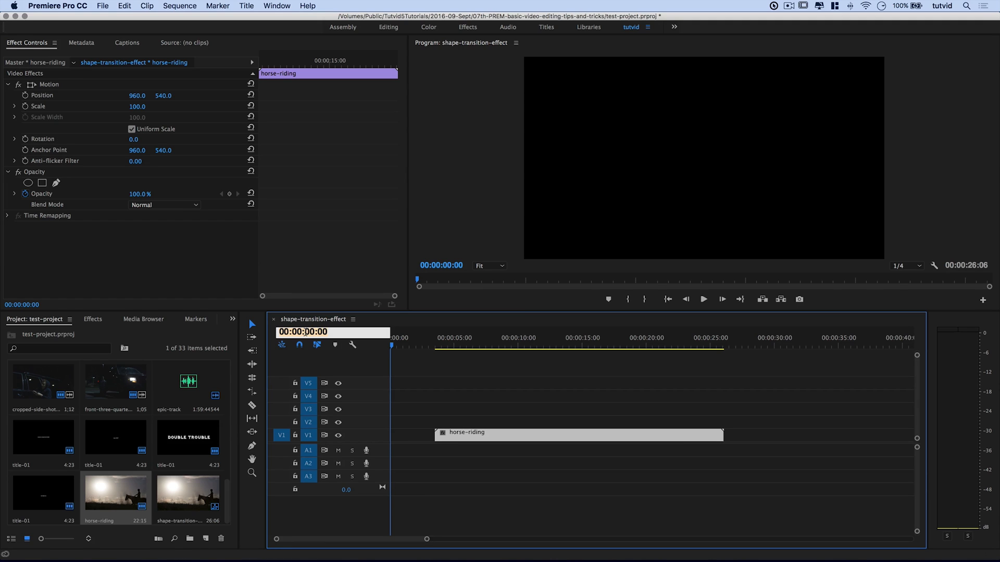
type("500")
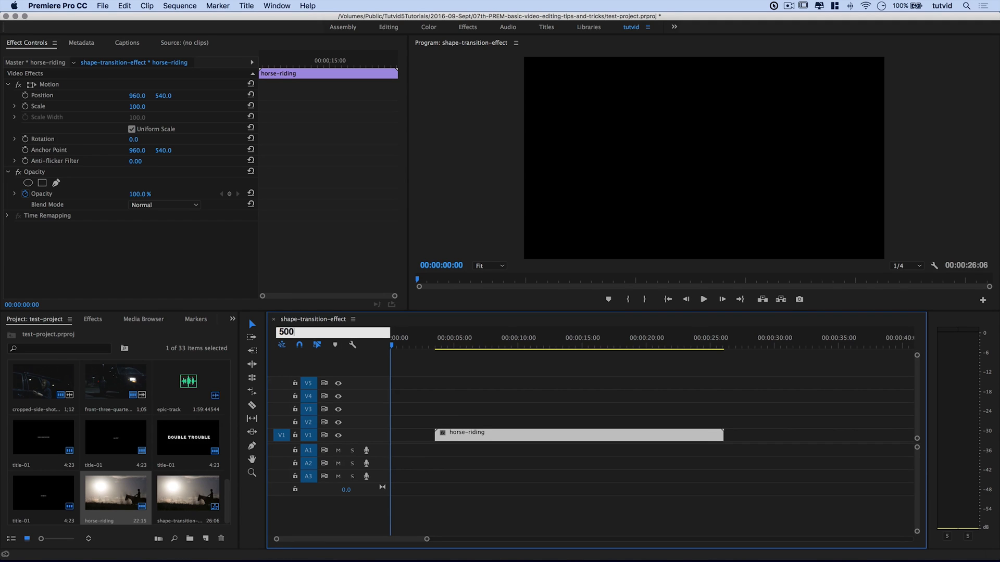
left_click(454, 346)
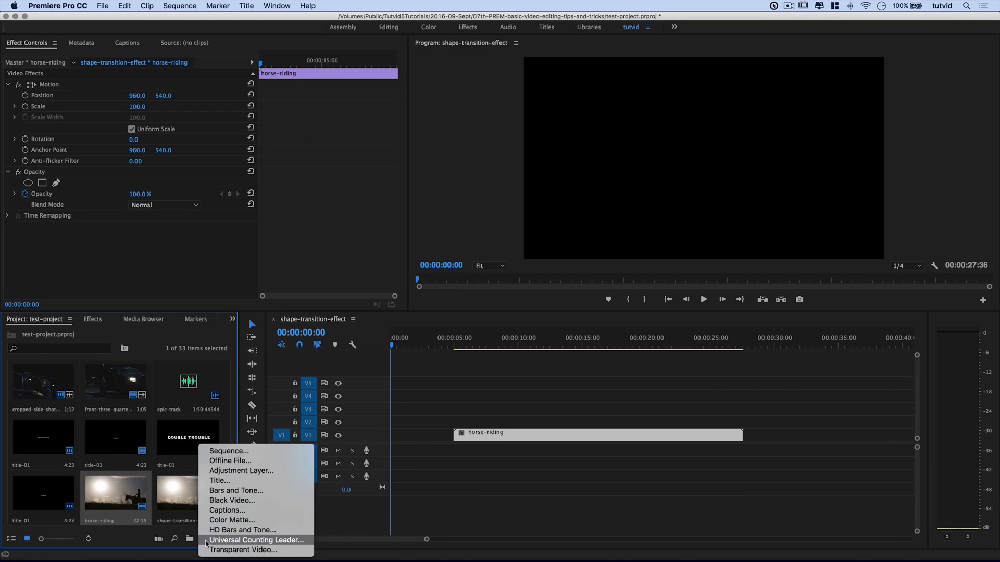
mouse_move(236, 520)
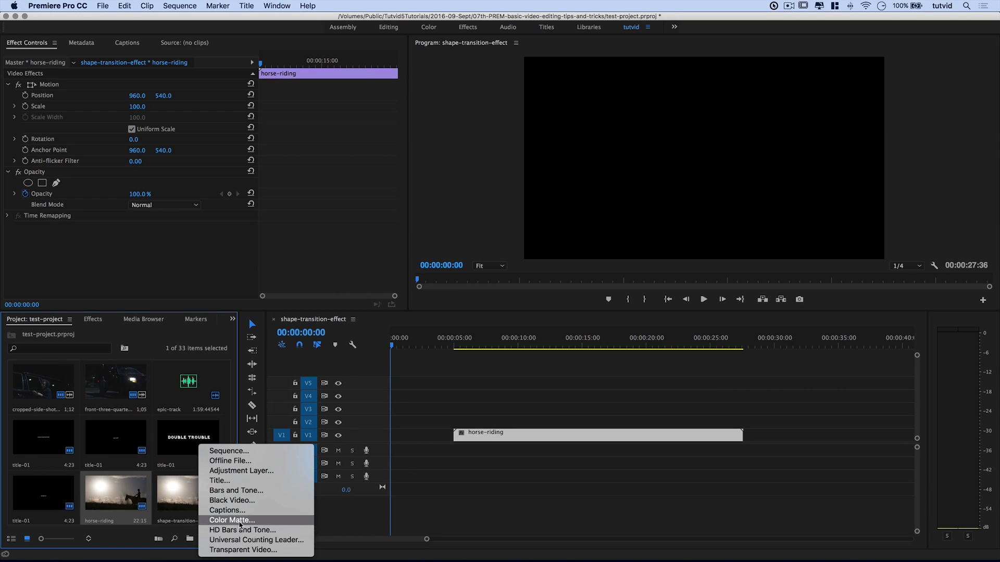
- Create a white colour matte named white-background and place it at the start of V1
left_click(232, 521)
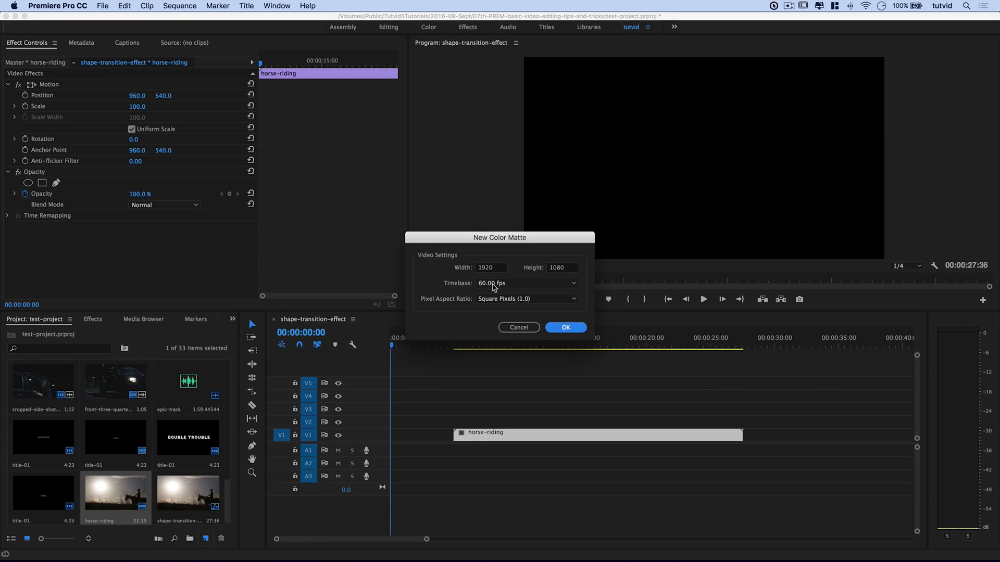
left_click(565, 328)
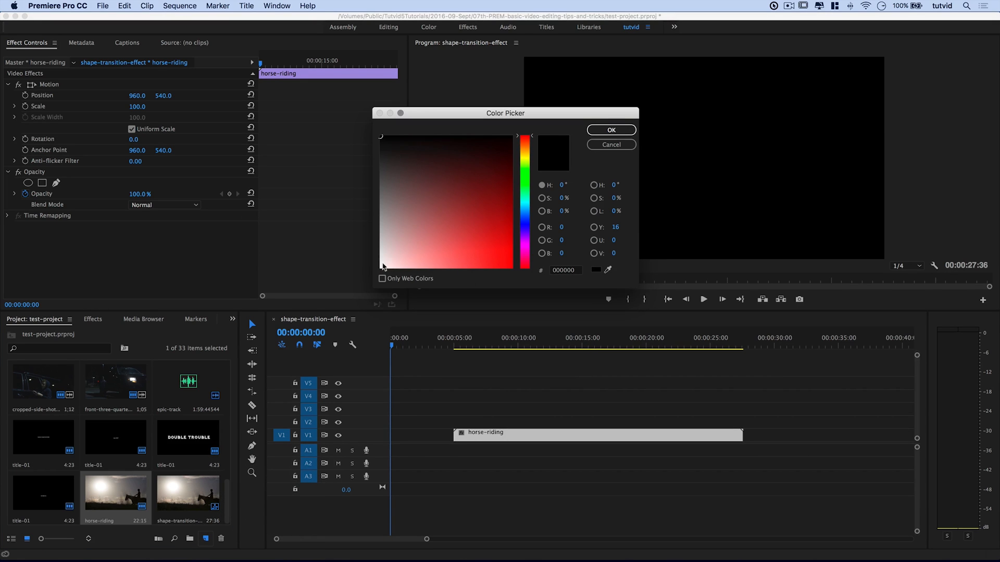
left_click(378, 137)
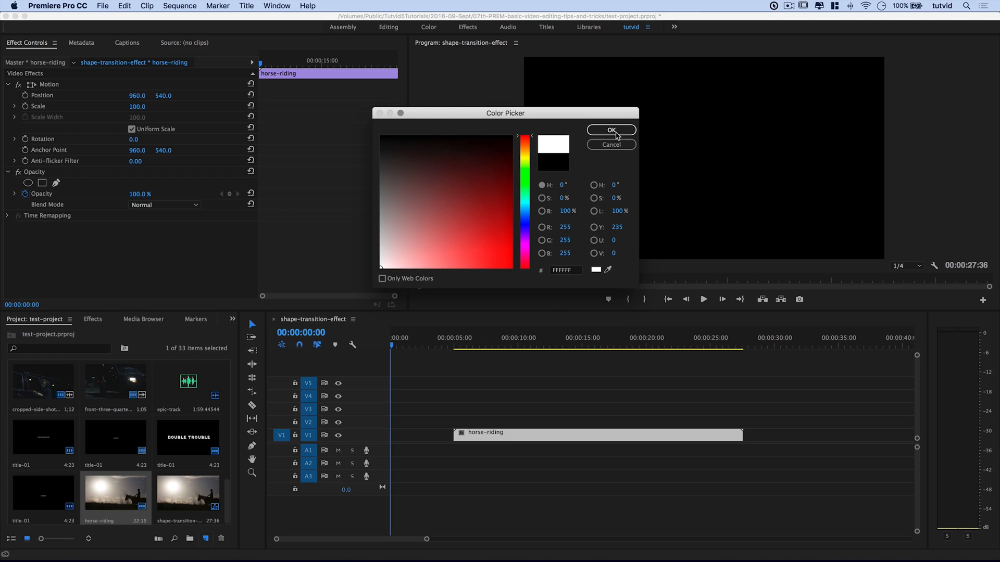
left_click(610, 130)
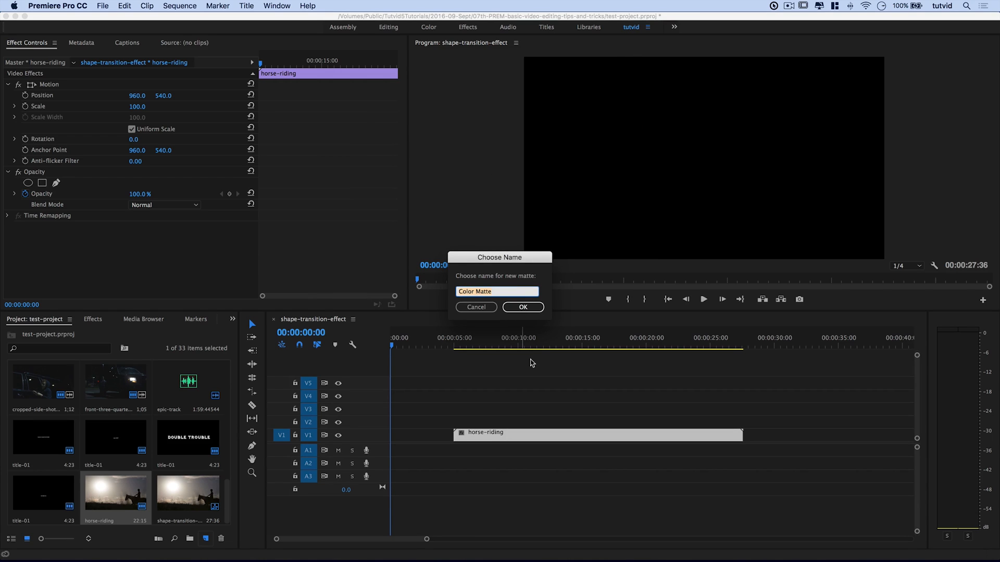
type("white-background")
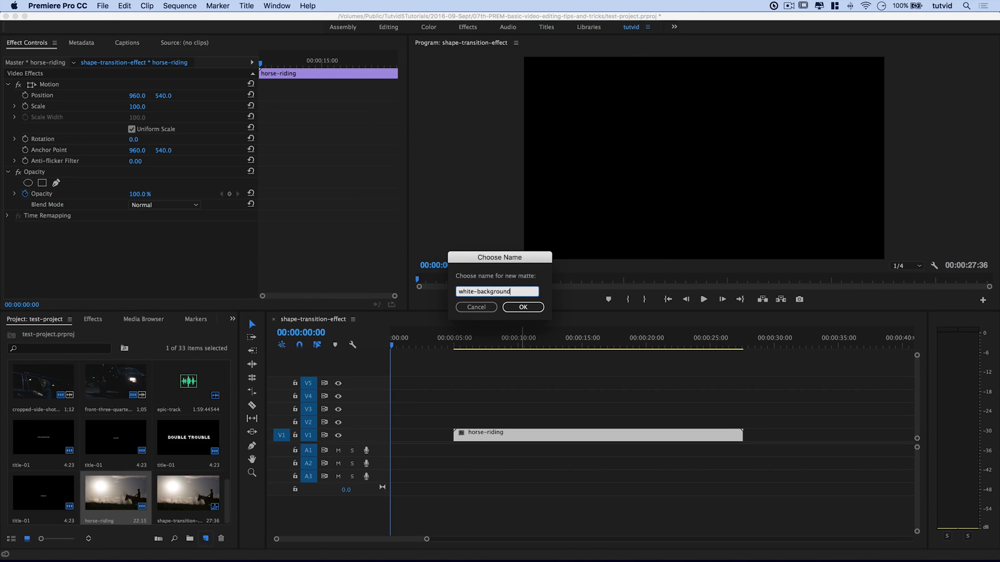
left_click(522, 307)
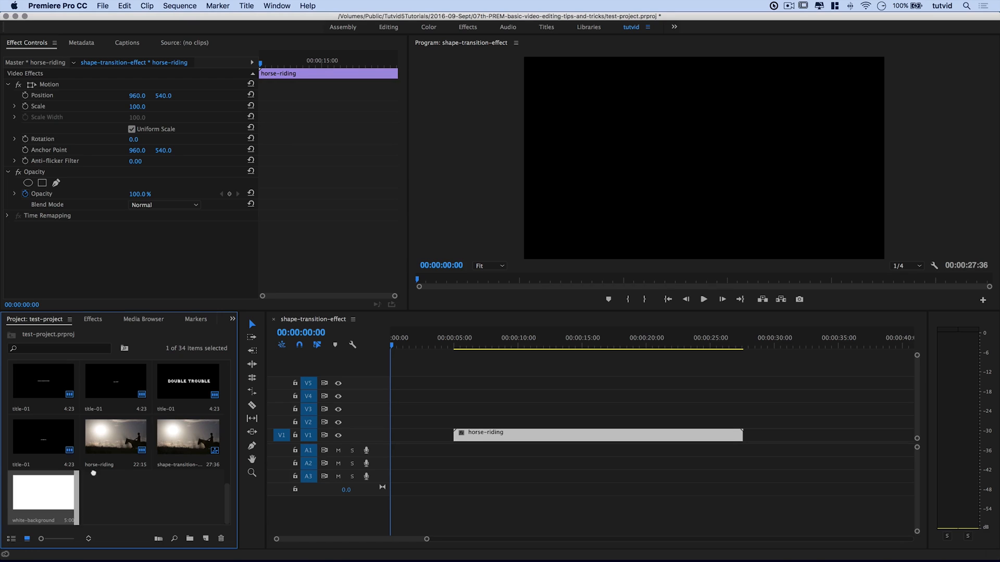
left_click_drag(43, 491, 420, 432)
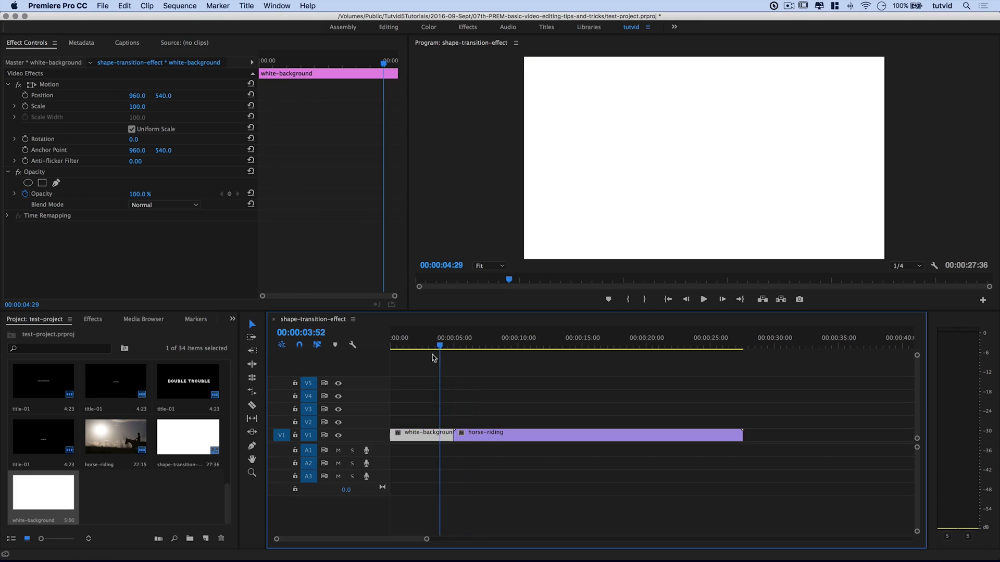
- Add Brightness & Contrast and Channel Mixer to horse-riding, with Channel Mixer Blue-Blue at 0
left_click(412, 347)
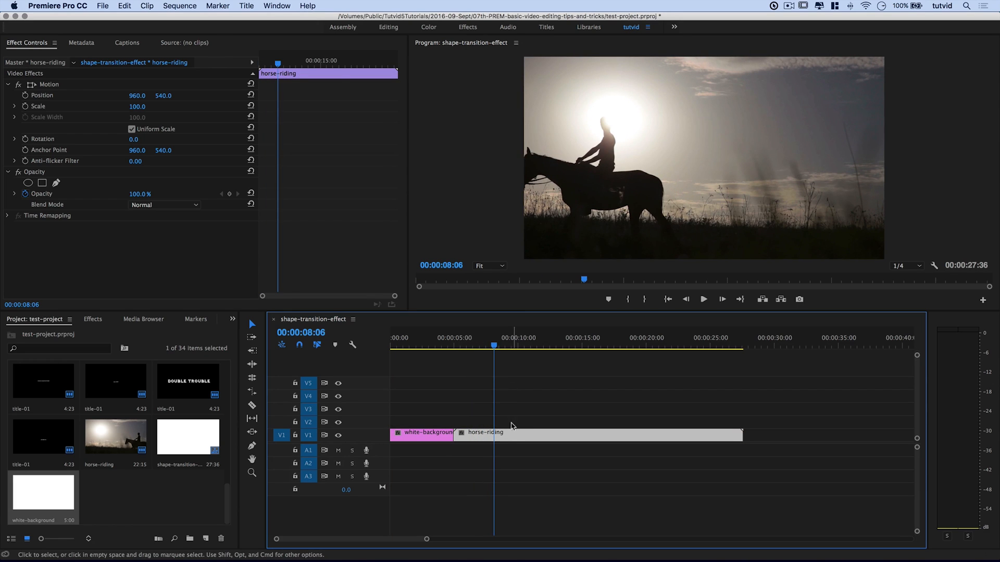
mouse_move(525, 430)
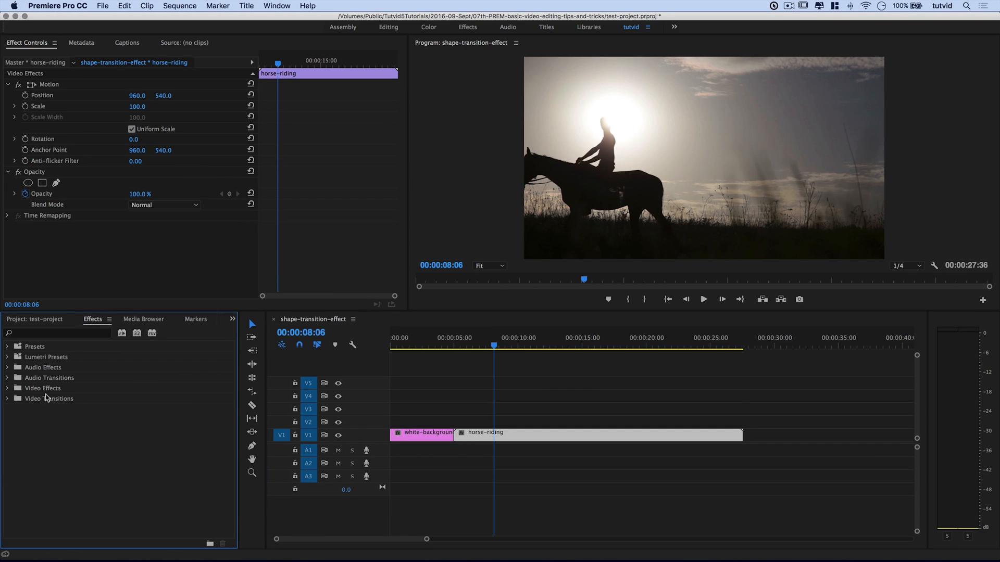
left_click(9, 388)
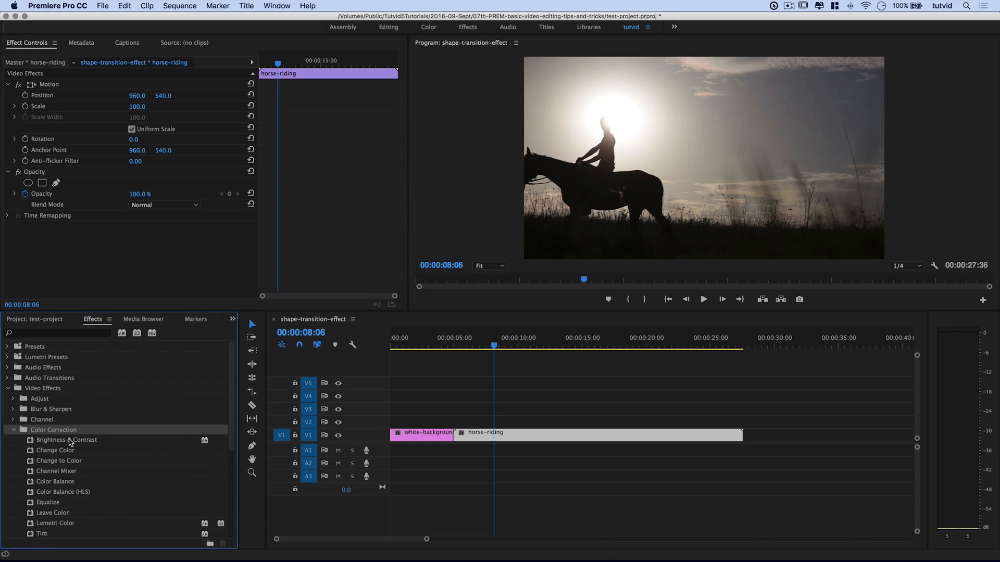
double_click(67, 440)
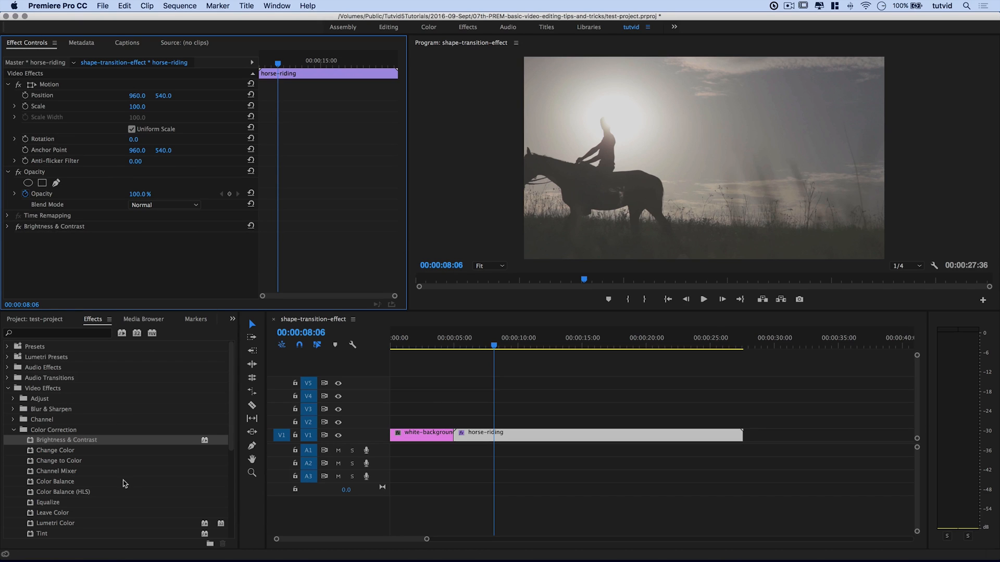
double_click(56, 471)
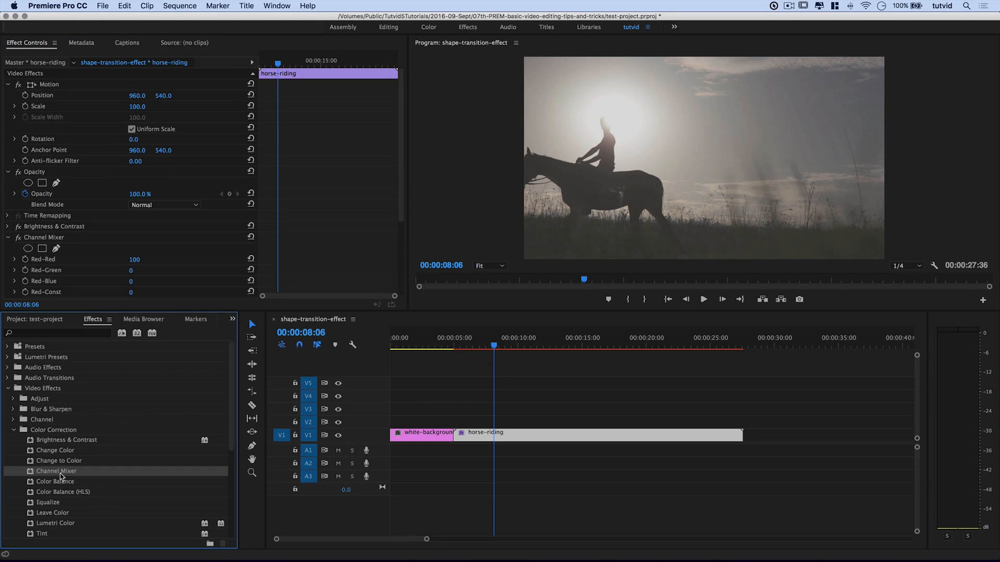
scroll("down", 3)
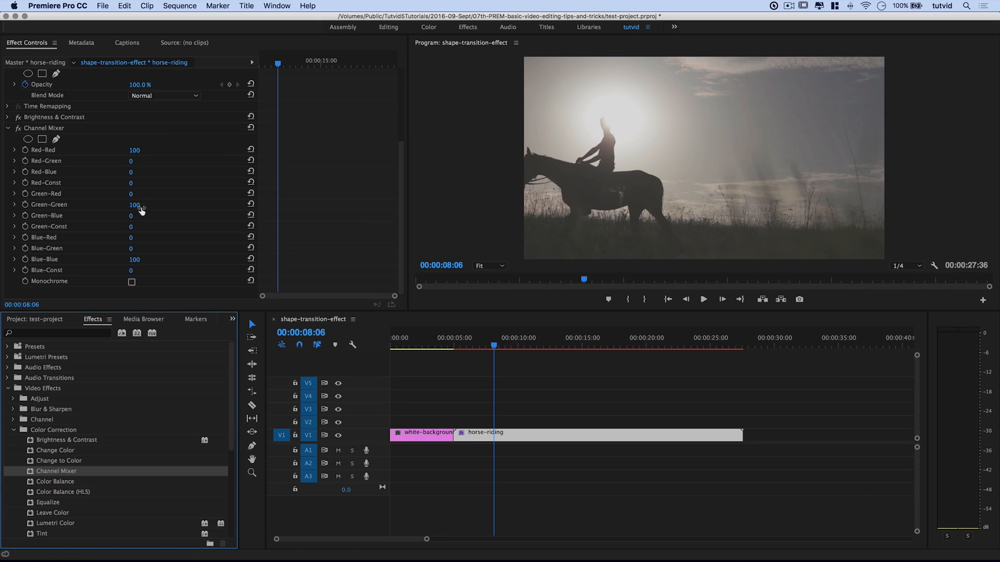
mouse_move(136, 263)
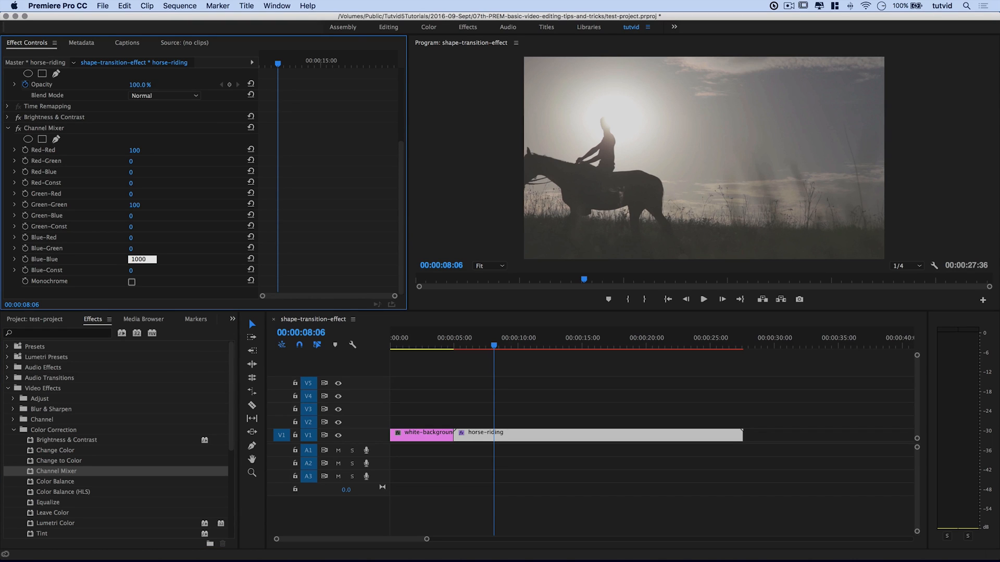
type("0")
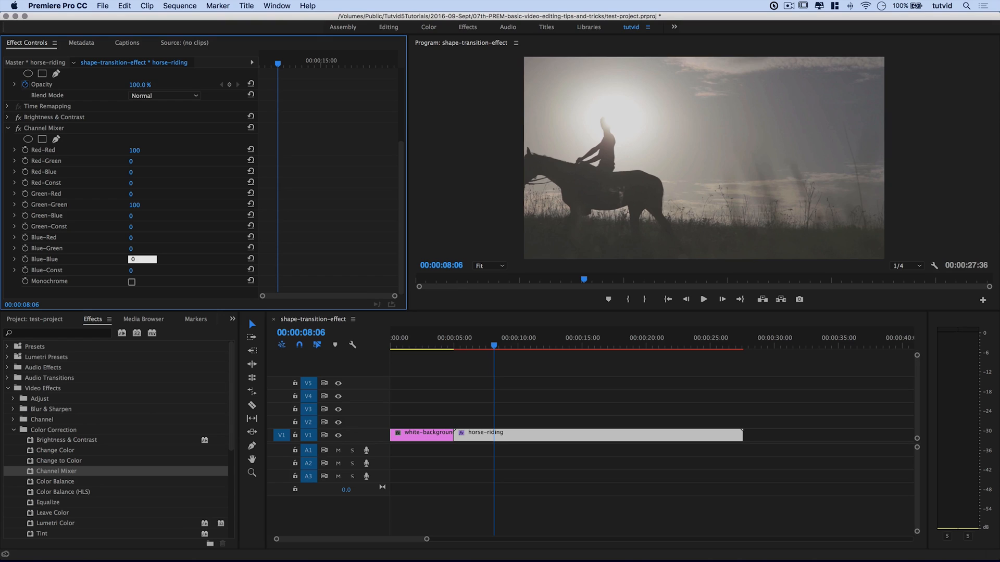
left_click(131, 281)
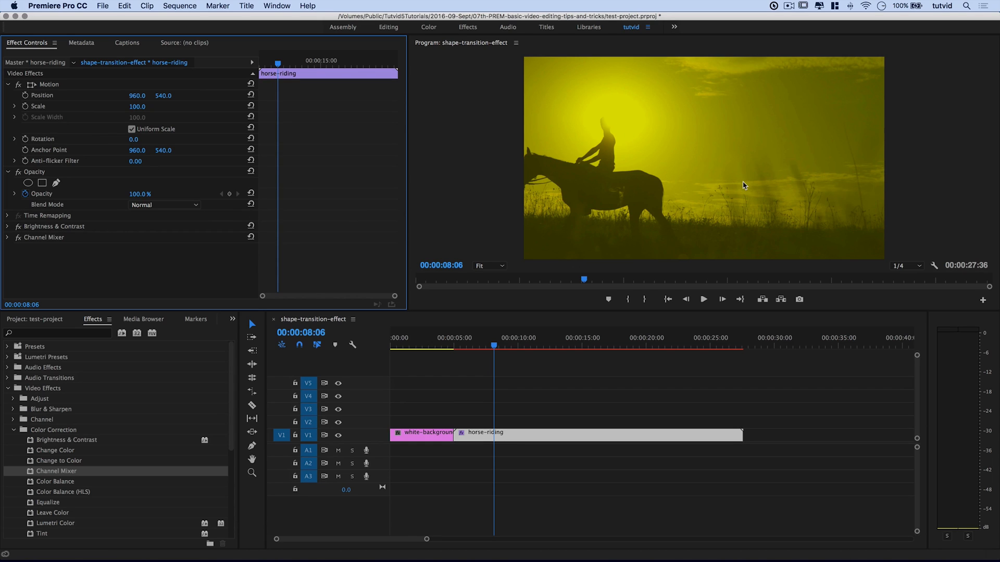
mouse_move(230, 229)
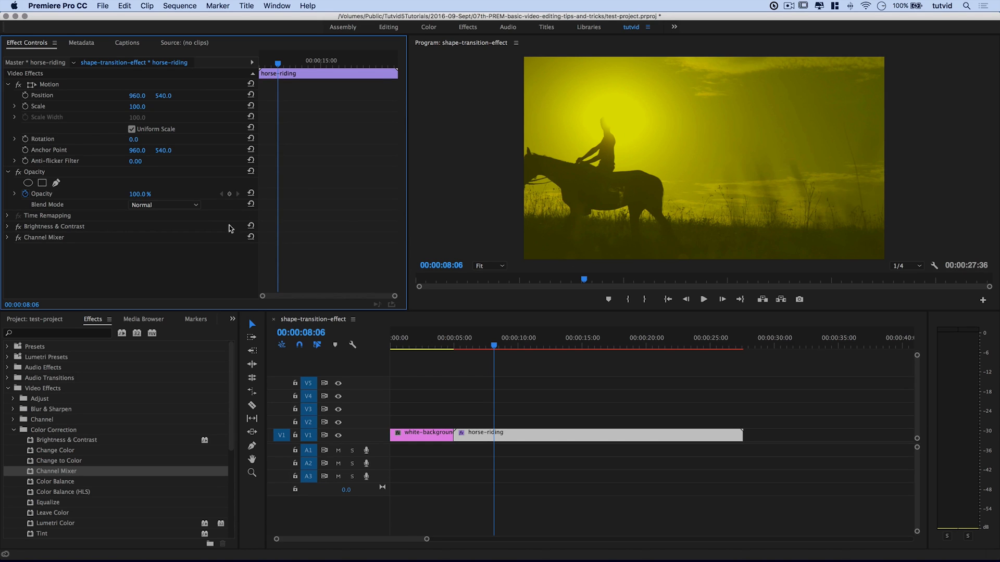
- Add a new 1920×1080 title named mask-shape, then save the project
left_click(46, 319)
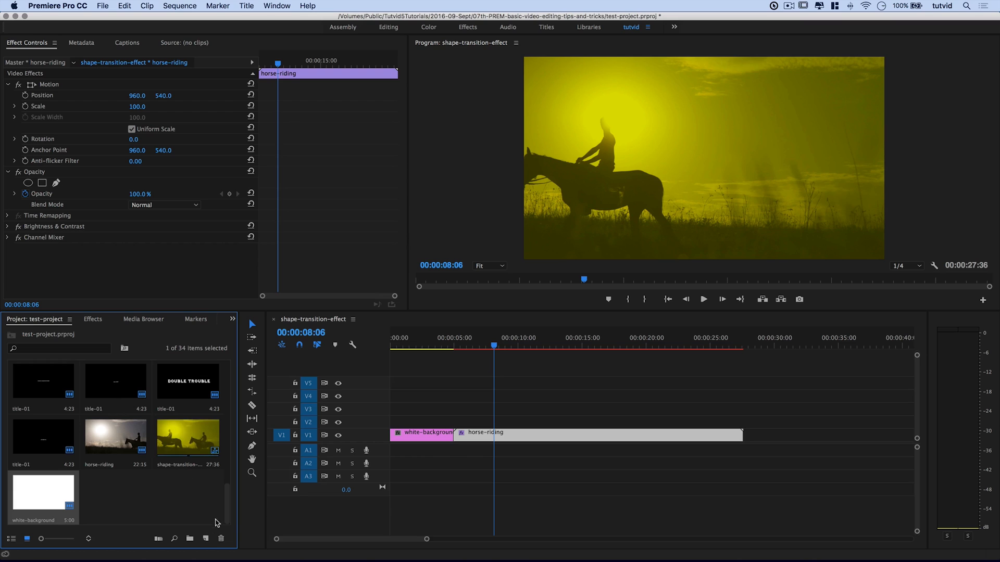
left_click(190, 538)
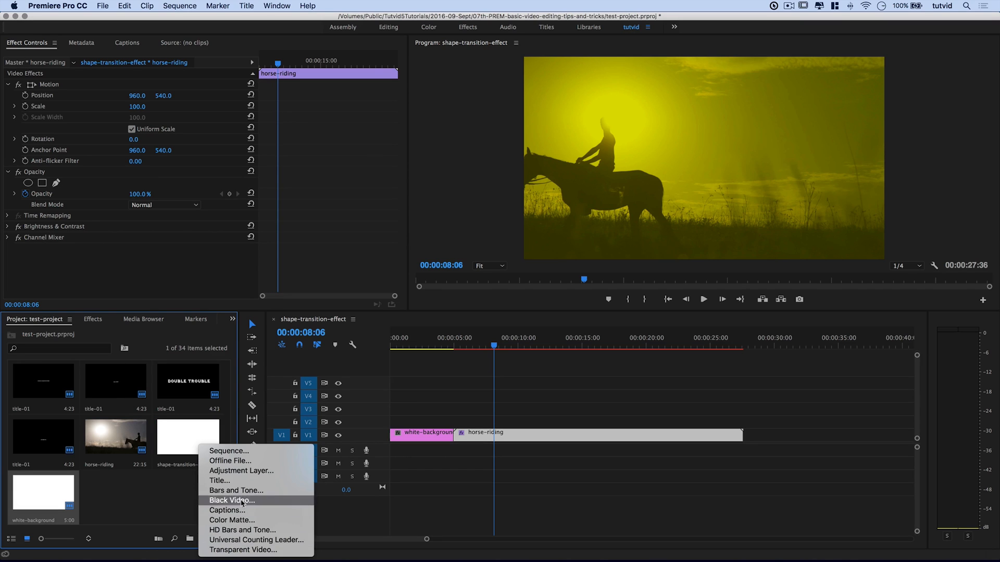
left_click(219, 480)
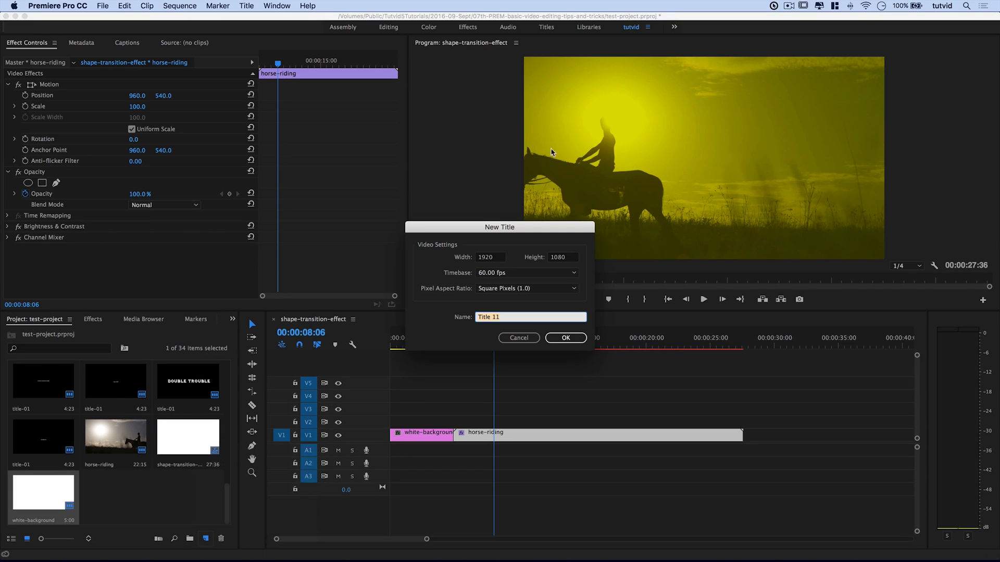
type("mask-shape")
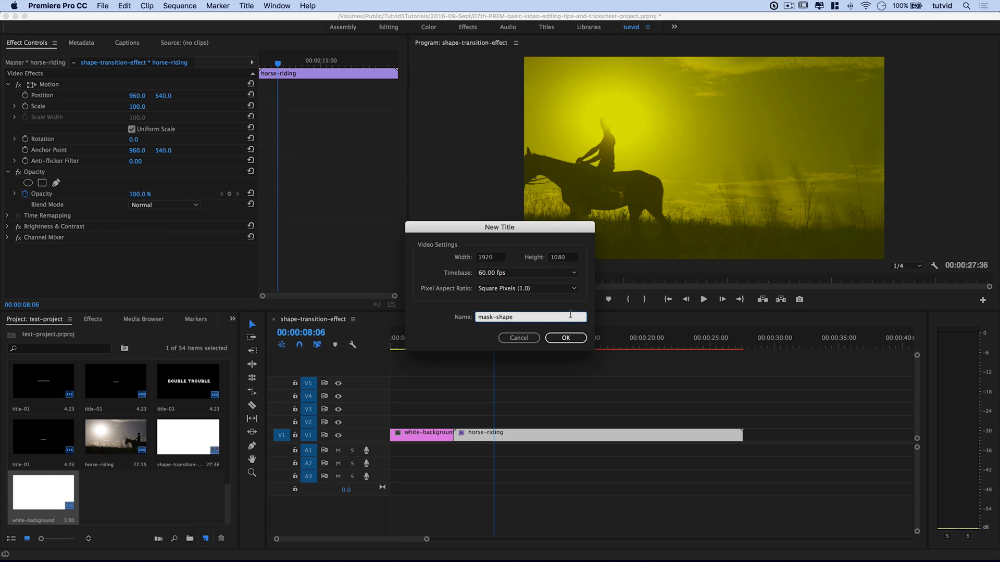
left_click(566, 338)
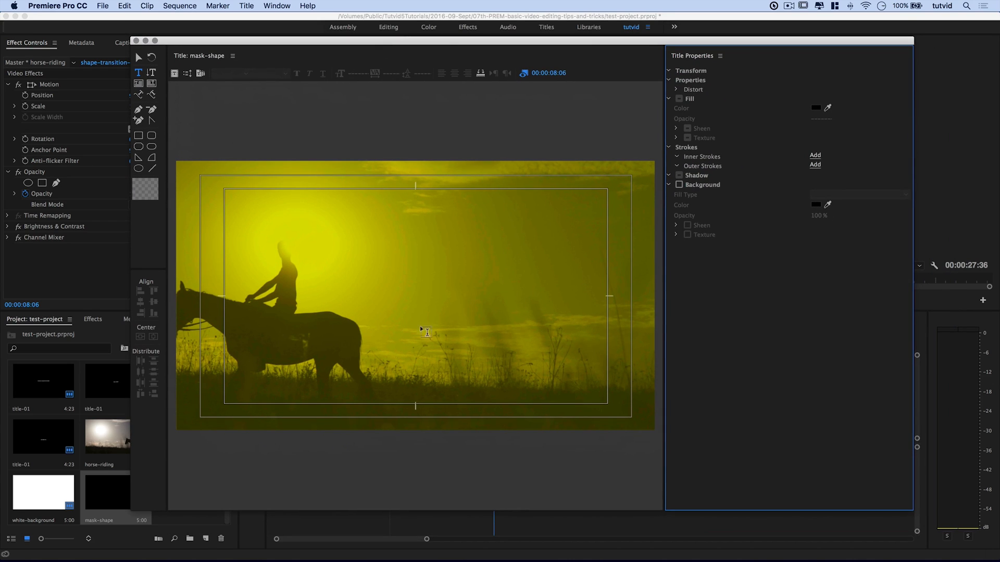
mouse_move(507, 324)
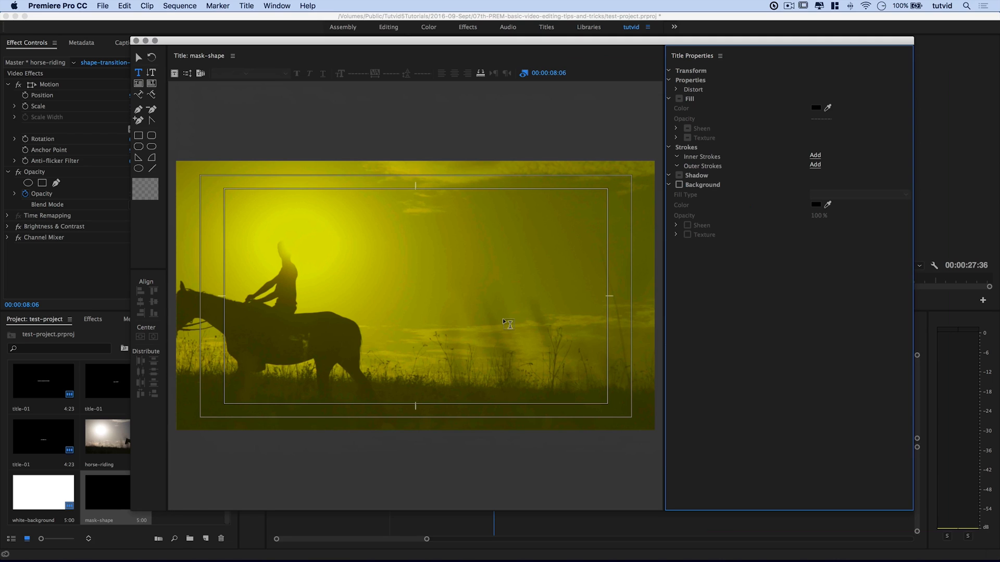
key("cmd+s")
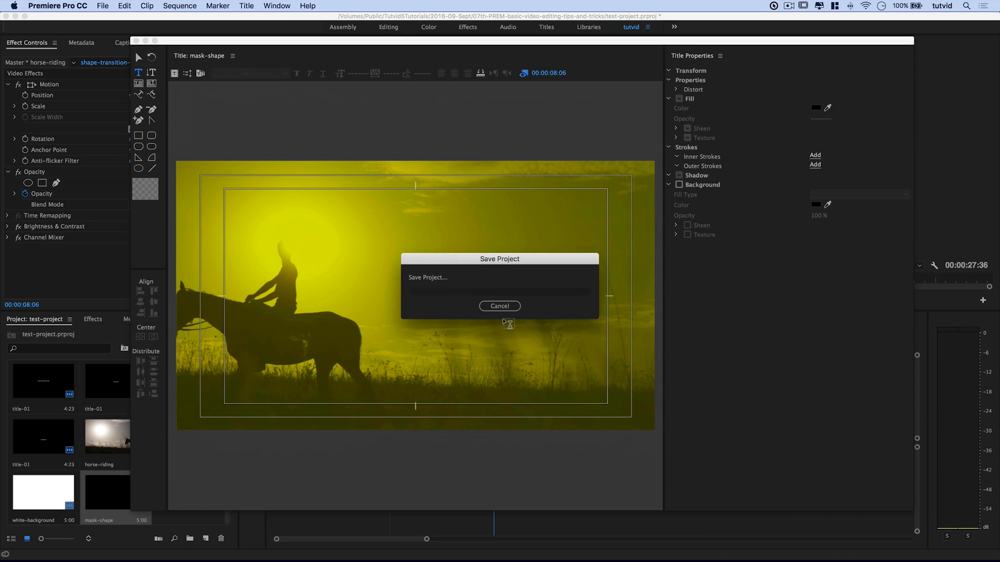
key("cmd+s")
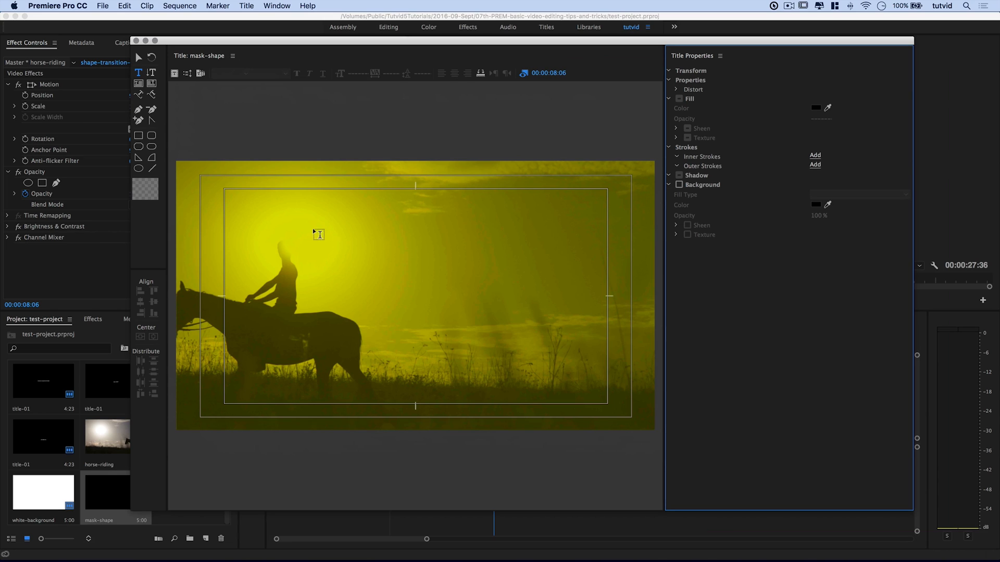
mouse_move(164, 147)
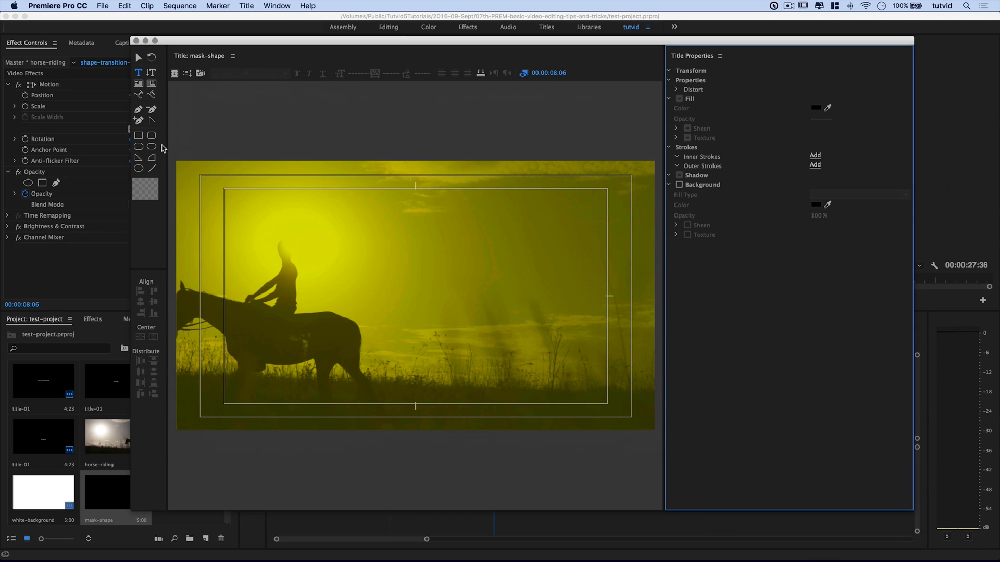
mouse_move(151, 138)
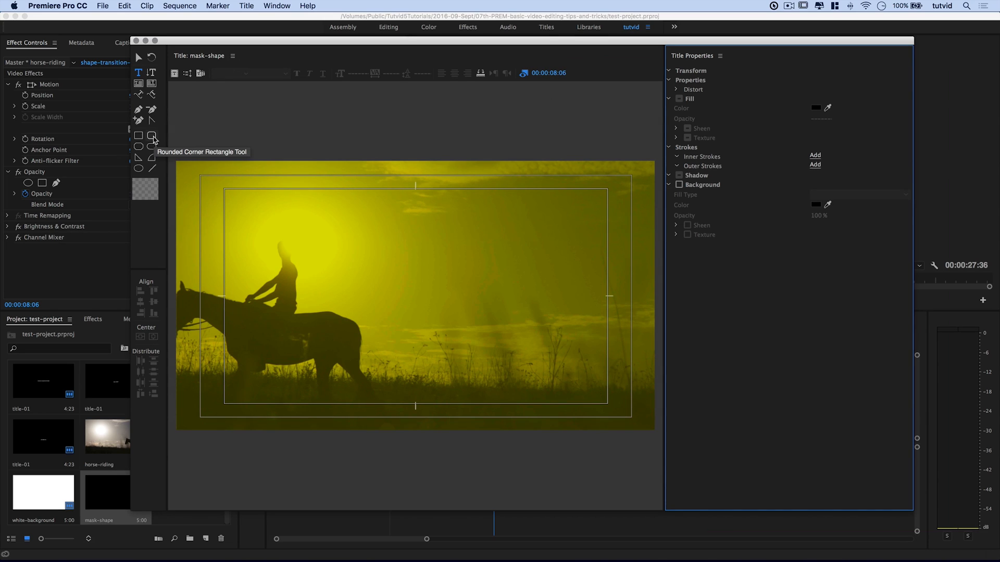
- Draw a rounded-corner rectangle sized 400×400 with a 15% fillet
left_click(151, 134)
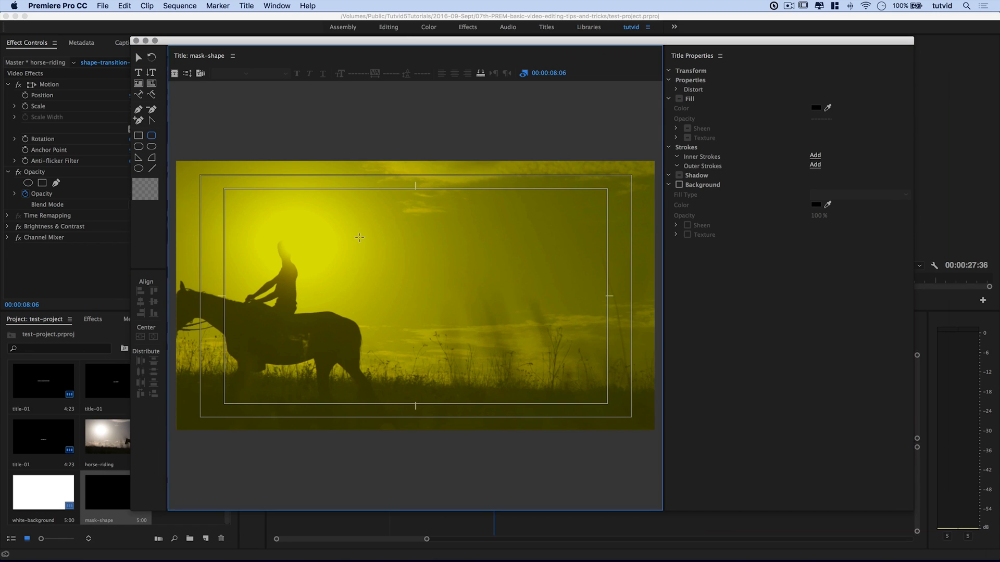
left_click_drag(360, 236, 475, 335)
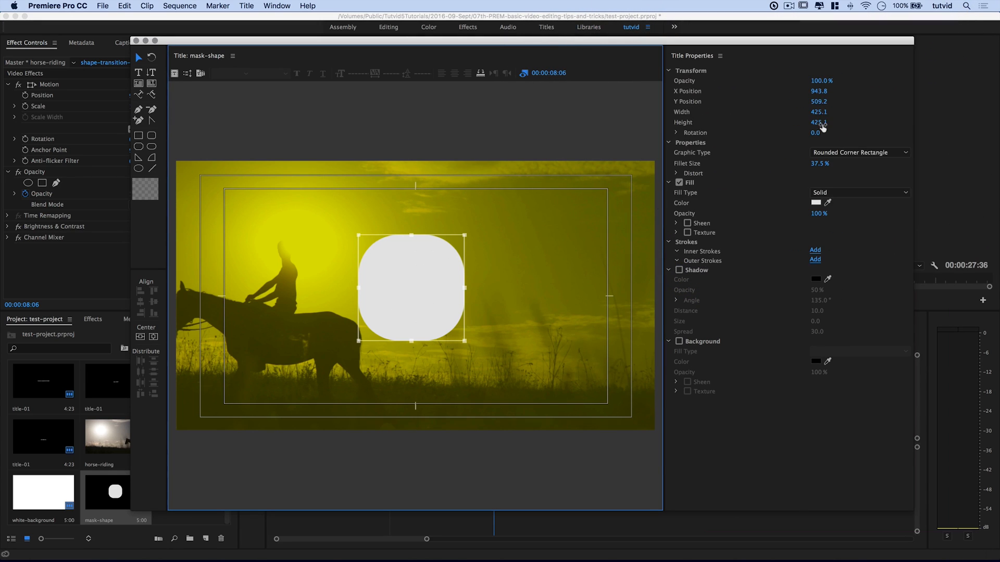
left_click(819, 112)
type("400")
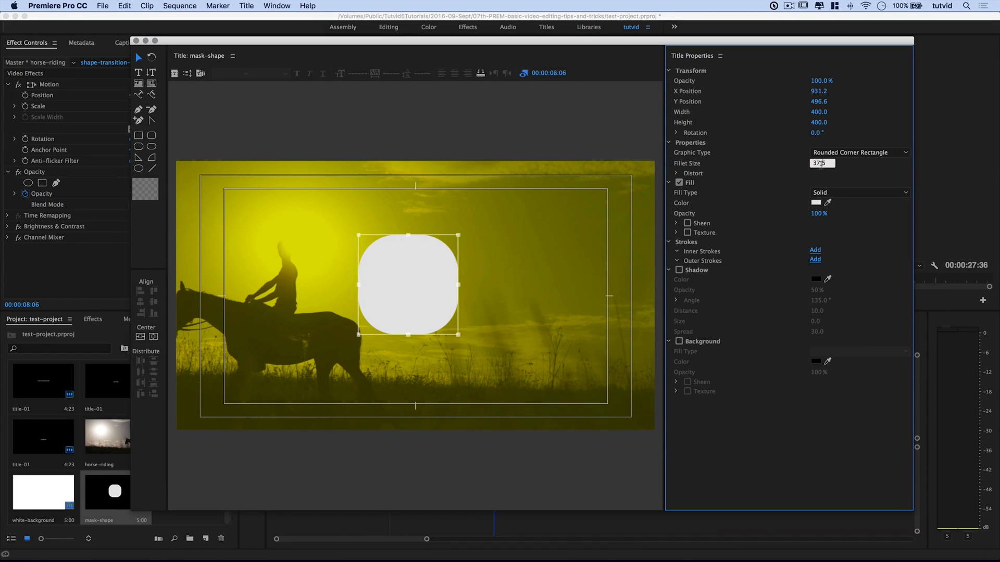
type("15.0 %")
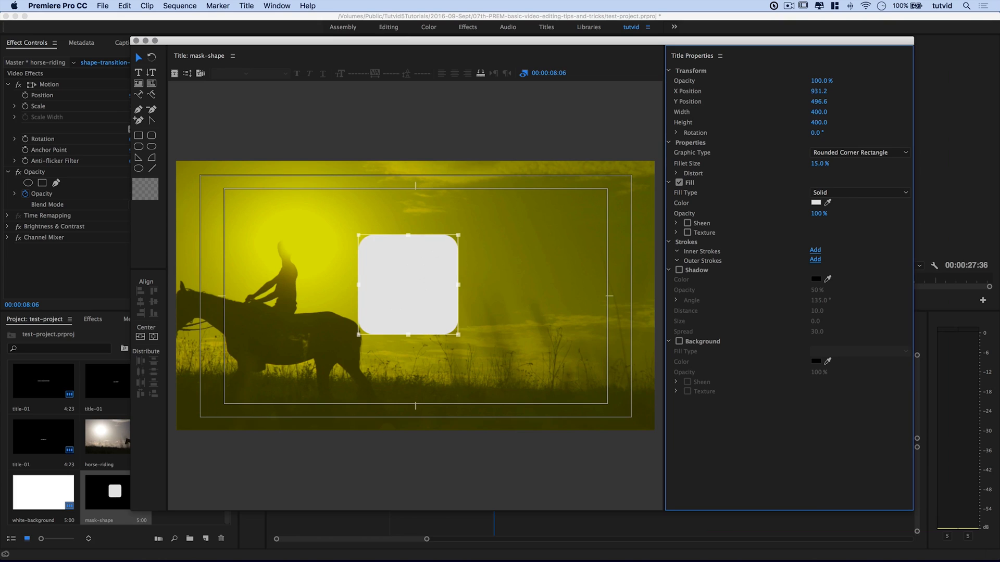
mouse_move(648, 227)
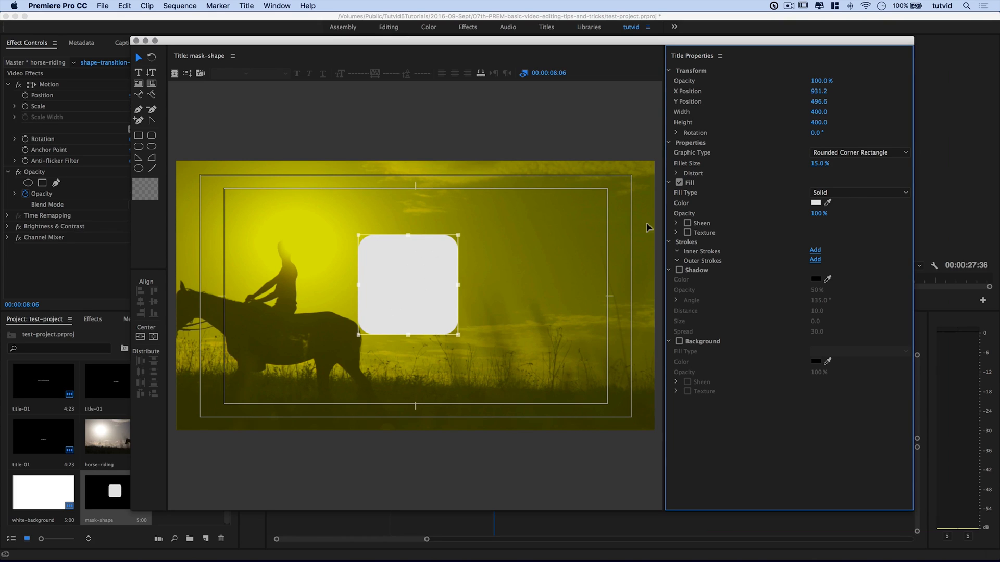
mouse_move(817, 129)
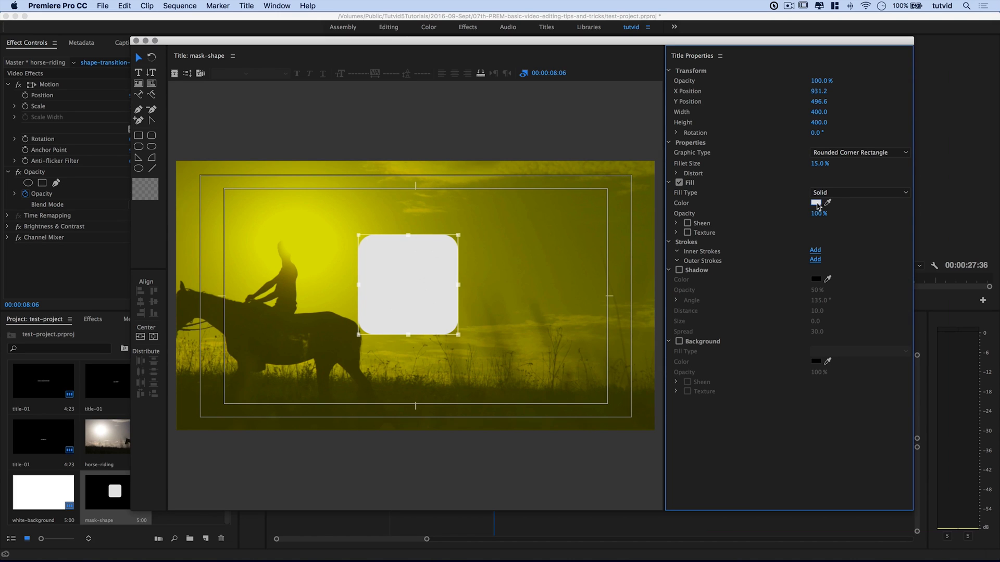
- Fill the rounded square with black and centre it horizontally and vertically
left_click(816, 203)
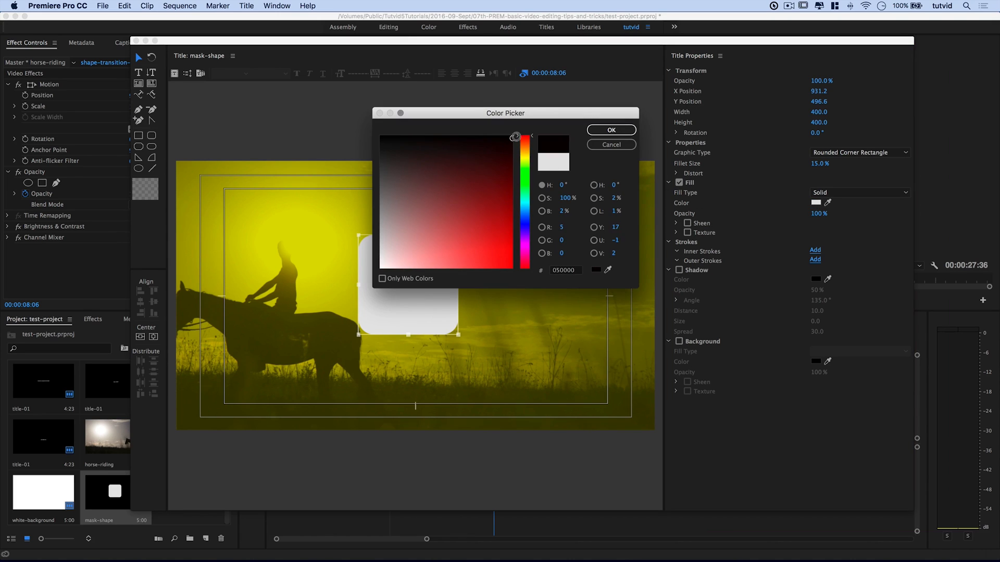
left_click(611, 129)
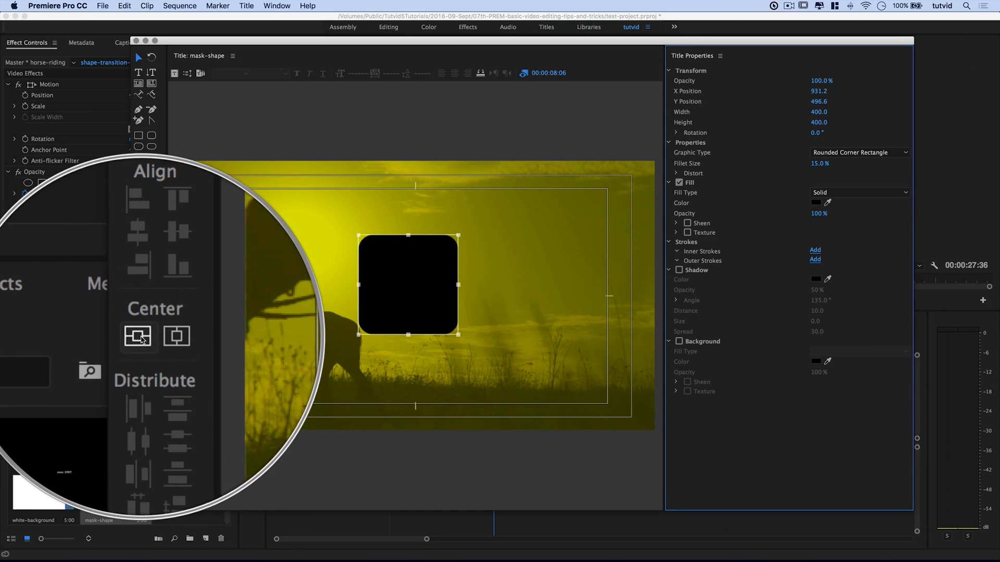
left_click(139, 337)
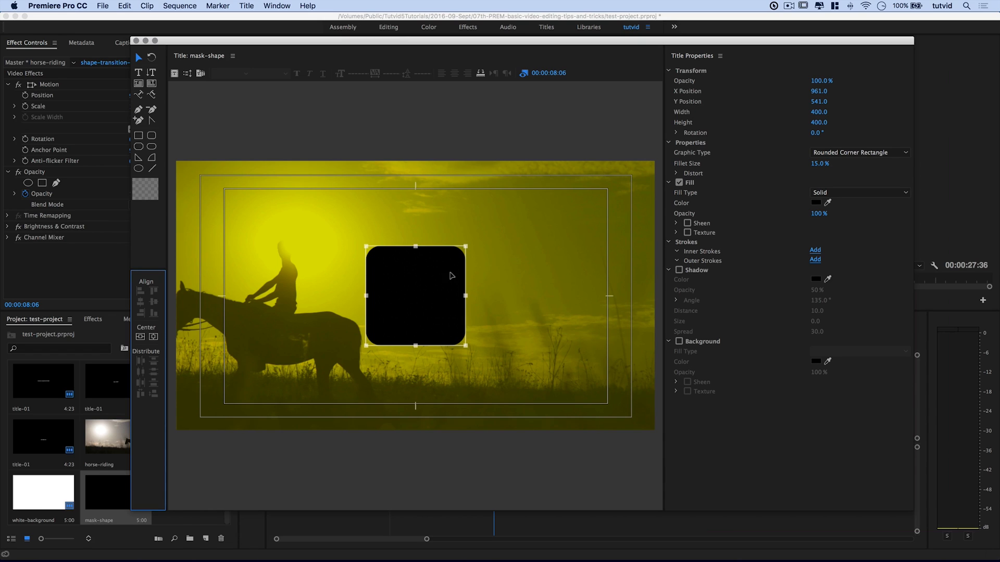
mouse_move(425, 281)
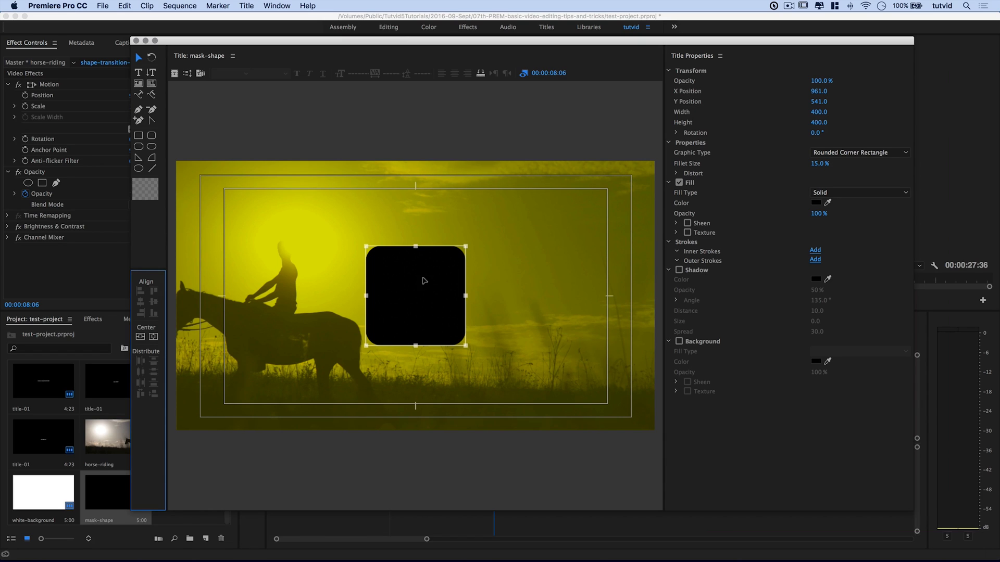
mouse_move(421, 330)
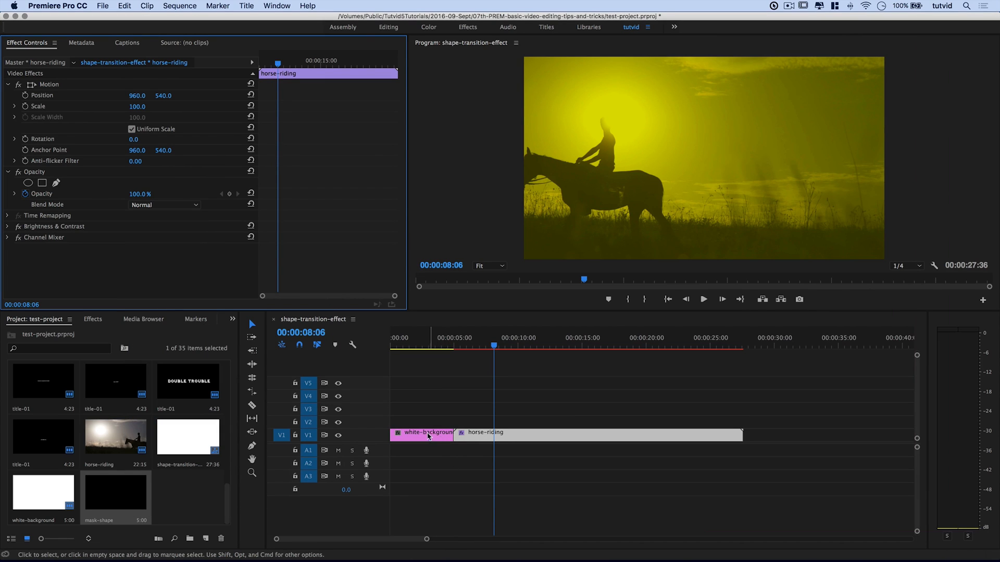
- Extend white-background on V1 to the horse-riding clip's end, with mask-shape on V3
left_click(421, 433)
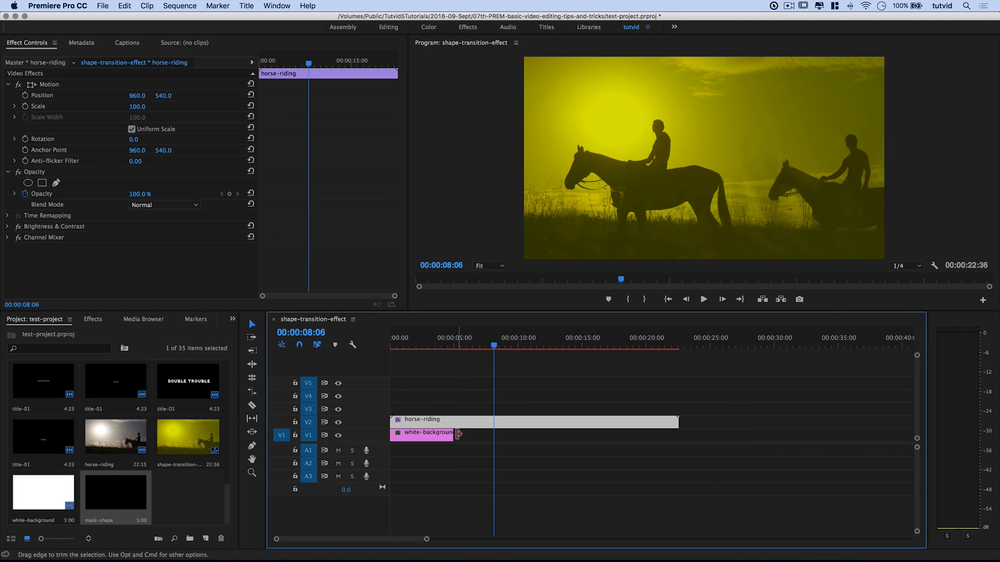
left_click_drag(458, 434, 672, 433)
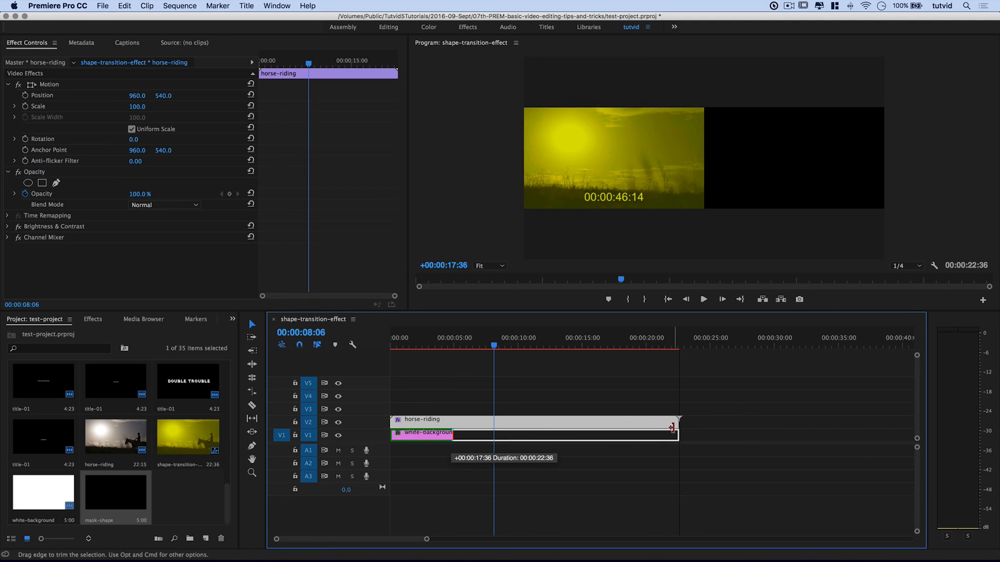
left_click(413, 347)
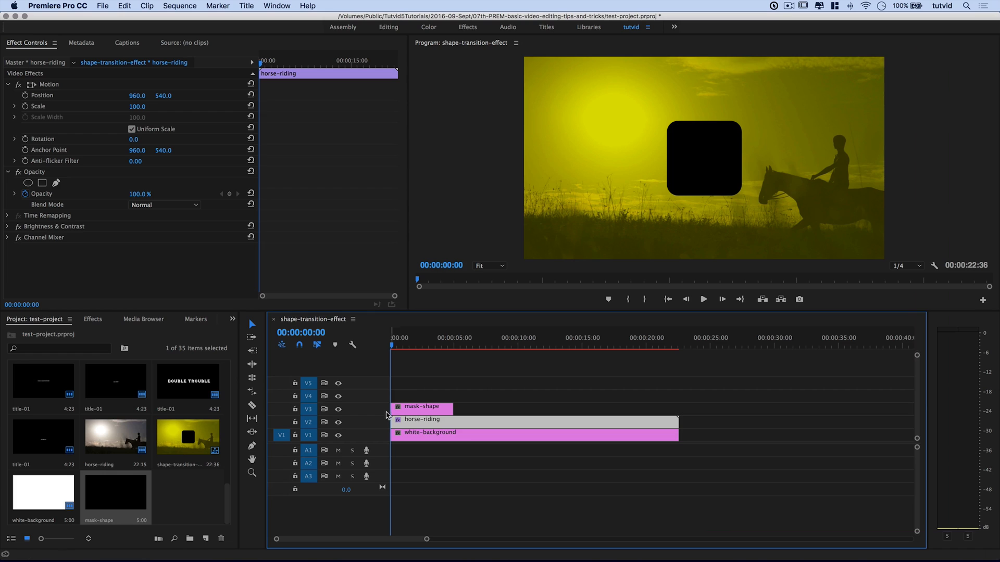
left_click(413, 346)
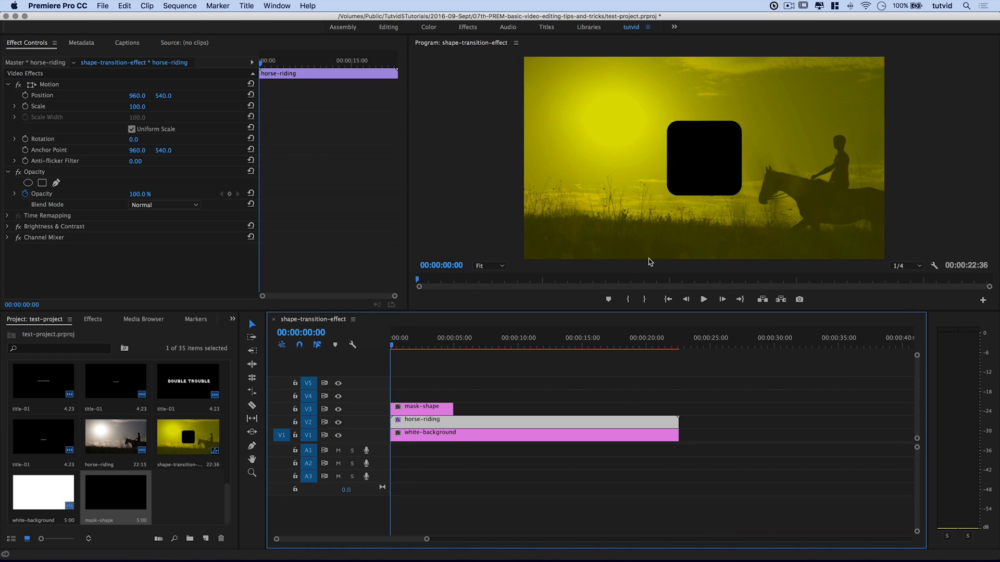
left_click(426, 407)
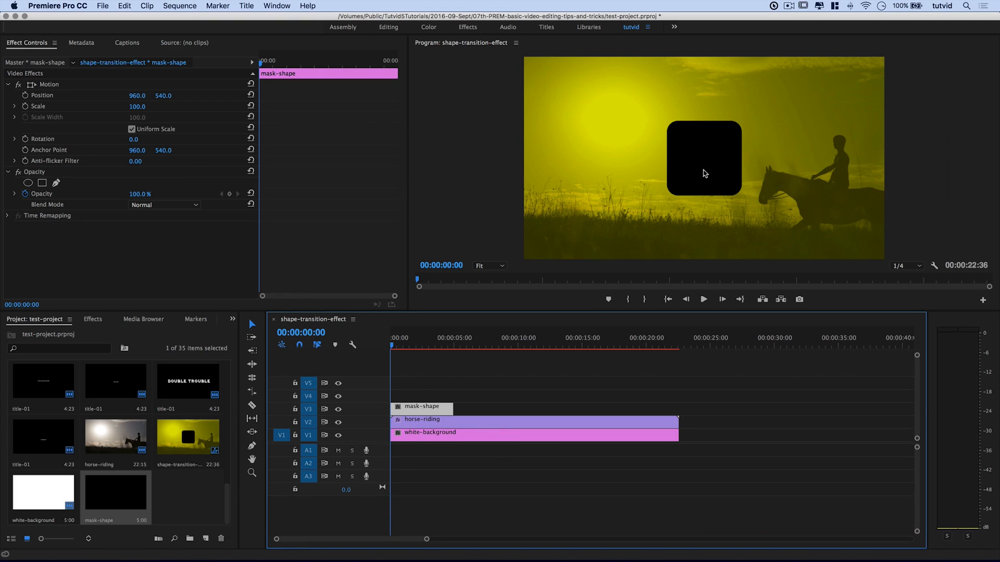
mouse_move(722, 299)
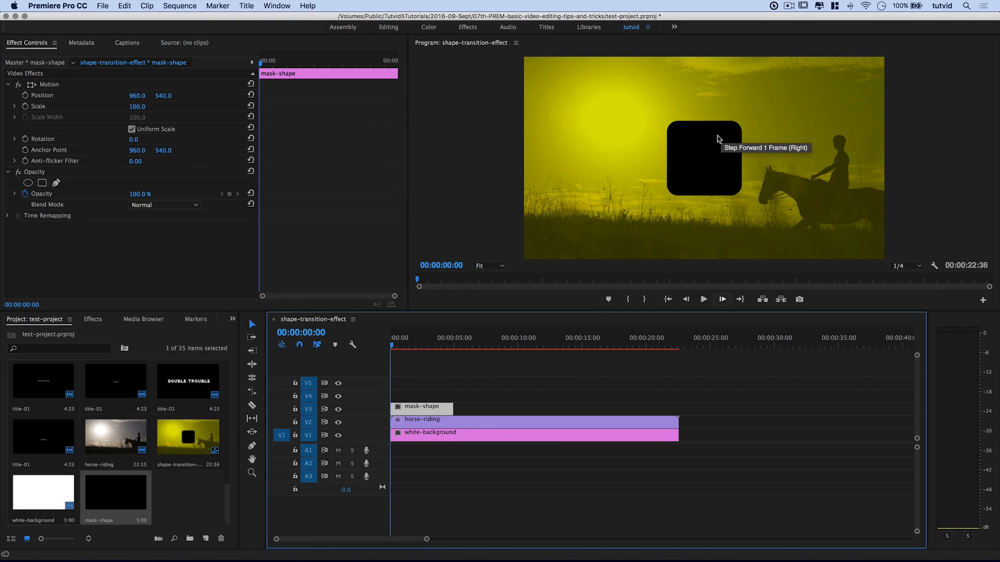
mouse_move(636, 159)
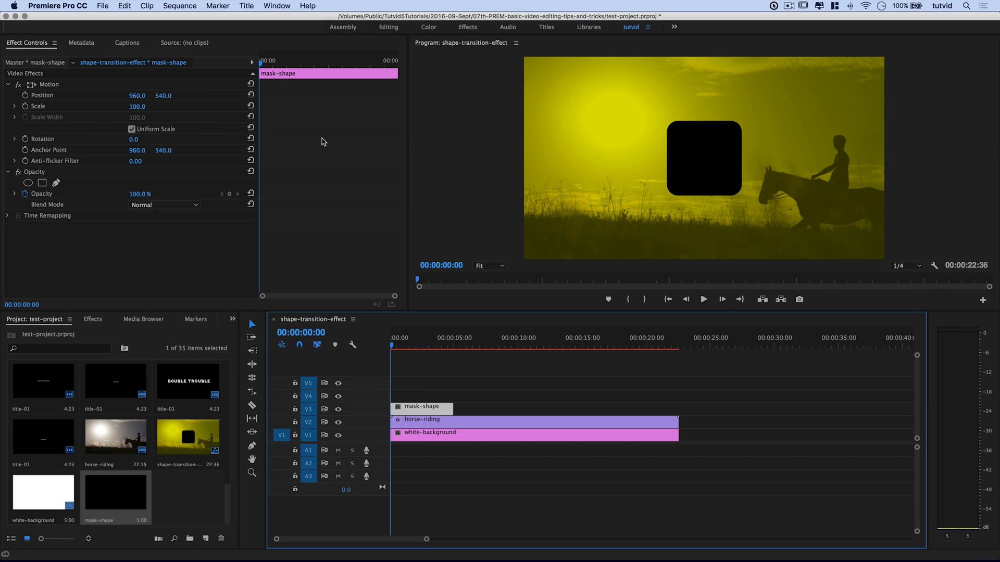
mouse_move(709, 146)
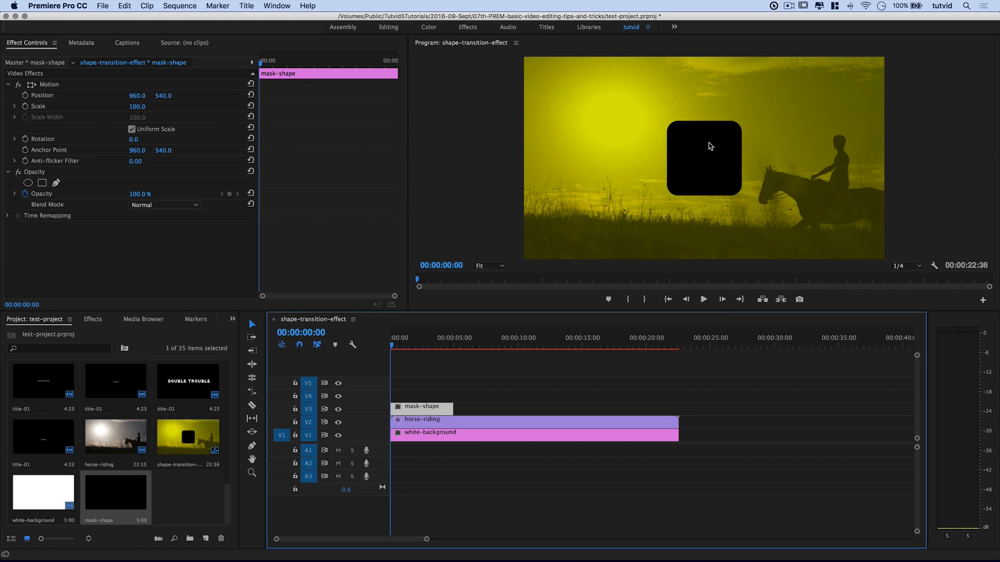
mouse_move(413, 353)
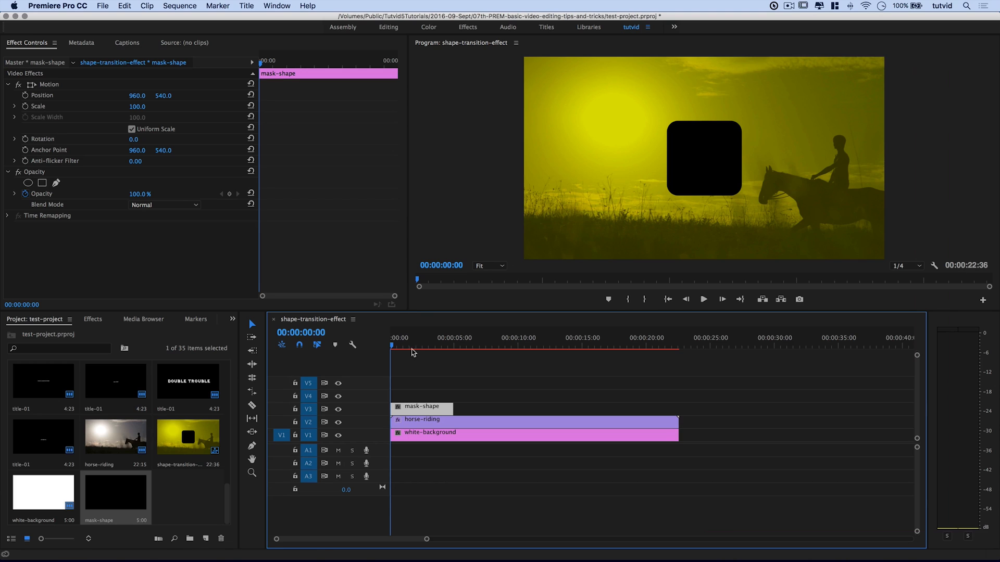
mouse_move(333, 341)
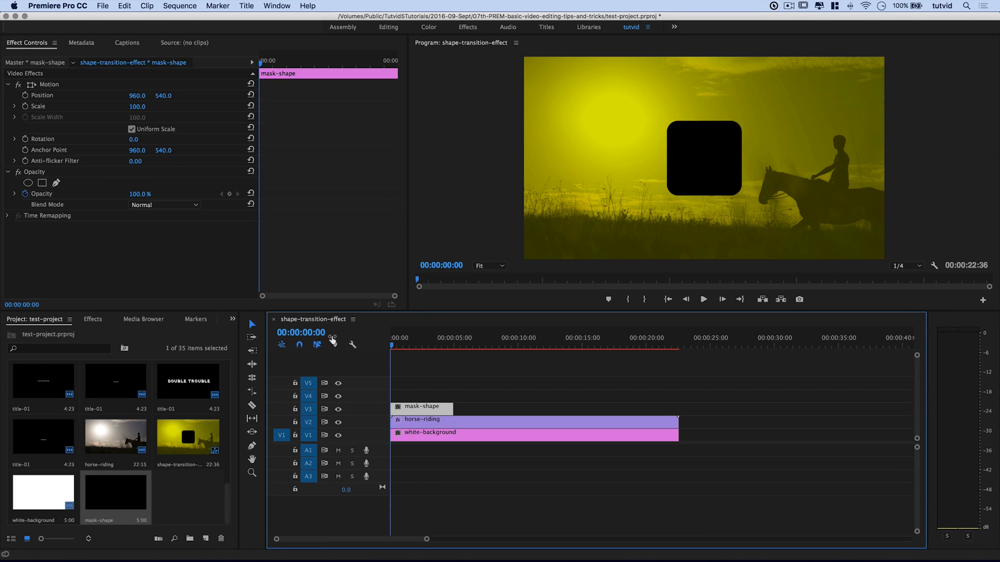
- Keyframe mask-shape's Position at frame 30, starting below the frame at Y 1298 at frame 0
left_click(395, 346)
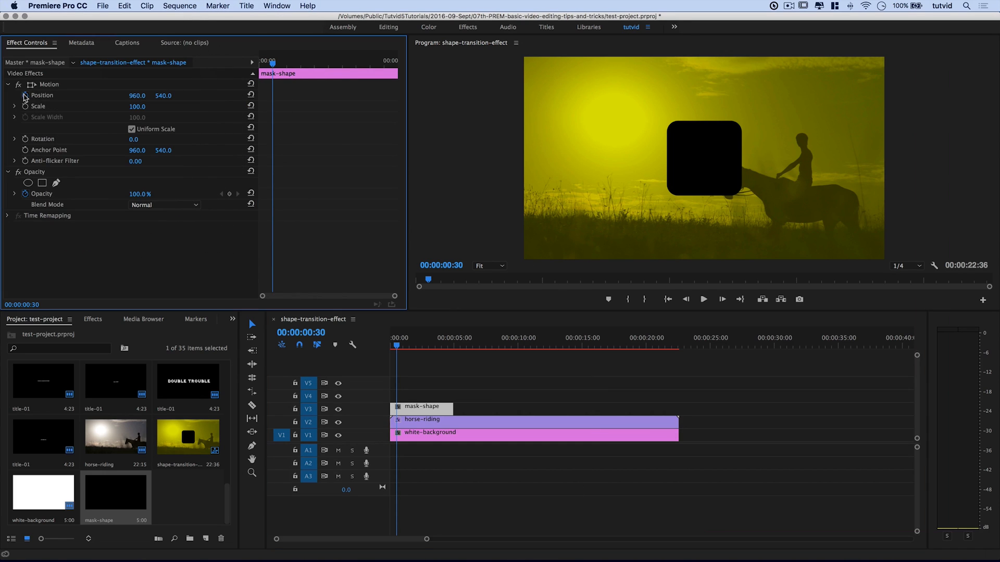
left_click(25, 96)
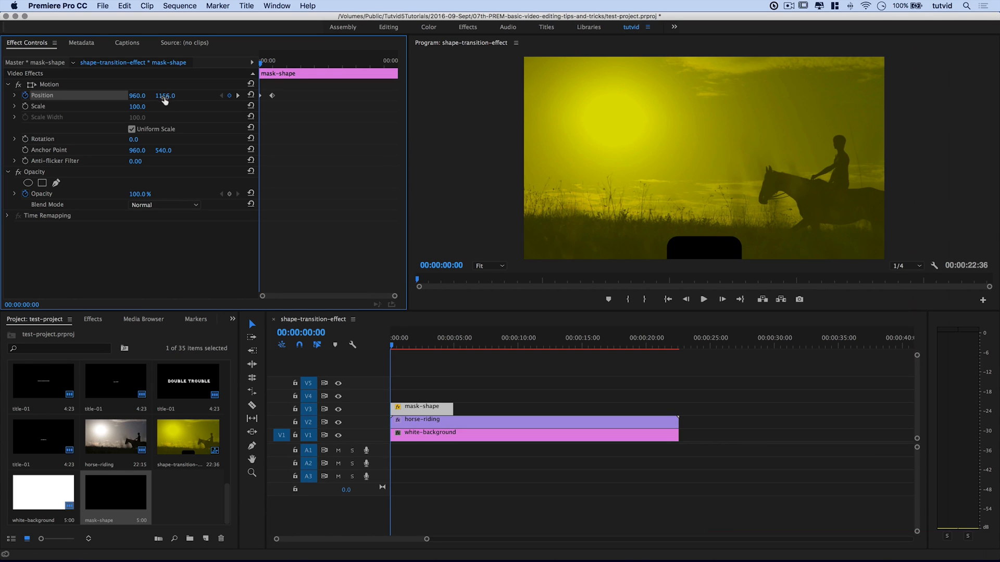
left_click_drag(165, 96, 165, 108)
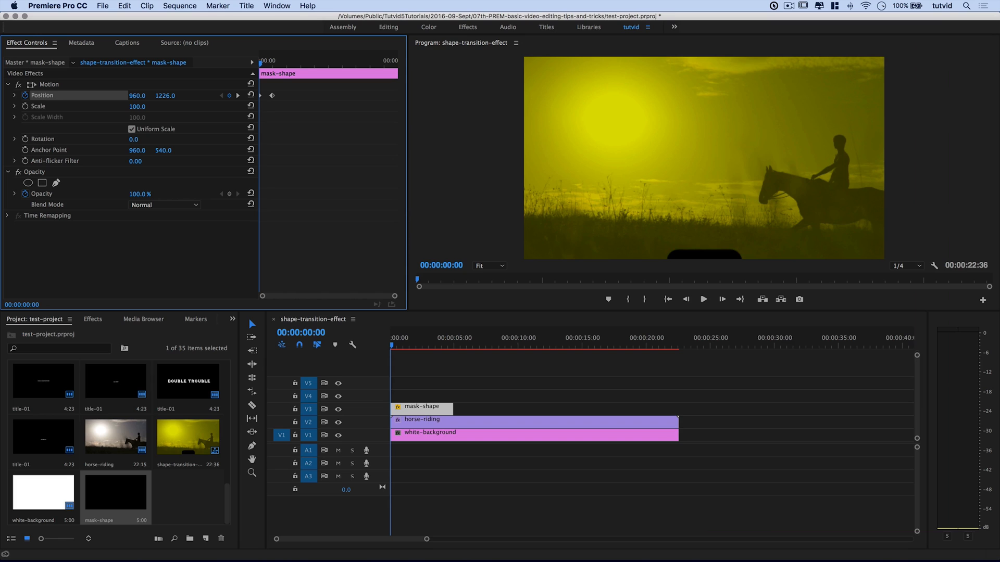
left_click_drag(165, 96, 166, 83)
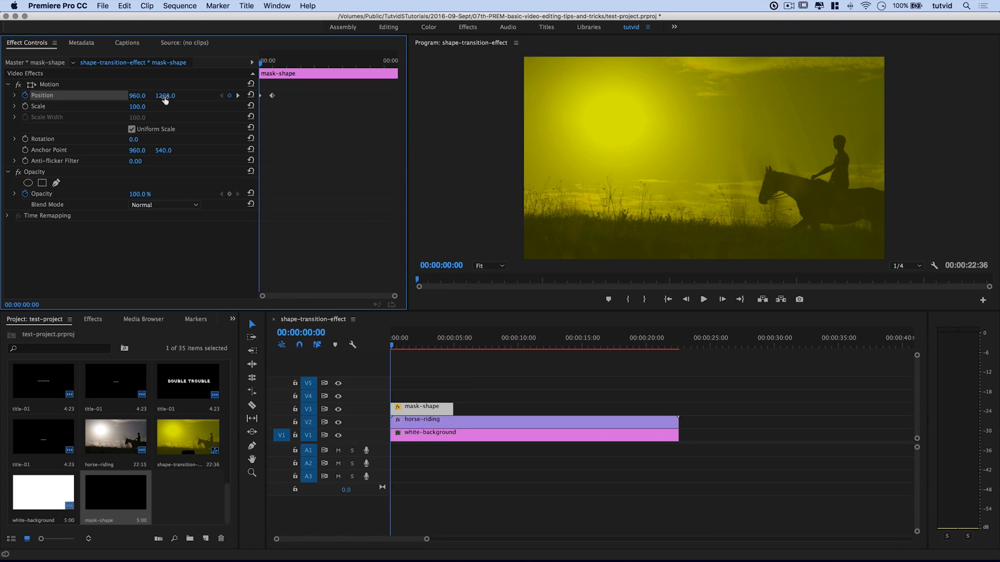
left_click(704, 300)
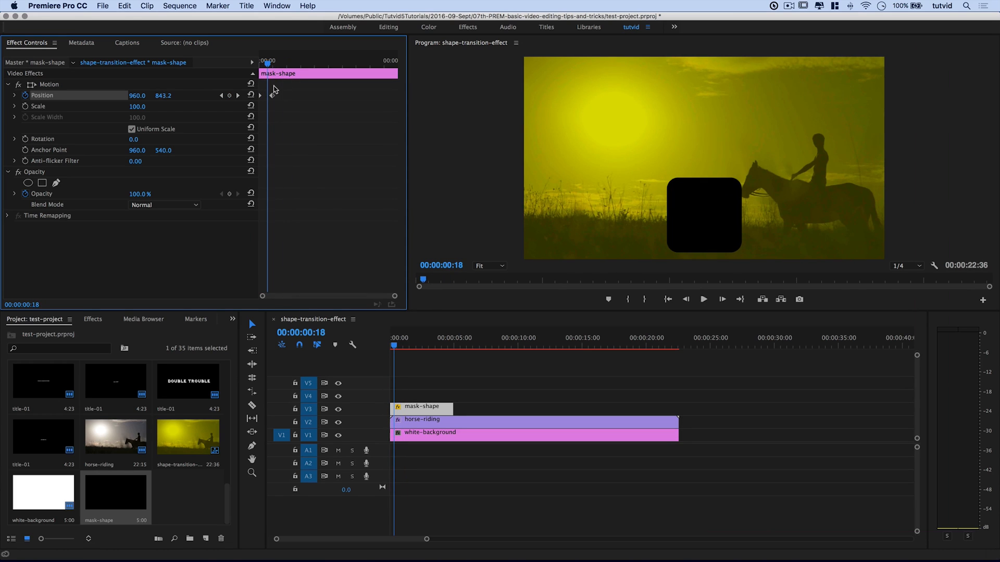
- Apply Ease In to the Position keyframe and advance the playhead to frame 50
right_click(272, 96)
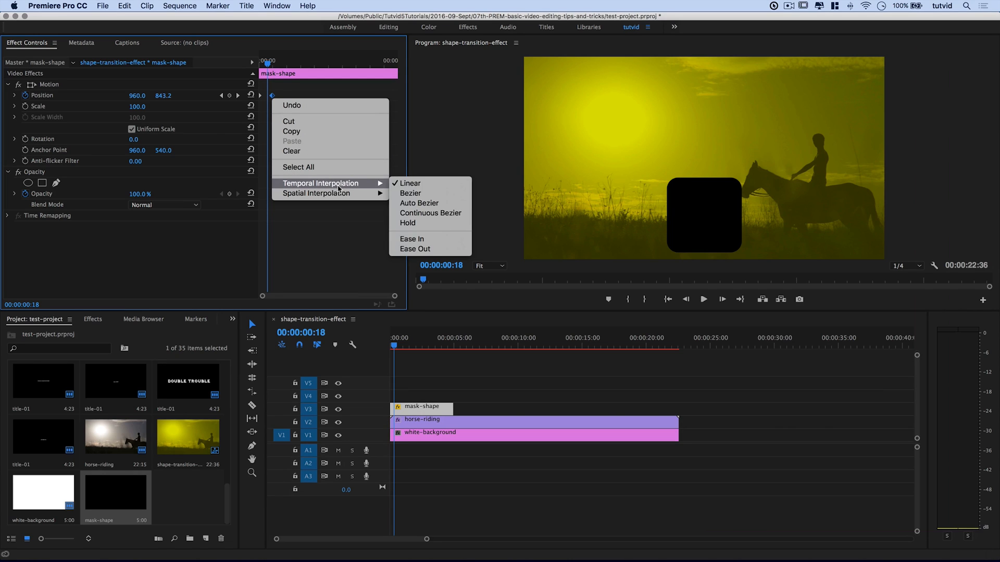
mouse_move(415, 249)
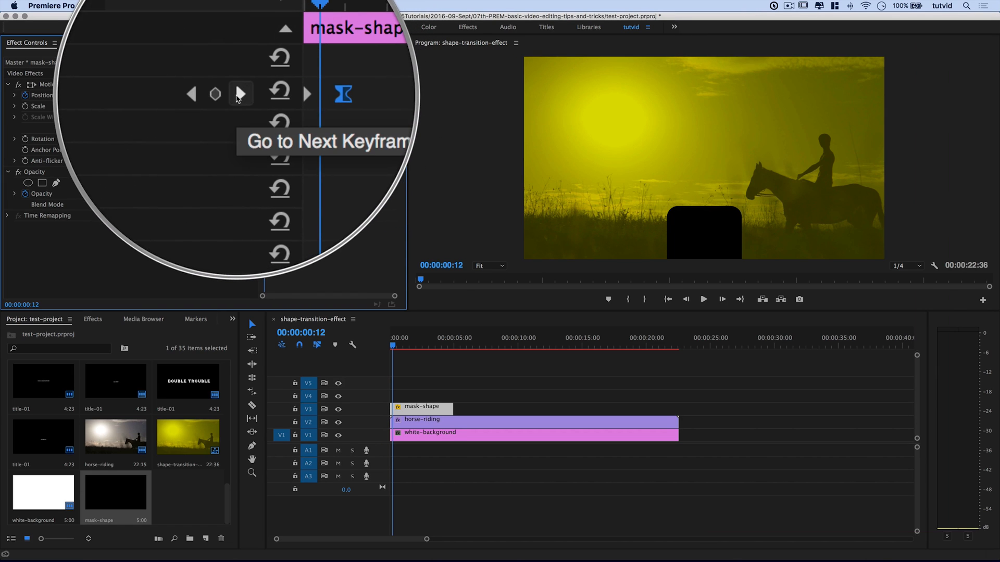
left_click(240, 94)
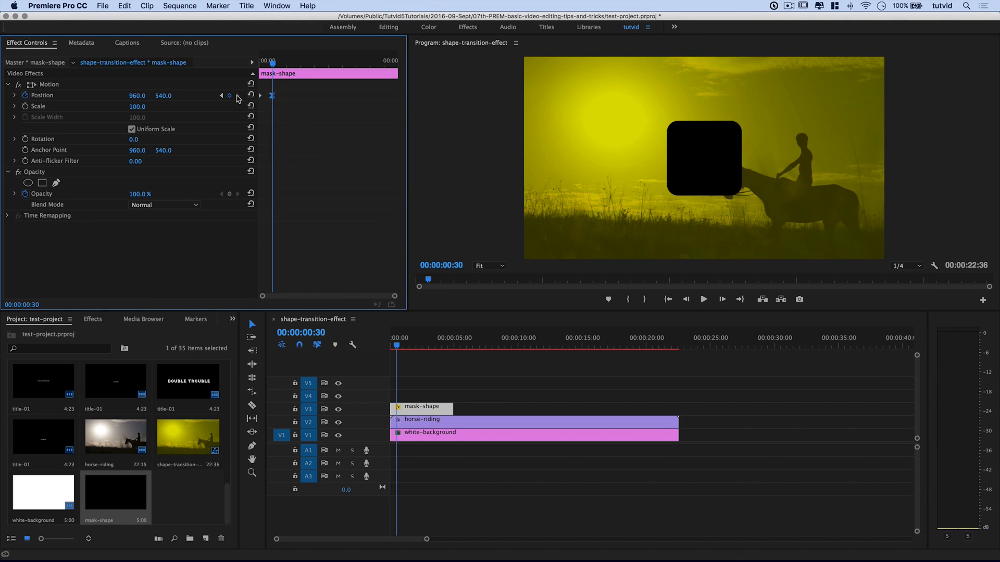
left_click(303, 332)
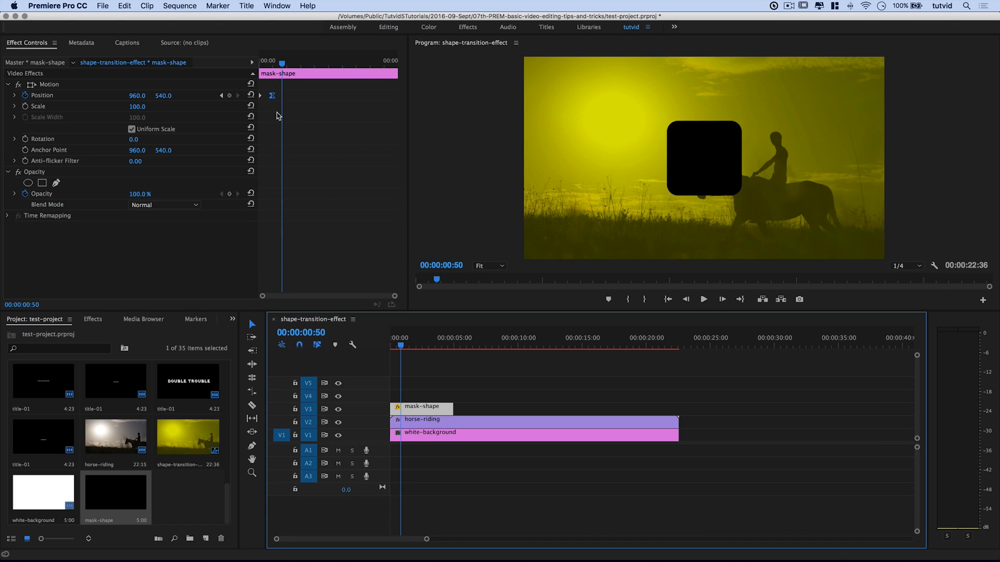
mouse_move(517, 145)
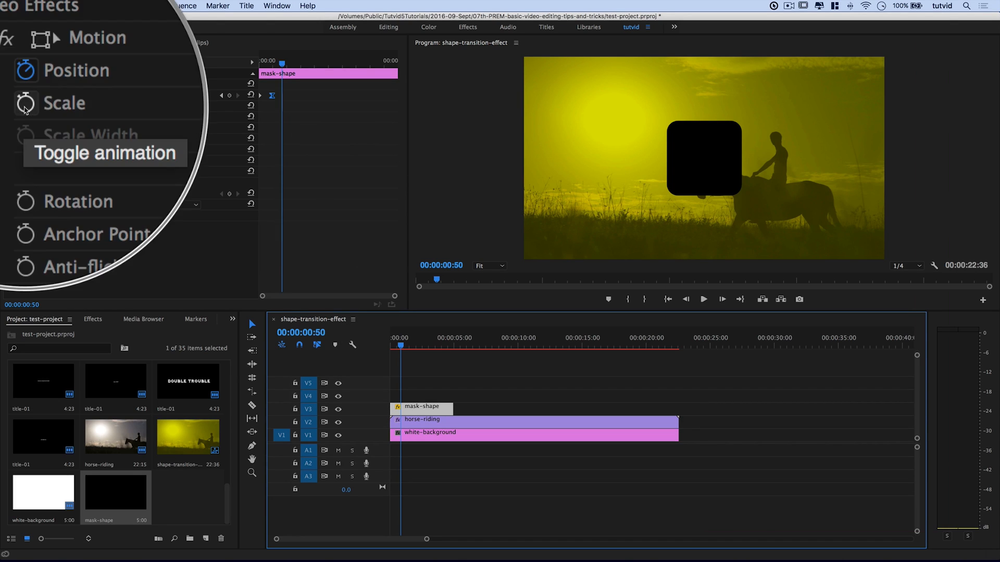
mouse_move(25, 108)
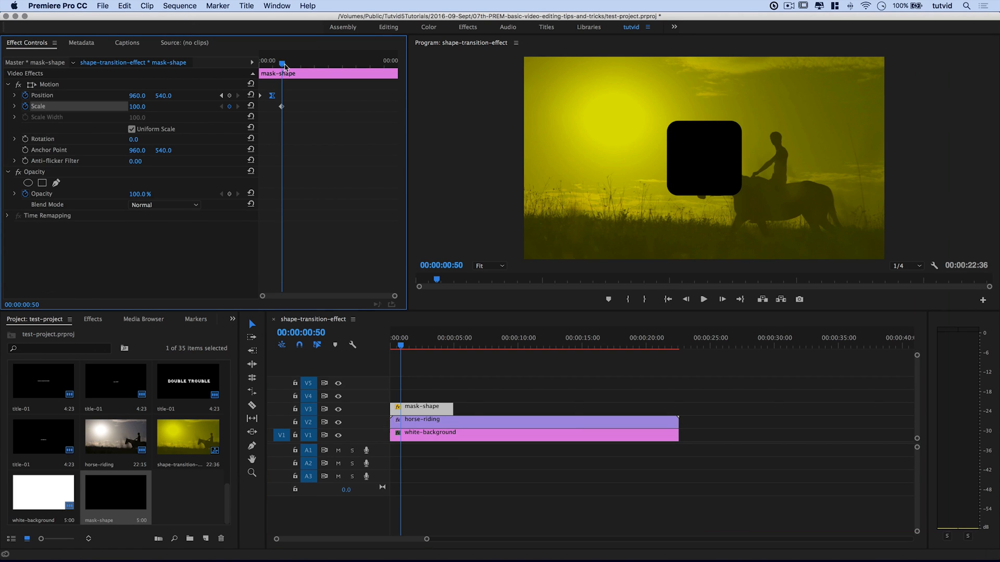
mouse_move(369, 339)
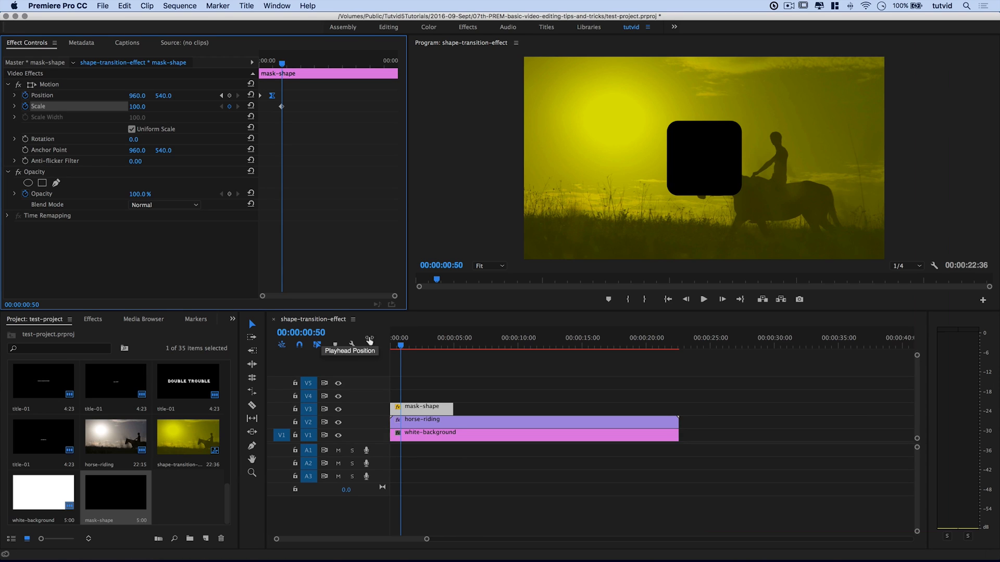
mouse_move(401, 349)
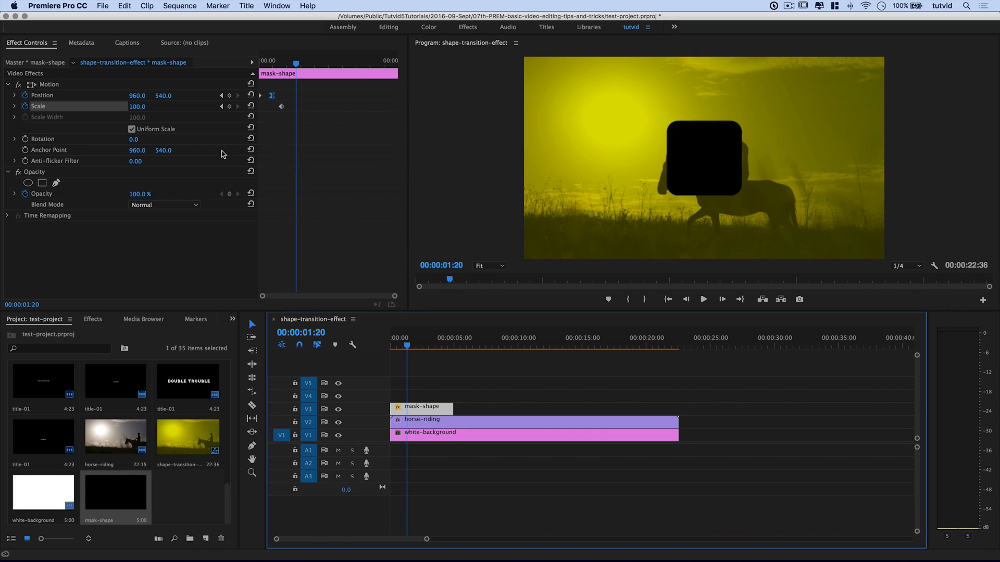
- Set mask-shape's Scale to 500 at 00:00:01:20 and check the square growing
left_click(138, 107)
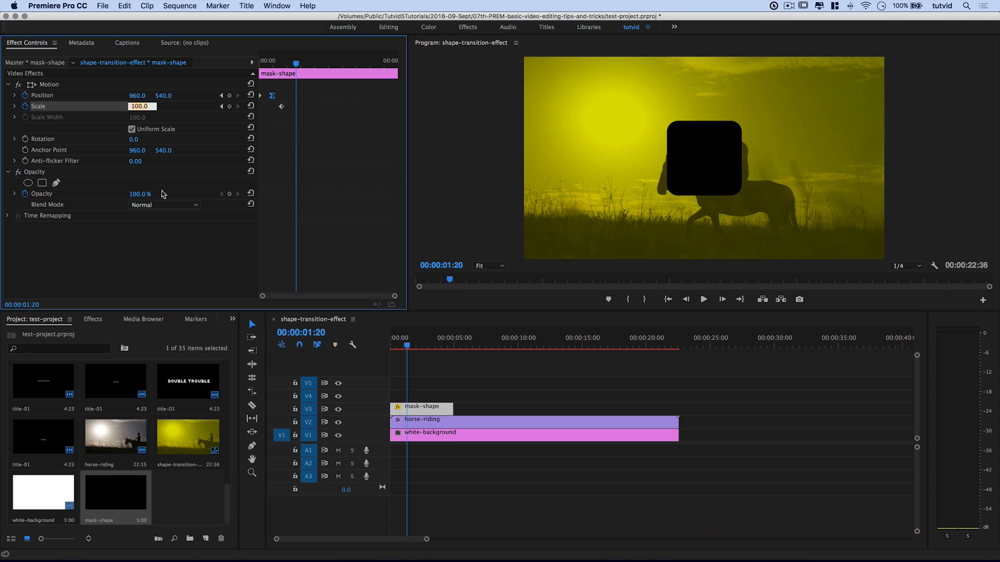
type("500.0")
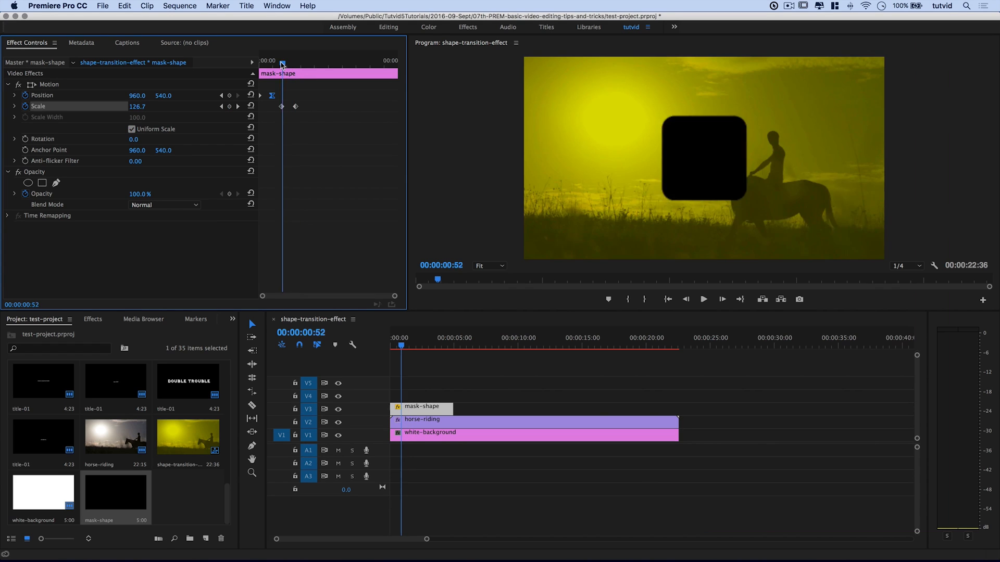
left_click(704, 299)
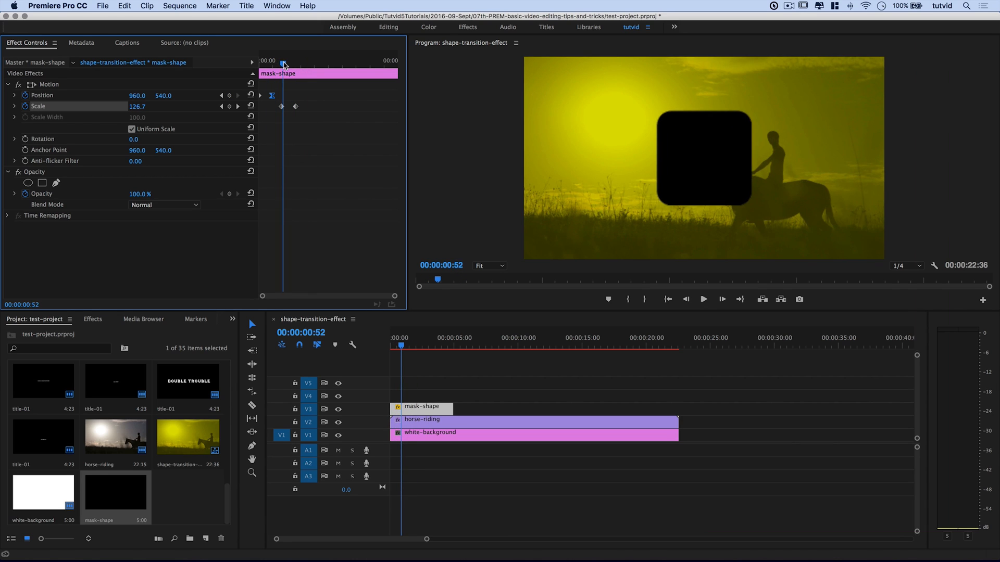
- Ease the first Scale keyframe and open timing options for the second
left_click_drag(282, 63, 281, 107)
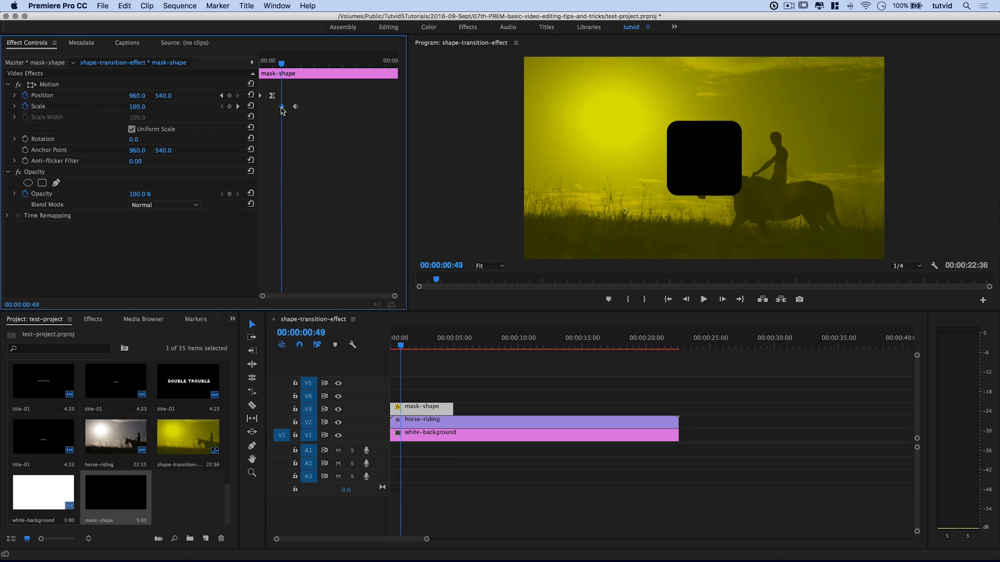
right_click(282, 107)
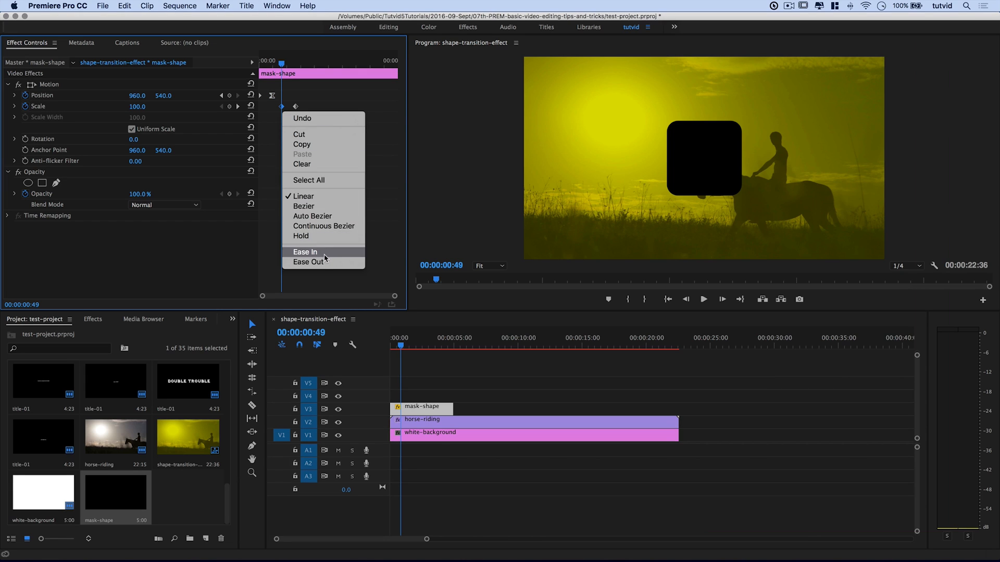
left_click(305, 252)
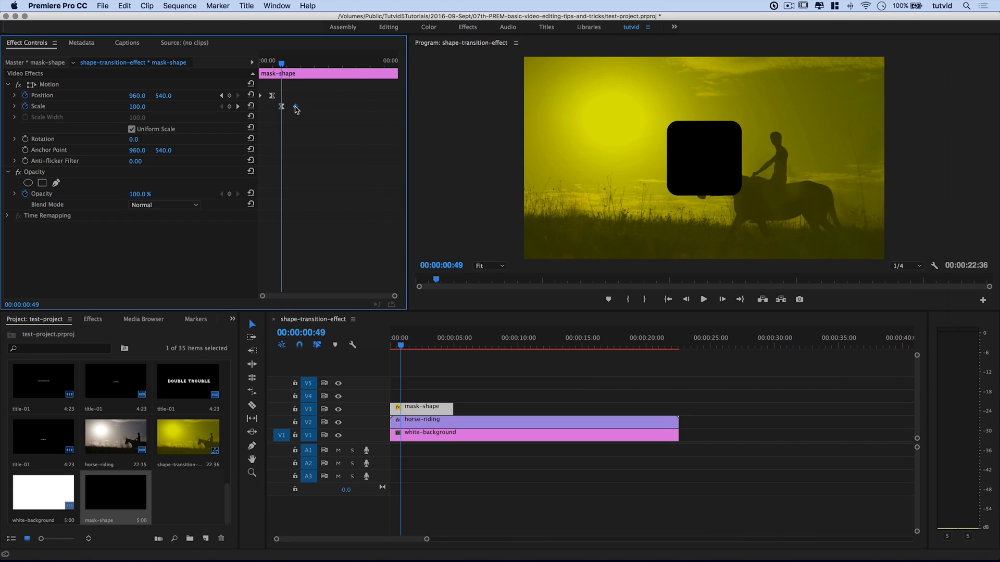
right_click(296, 107)
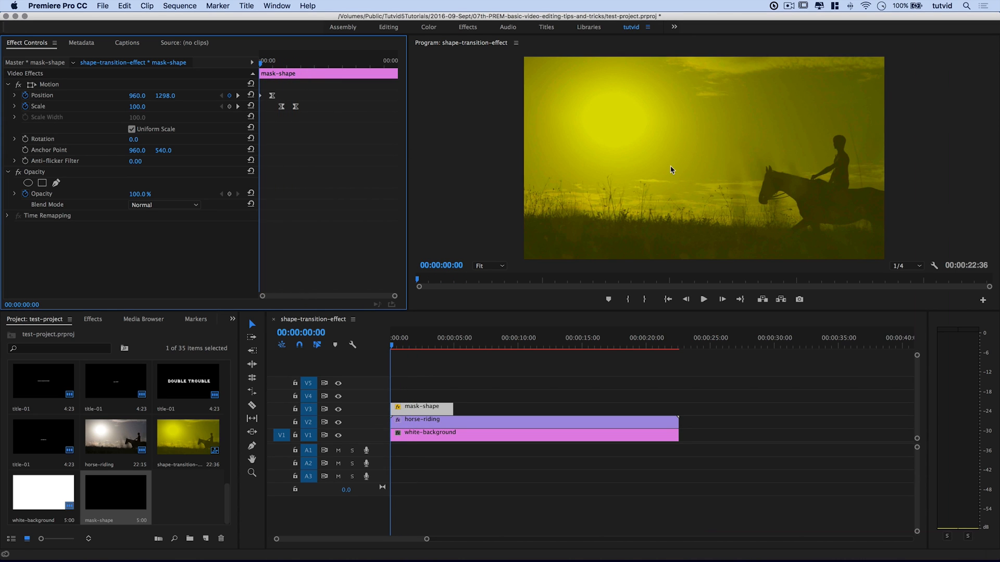
- Search Effects for 'twirl' and apply the Twirl In preset to mask-shape
key("cmd+s")
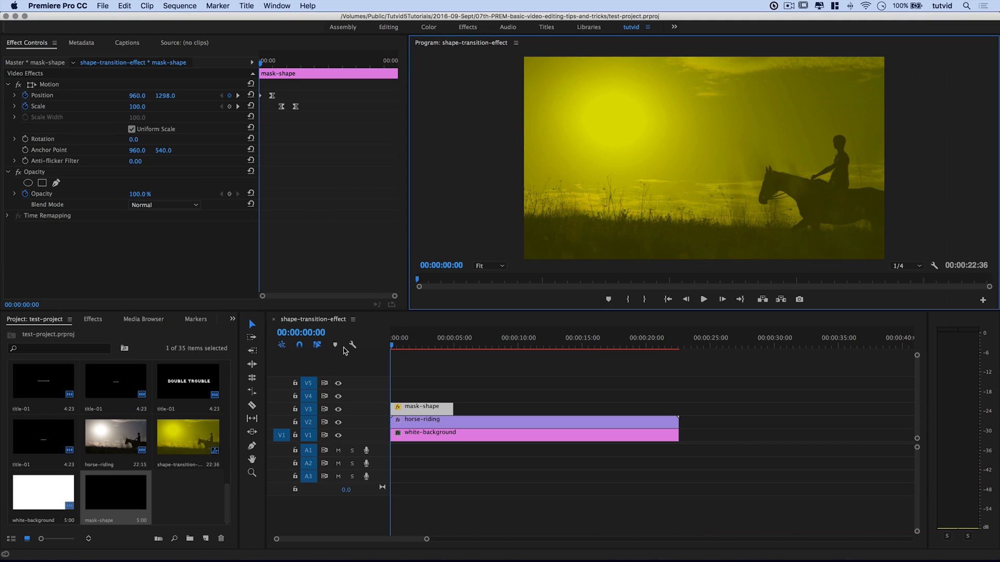
mouse_move(100, 335)
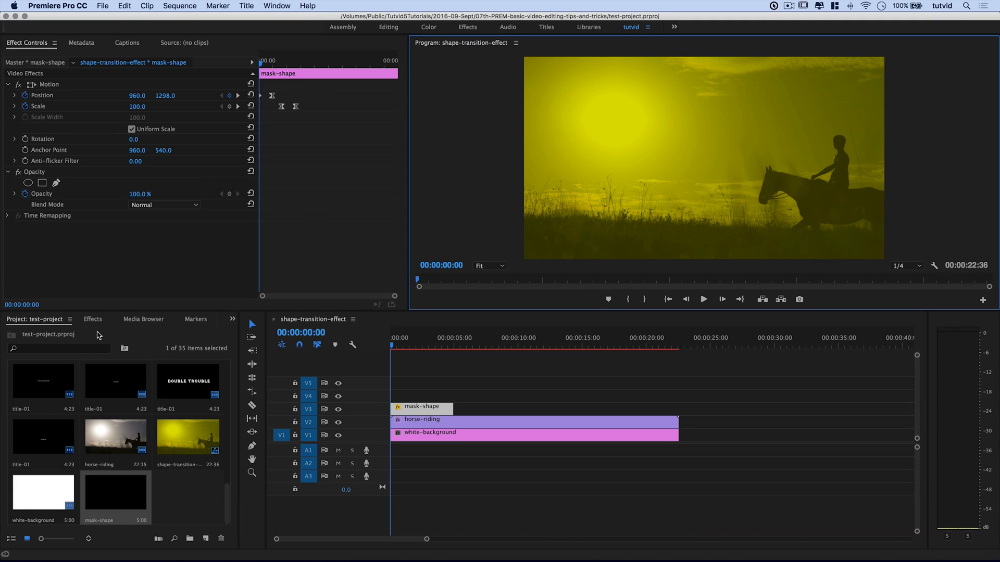
left_click(93, 319)
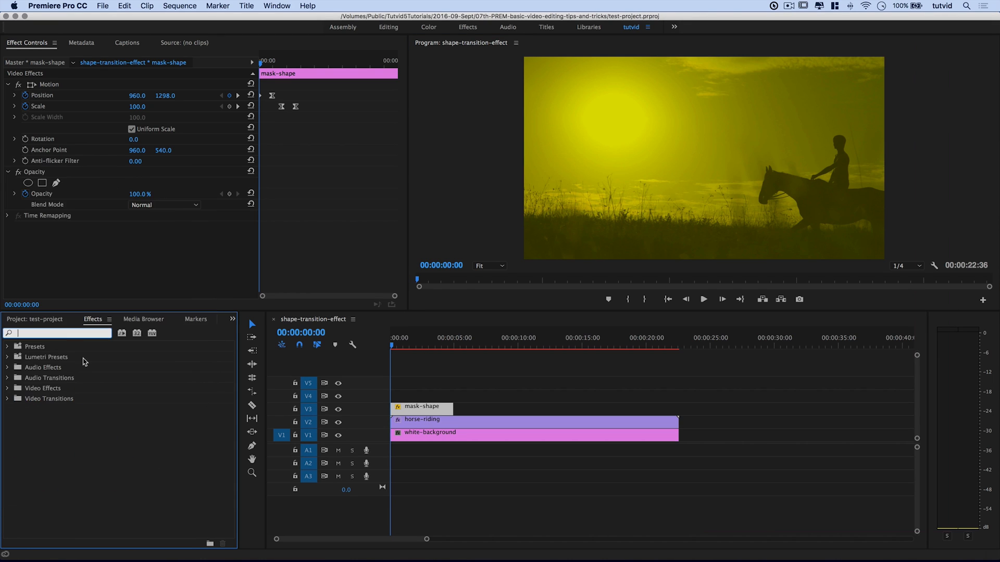
type("twirl")
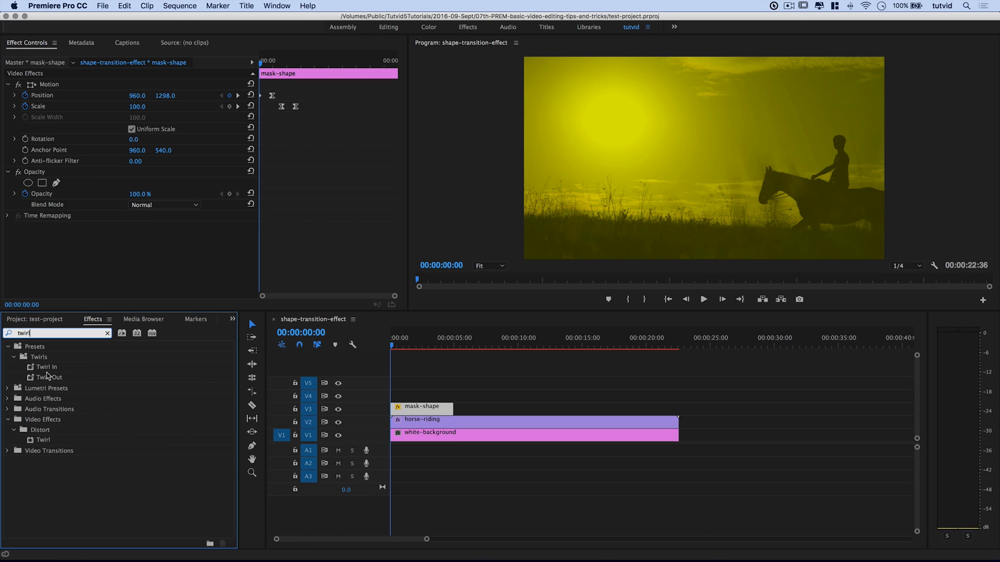
left_click(45, 367)
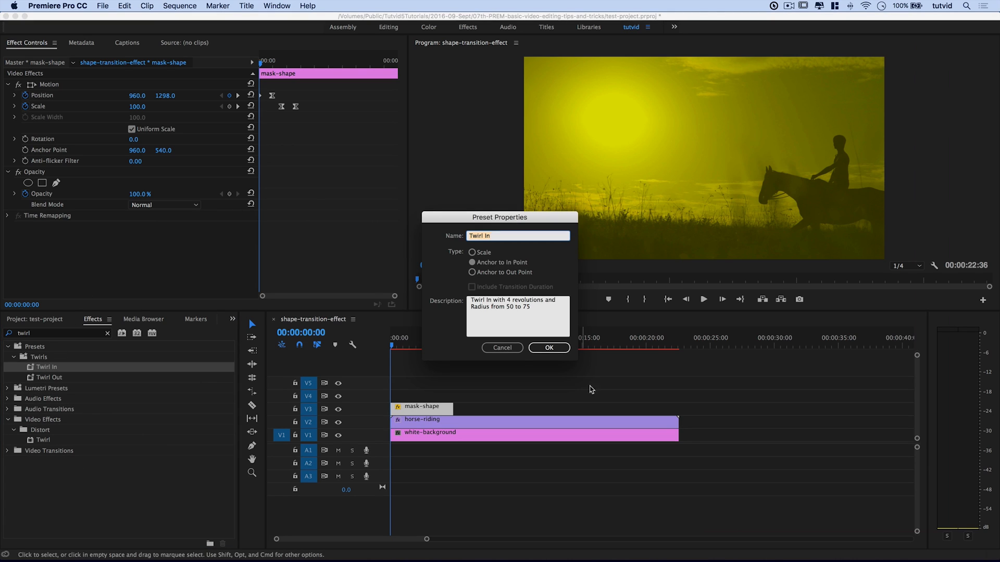
mouse_move(548, 348)
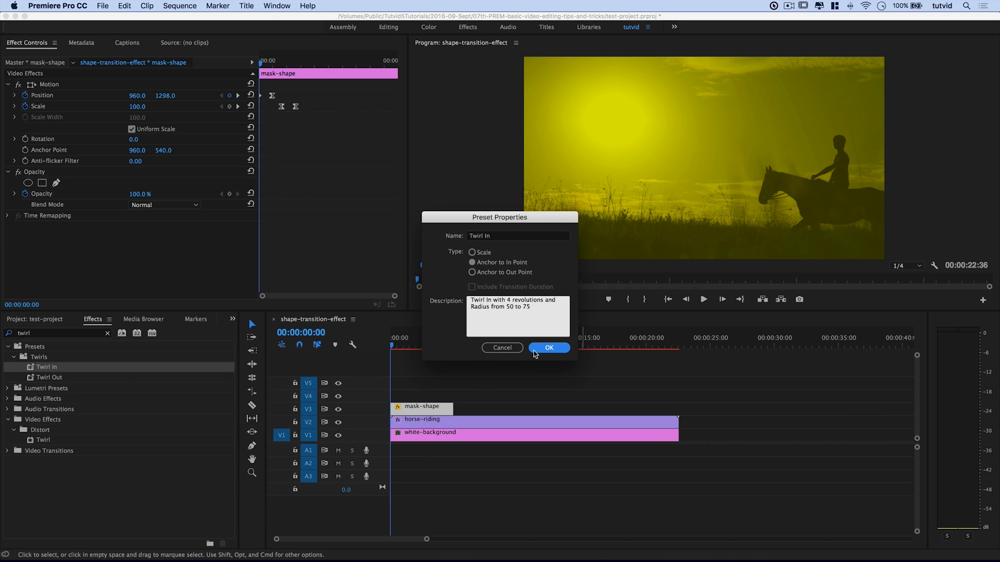
left_click(549, 348)
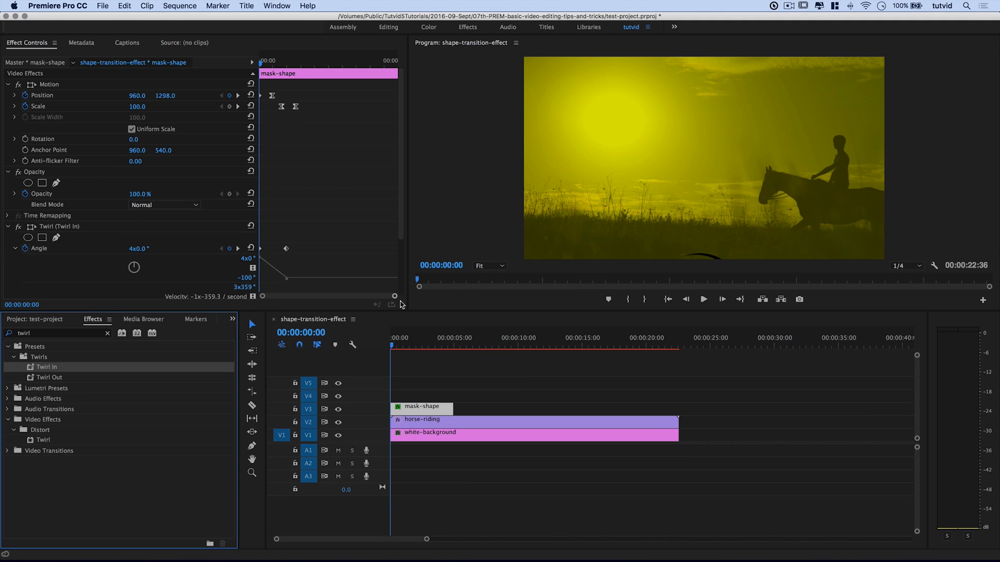
left_click(401, 346)
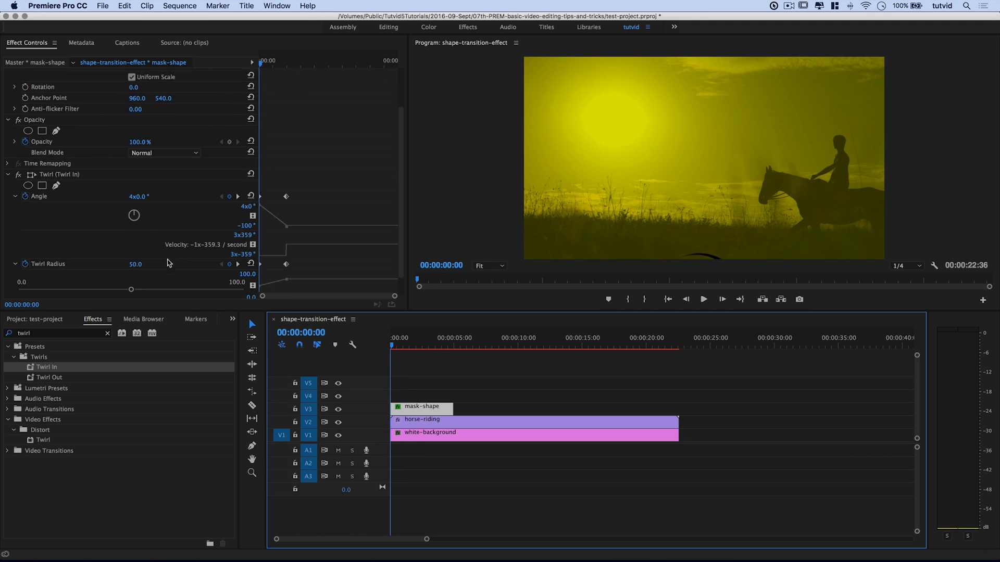
scroll("down", 3)
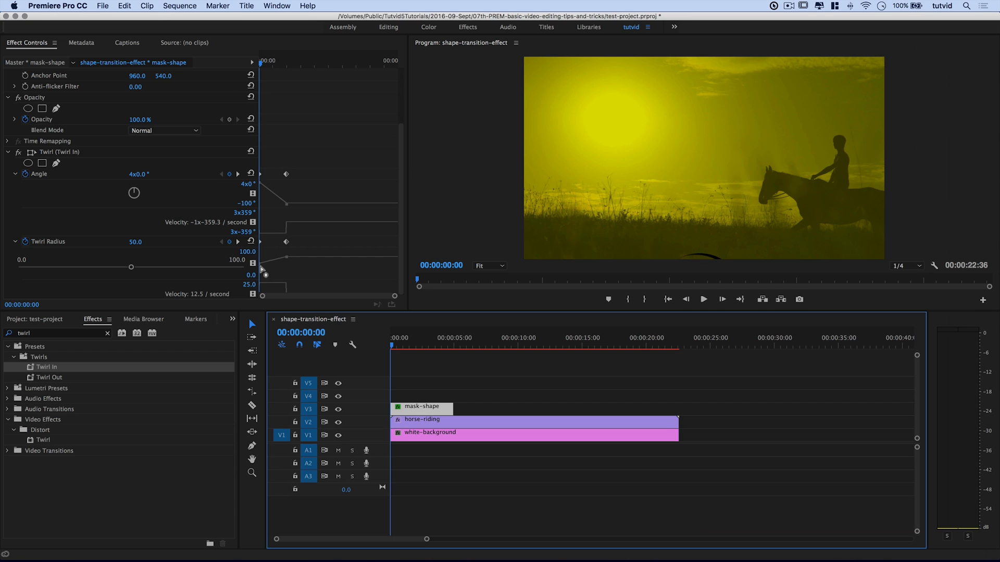
mouse_move(101, 261)
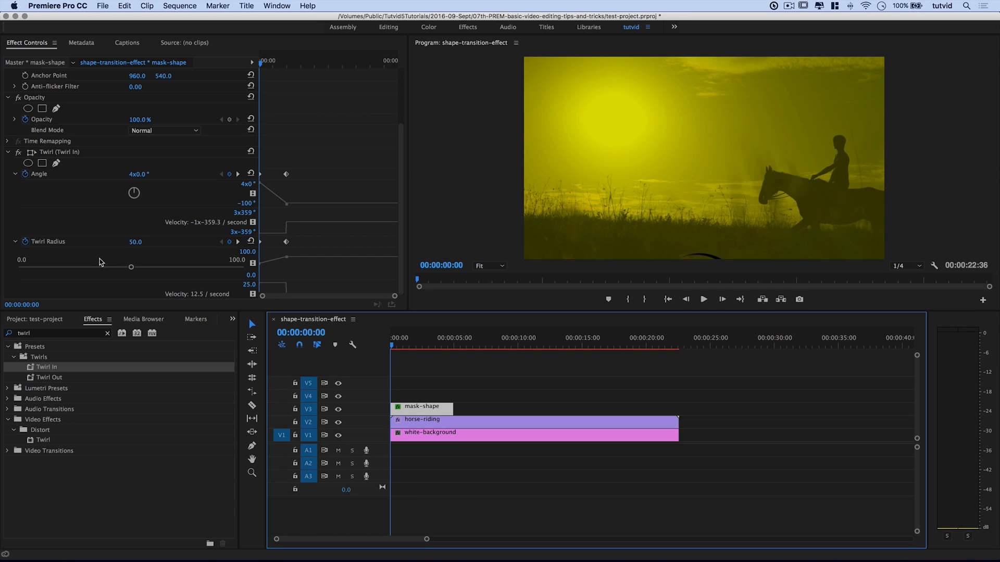
mouse_move(146, 243)
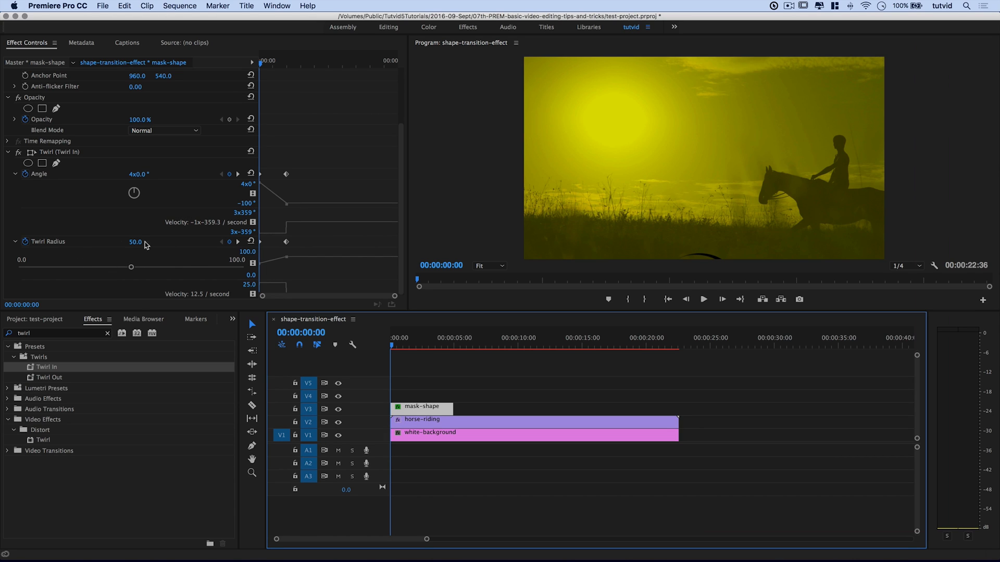
- Preview the twirl, then drag the Twirl Radius up to a fixed 100
left_click(410, 346)
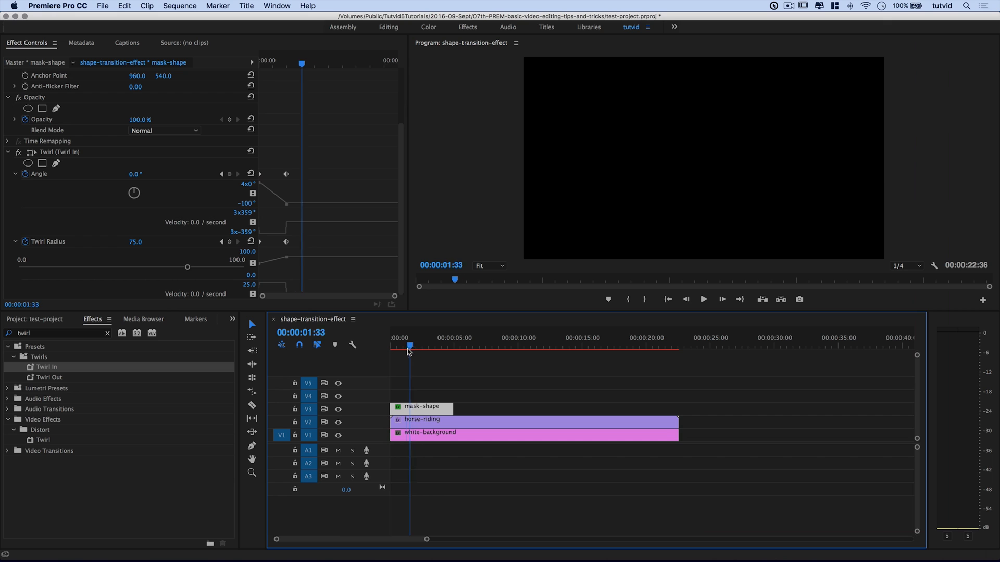
left_click(394, 346)
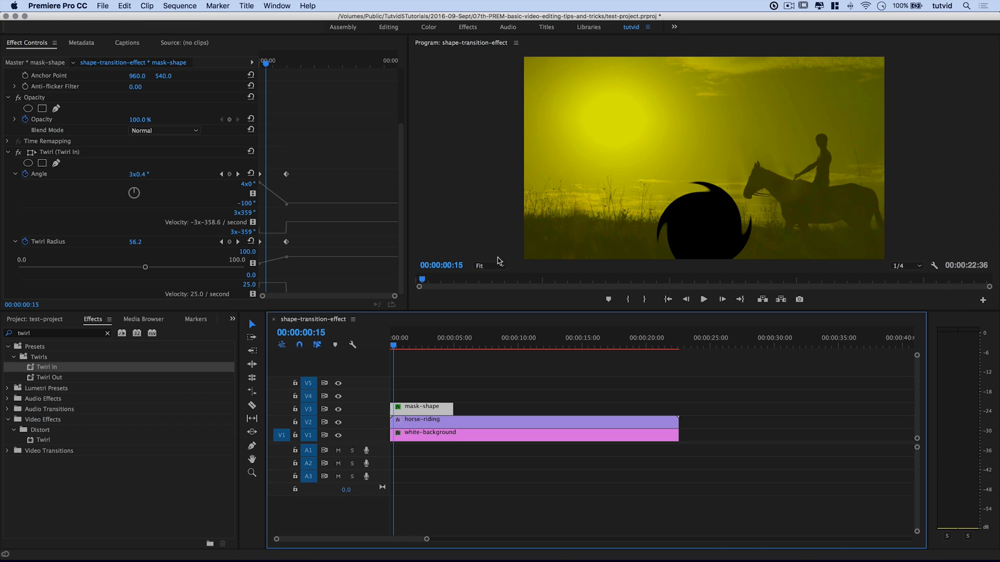
mouse_move(295, 257)
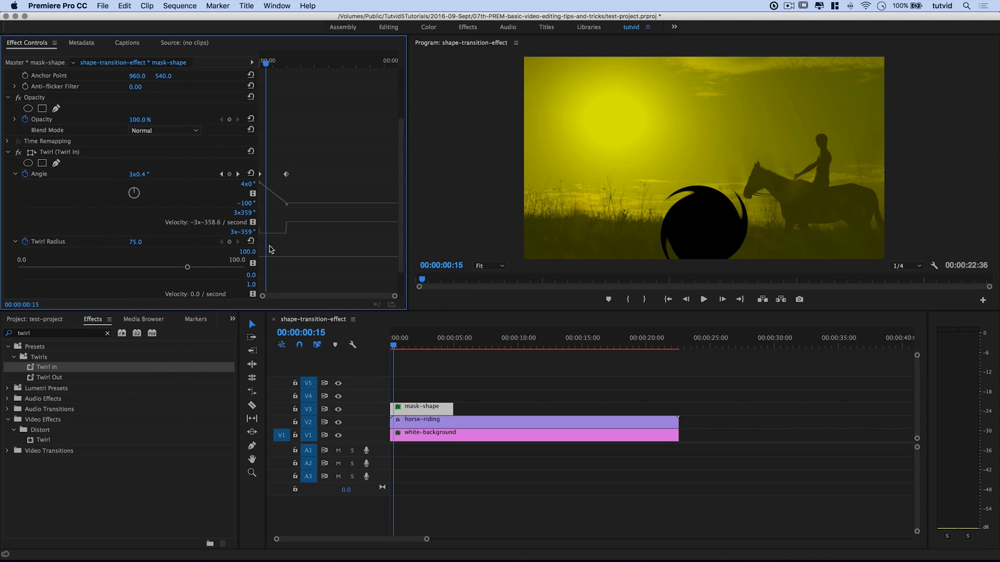
left_click_drag(188, 267, 190, 270)
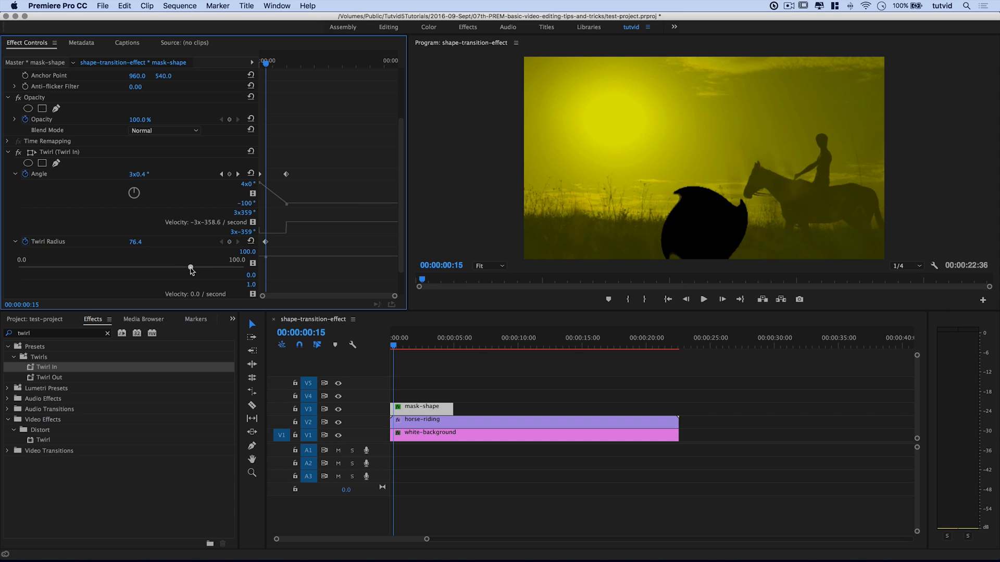
left_click_drag(190, 269, 244, 266)
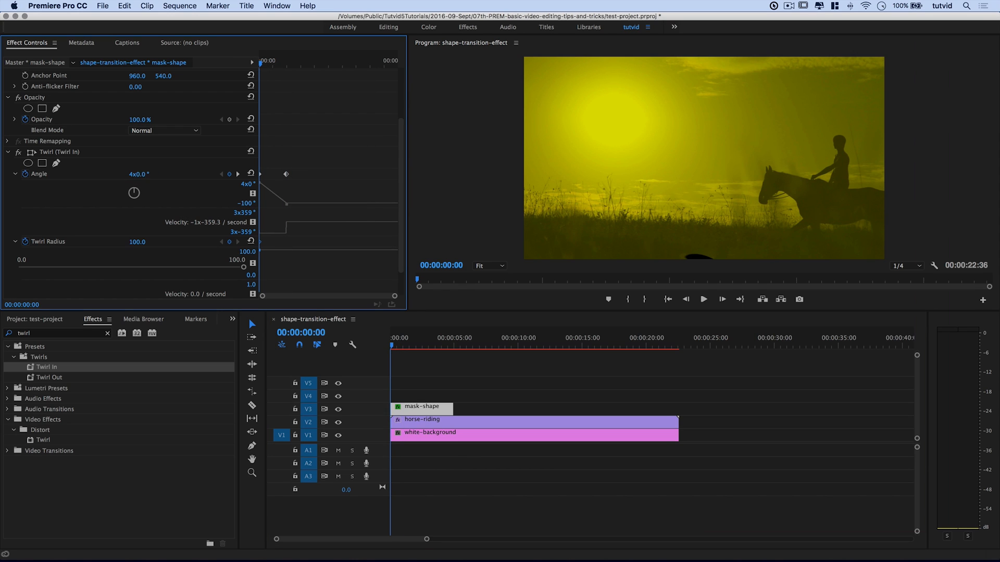
- Enter 4x0.0 as the starting Twirl Angle in Effect Controls
left_click(138, 174)
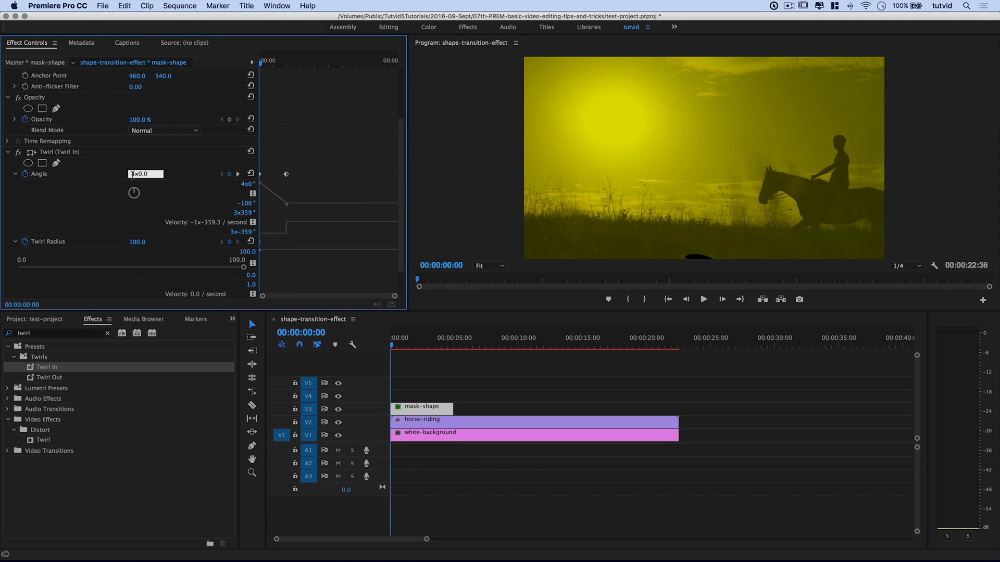
type("4x0.0")
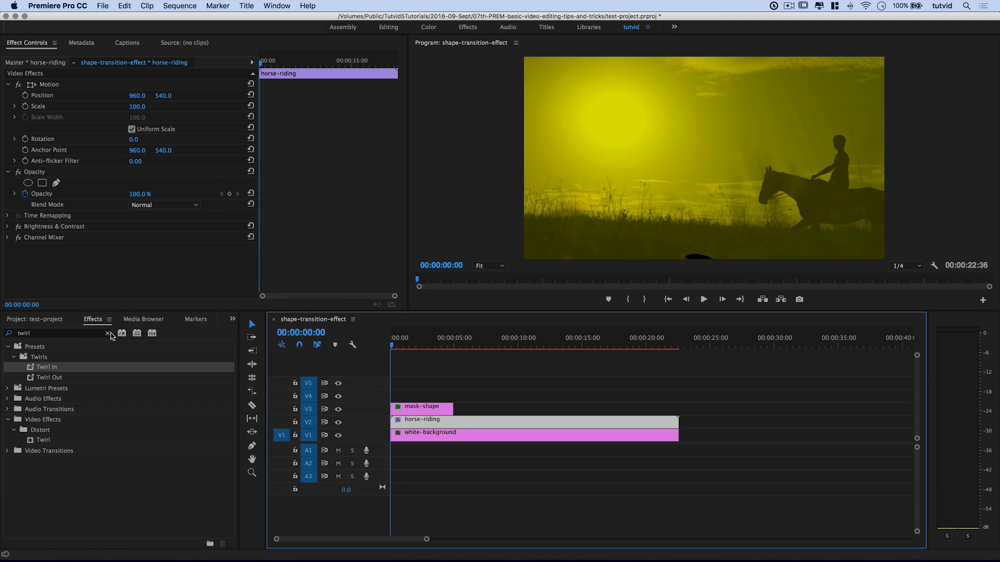
- Clear the 'twirl' search and add Track Matte Key from Video Effects to horse-riding
left_click(107, 333)
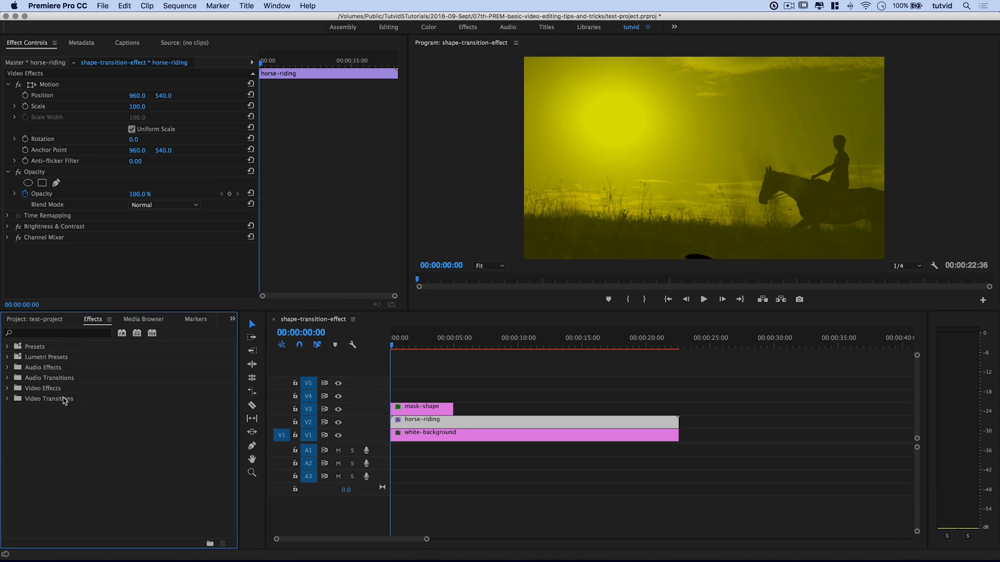
left_click(6, 389)
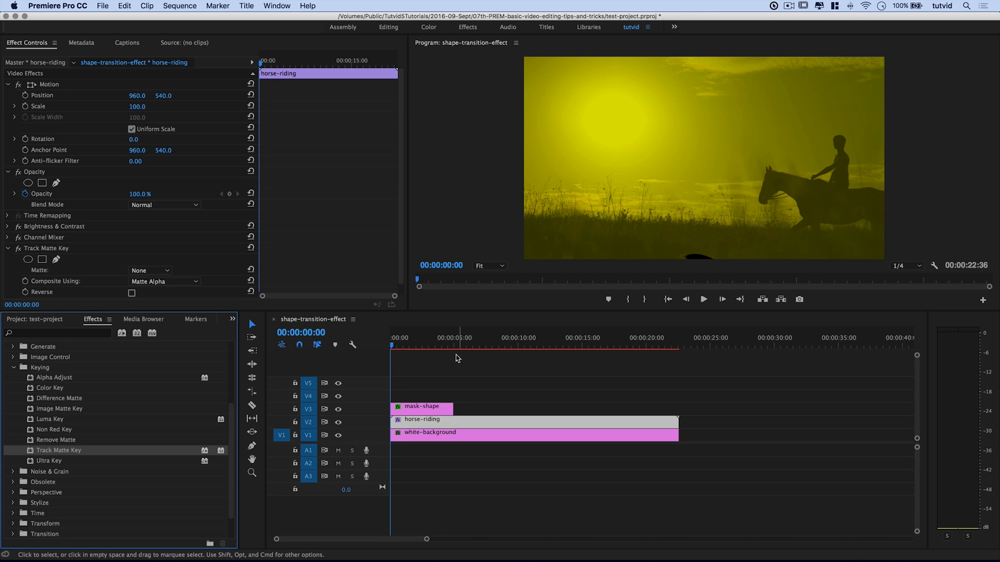
mouse_move(427, 409)
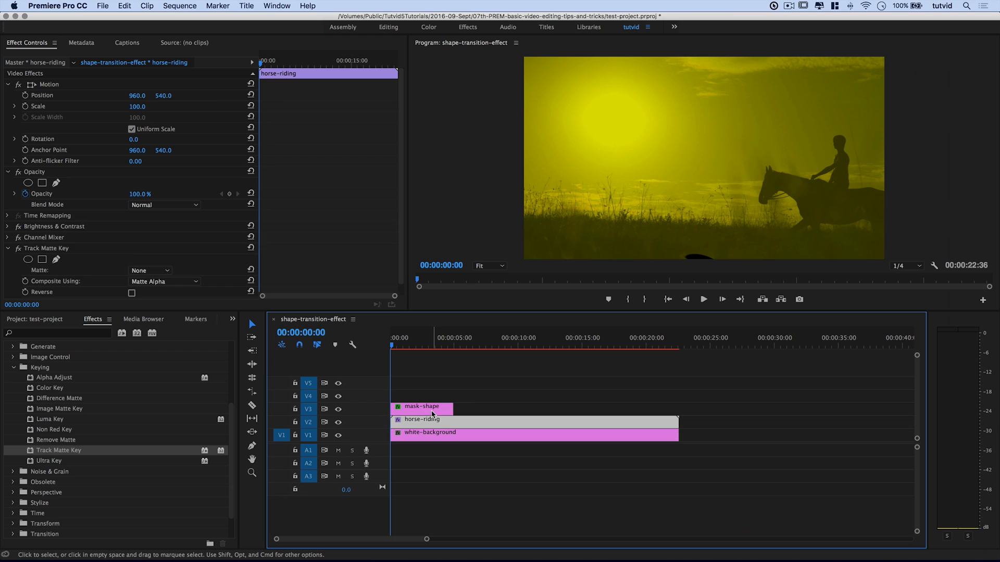
left_click(420, 406)
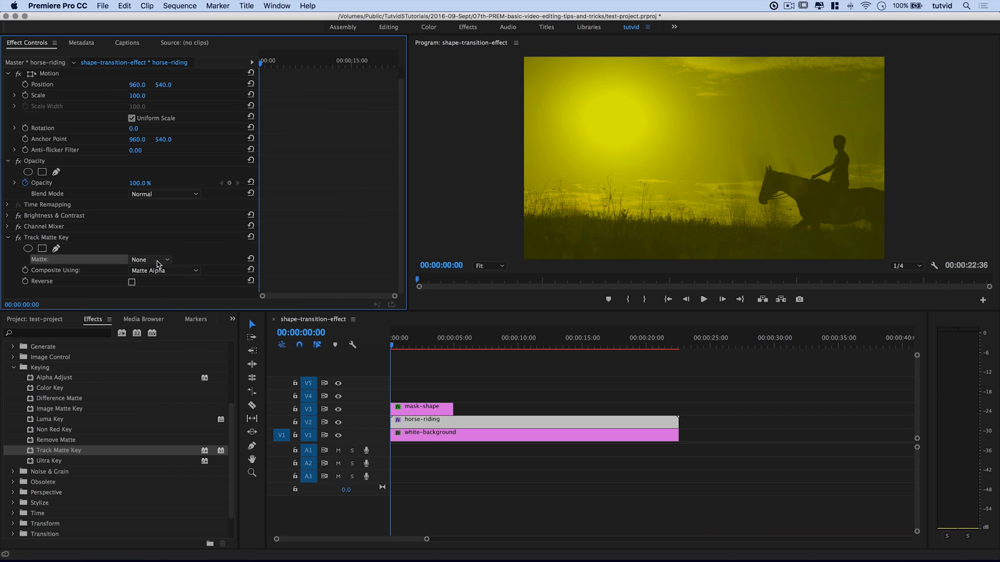
- Set Track Matte Key's Matte to Video 3 and preview the twirl reveal
left_click(150, 259)
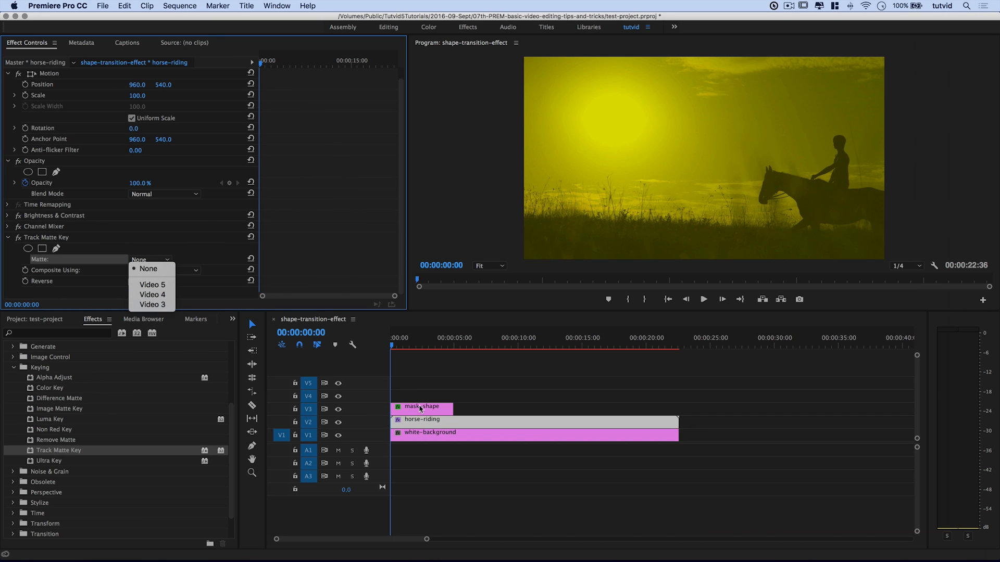
mouse_move(151, 305)
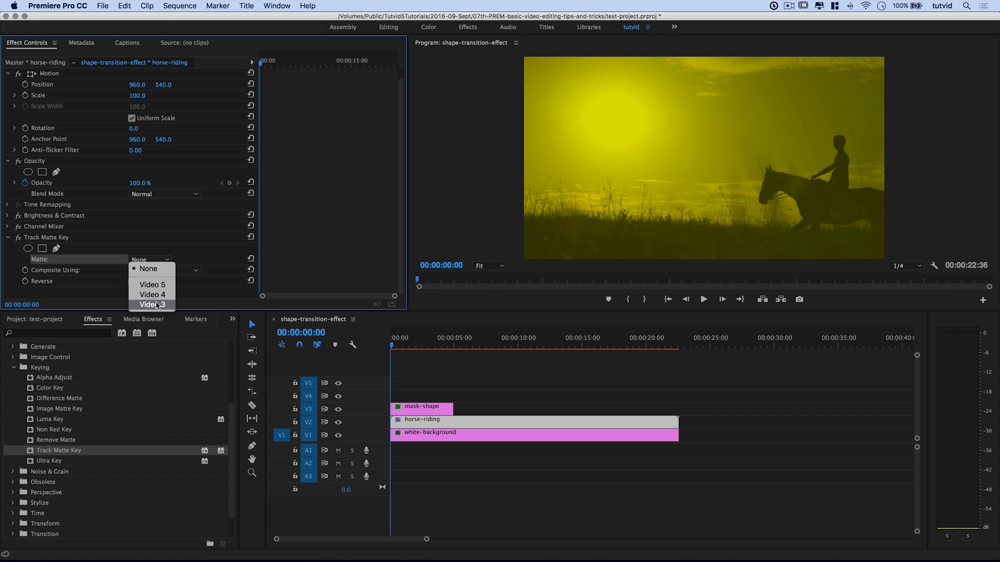
left_click(152, 304)
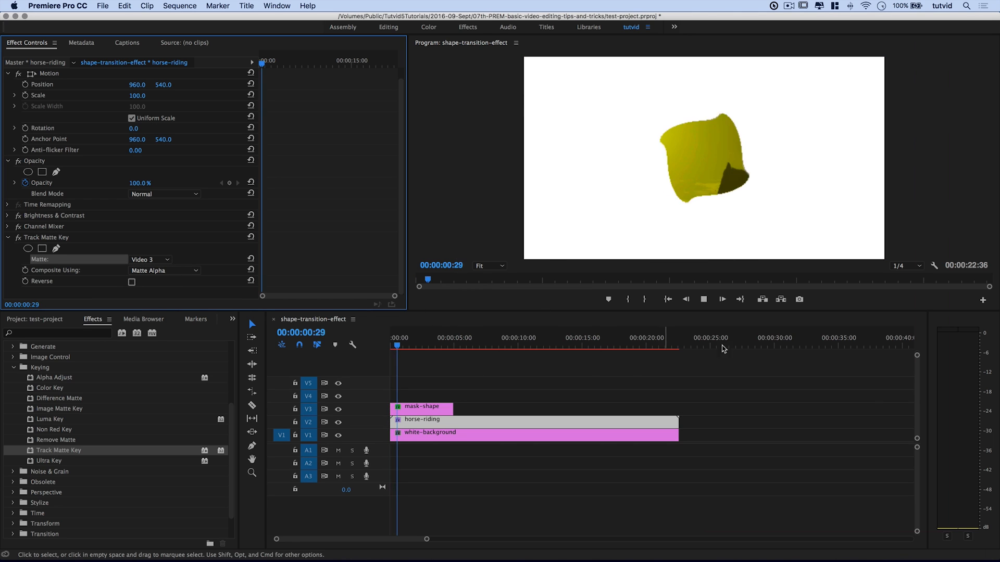
left_click(419, 346)
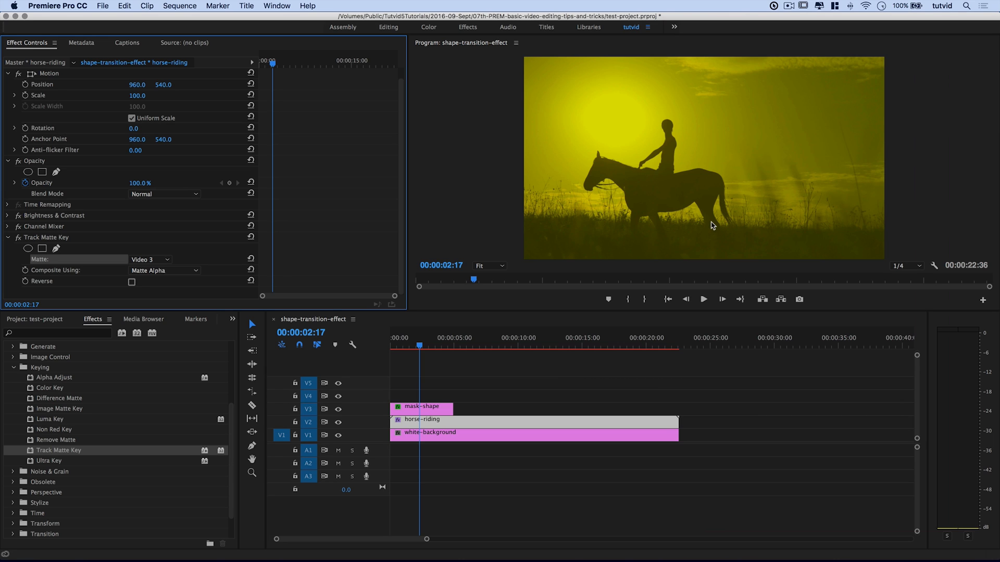
mouse_move(501, 424)
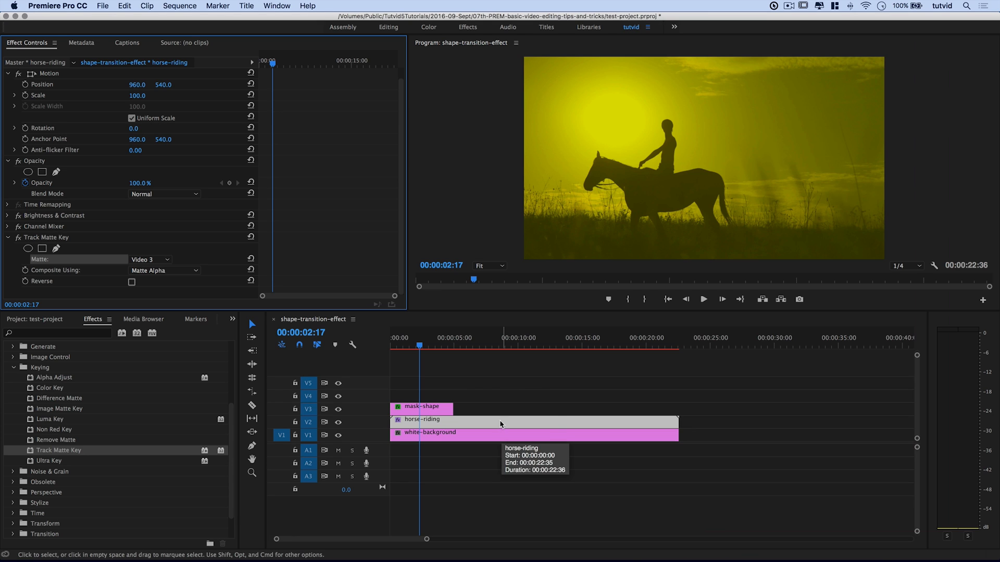
mouse_move(487, 419)
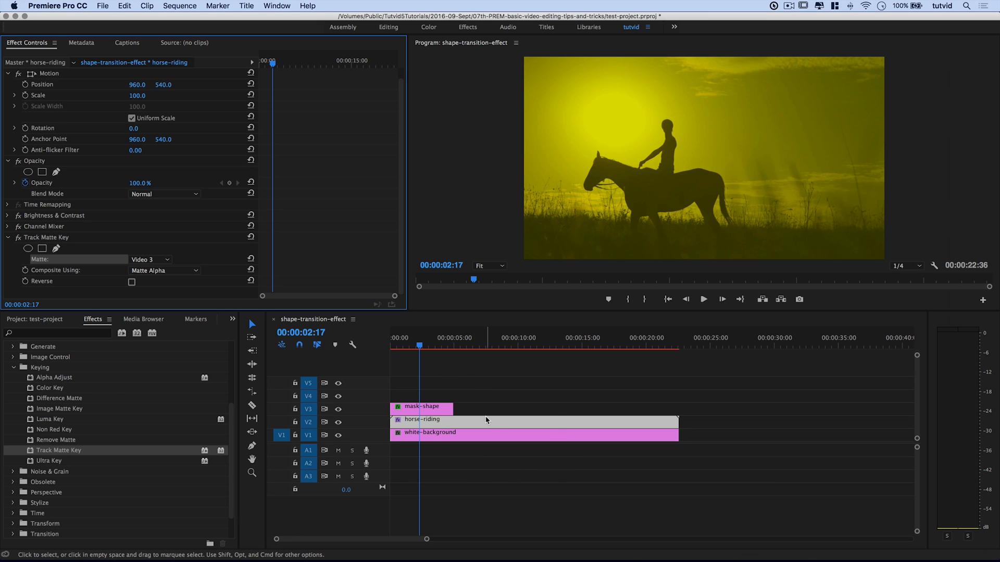
- Duplicate horse-riding to a higher track and clear its Track Matte Key, Channel Mixer, Brightness & Contrast
left_click_drag(421, 420, 472, 394)
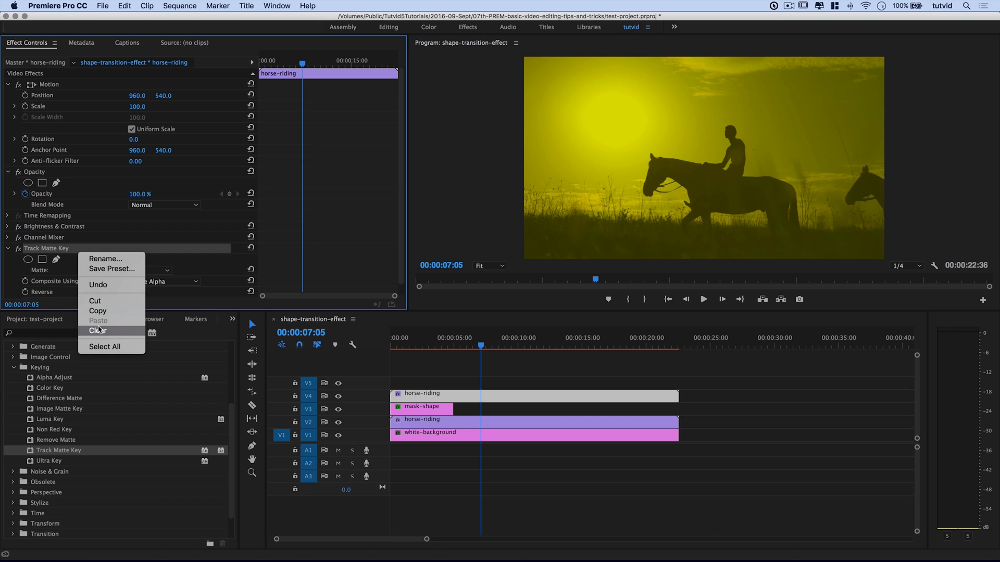
left_click(98, 331)
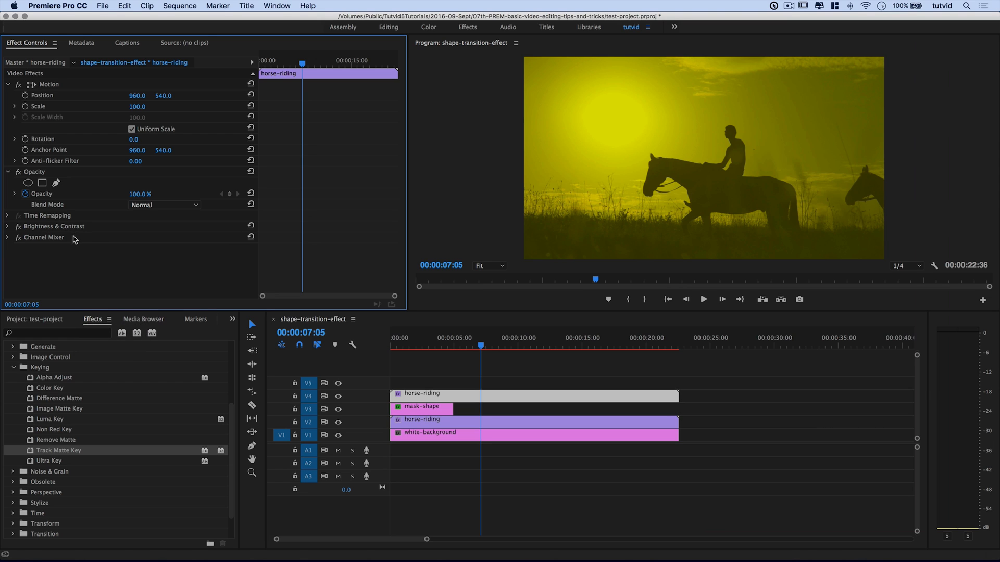
right_click(75, 238)
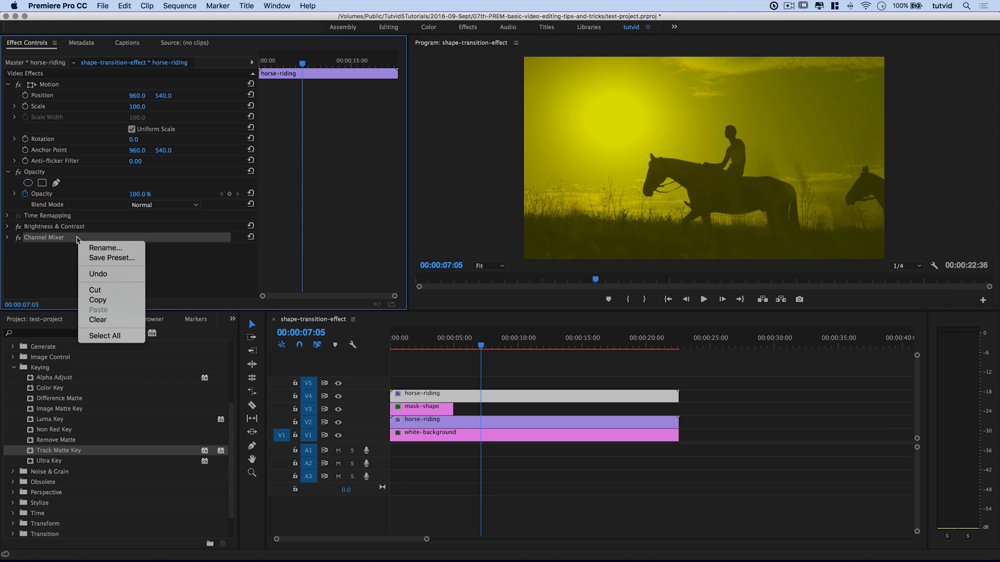
left_click(97, 319)
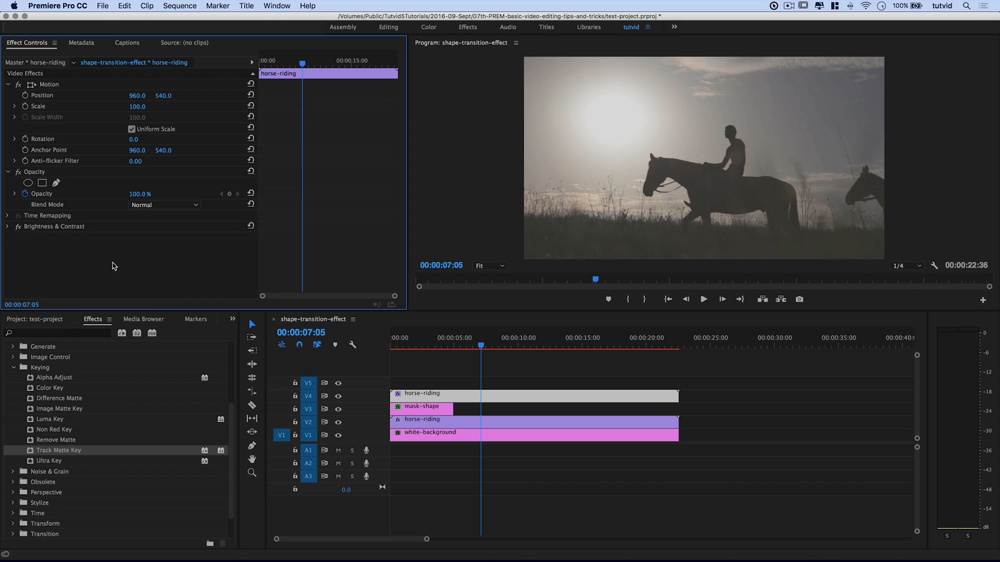
right_click(54, 227)
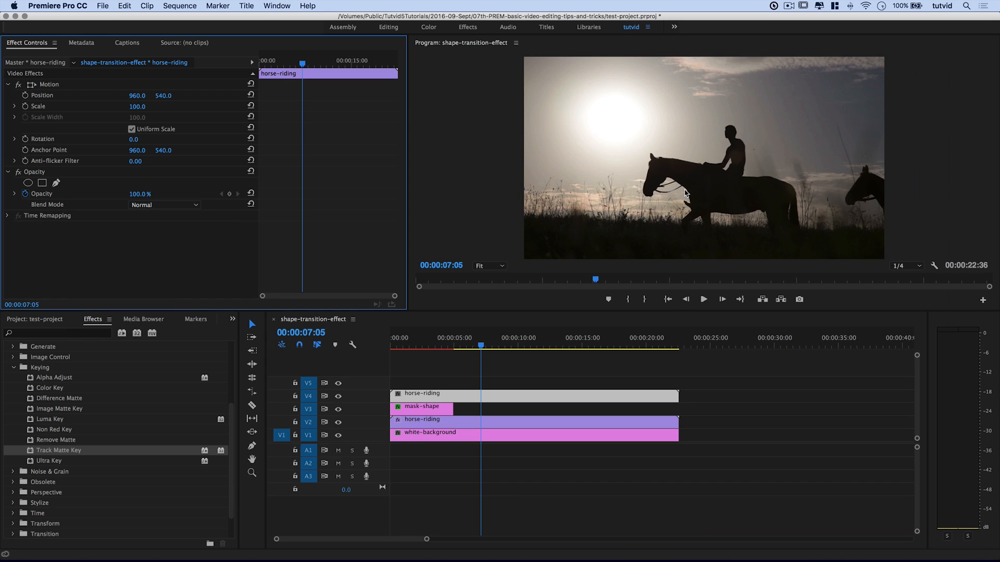
mouse_move(466, 340)
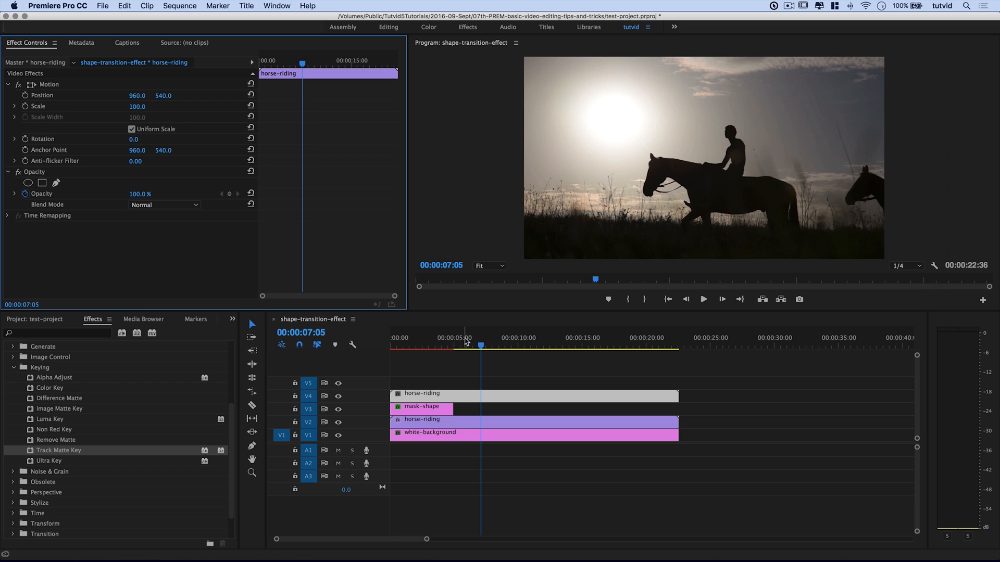
left_click(404, 345)
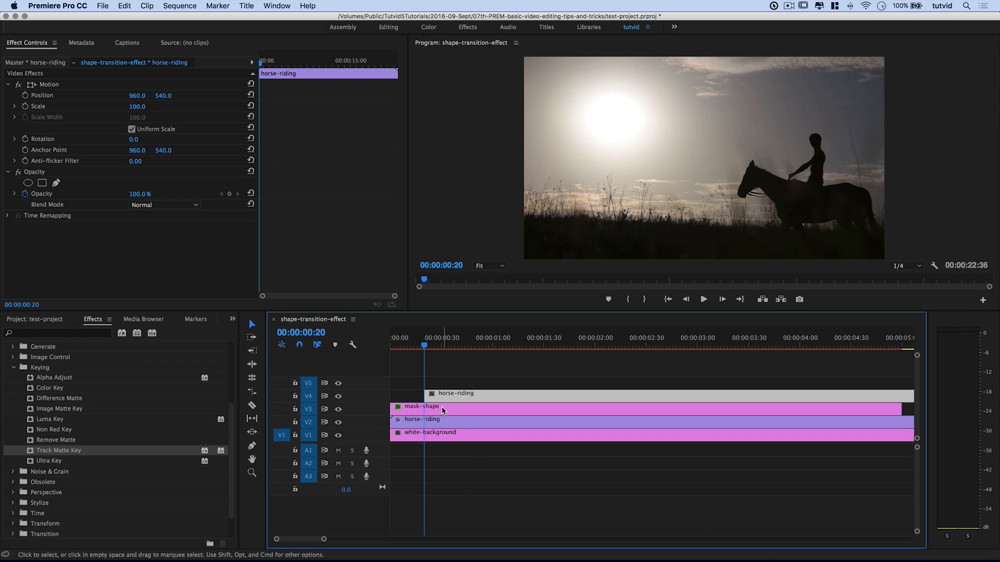
- Select mask-shape, scrub through the twirl animation, then select the mask-shape copy
left_click(436, 406)
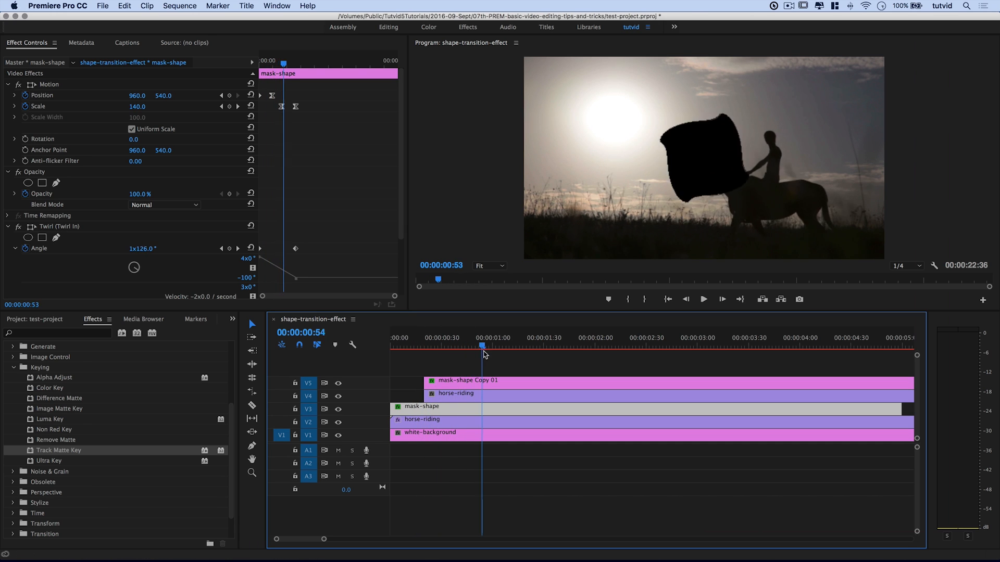
left_click(550, 346)
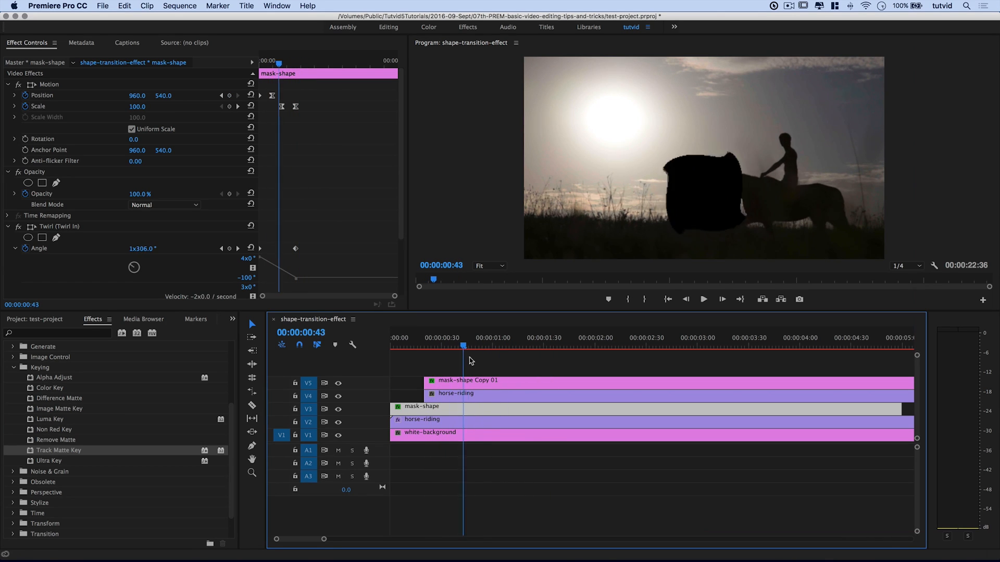
left_click_drag(464, 345, 461, 344)
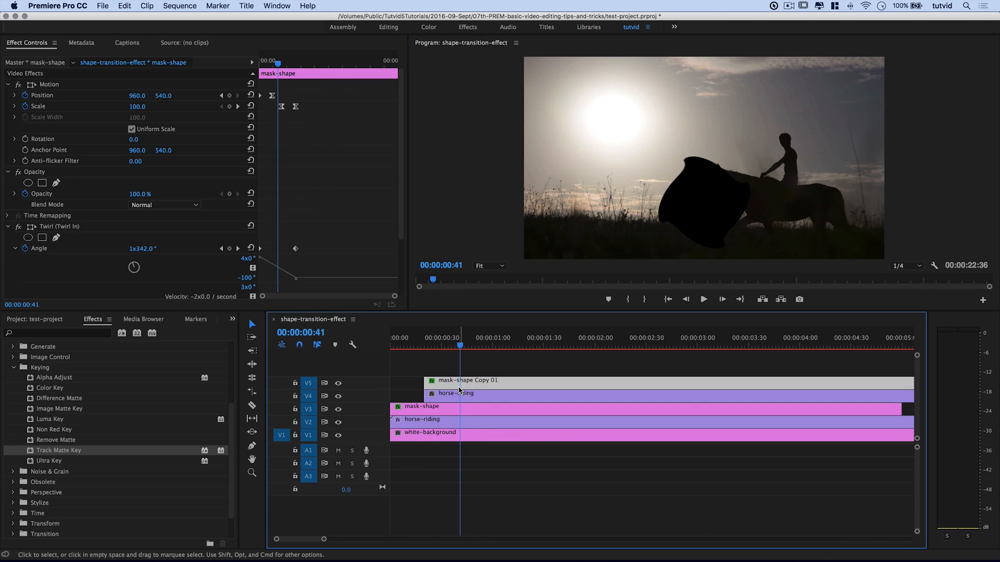
left_click(466, 380)
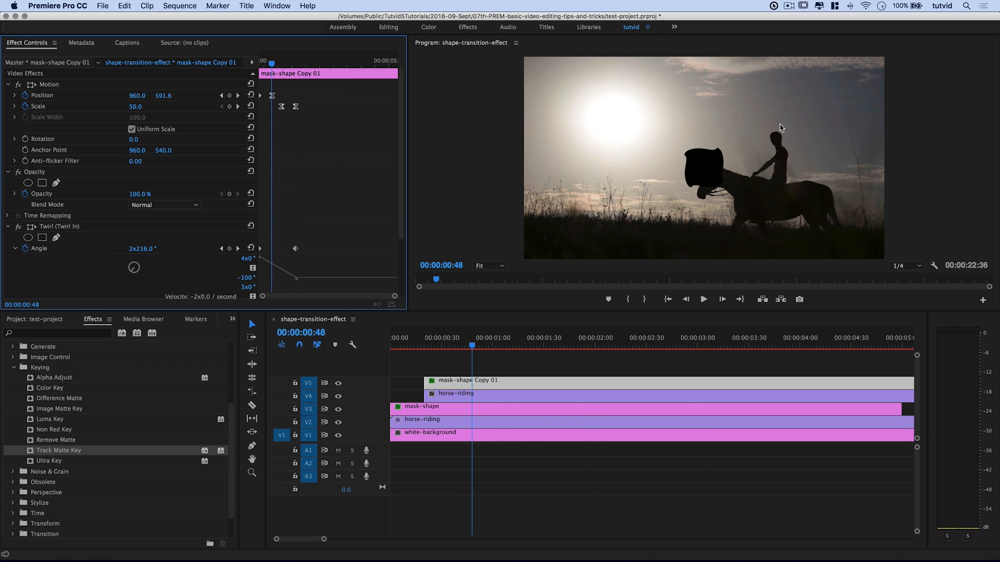
mouse_move(789, 168)
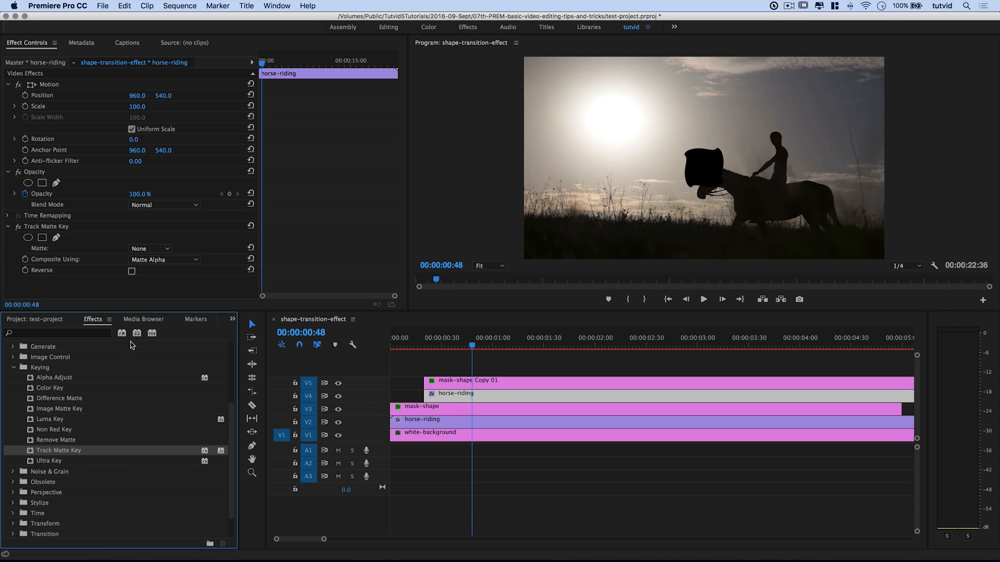
- Set the upper copy's Track Matte Key Matte to the mask-shape copy's track
left_click(149, 248)
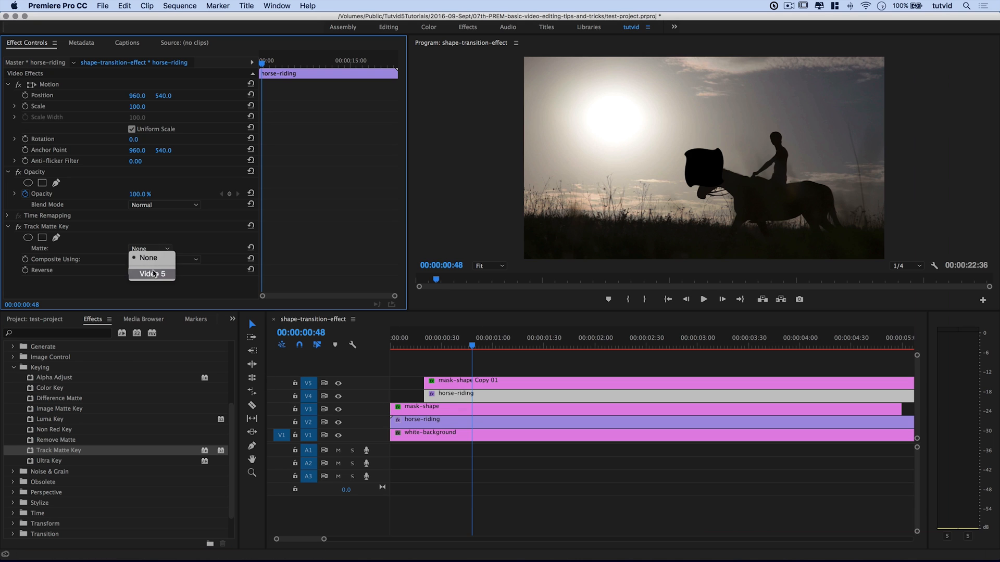
left_click(151, 274)
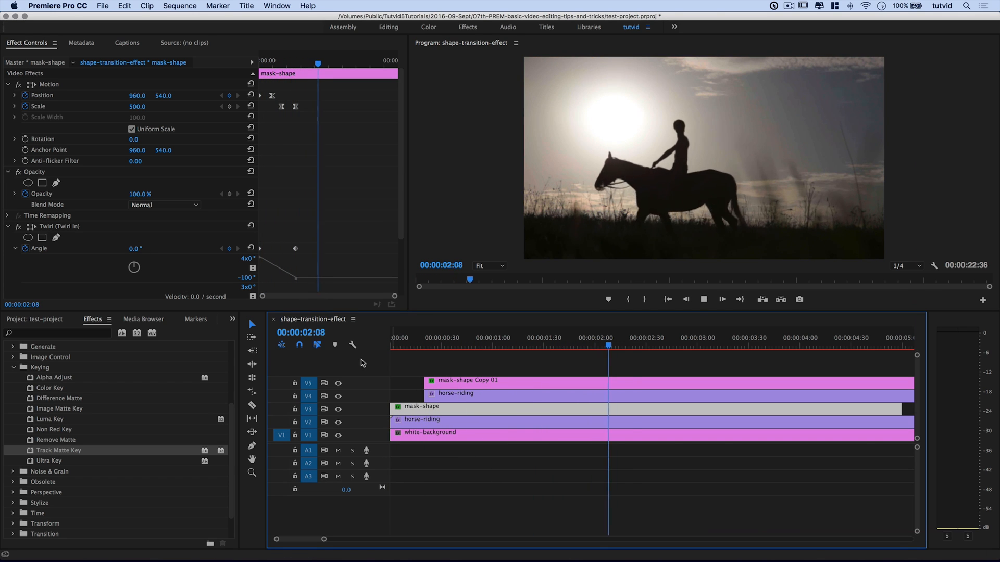
left_click(418, 346)
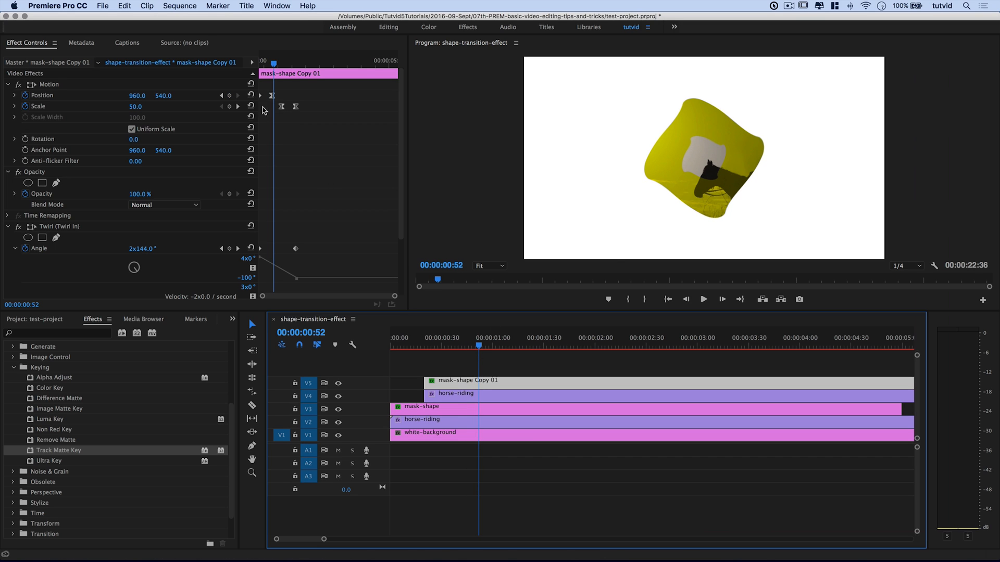
mouse_move(93, 126)
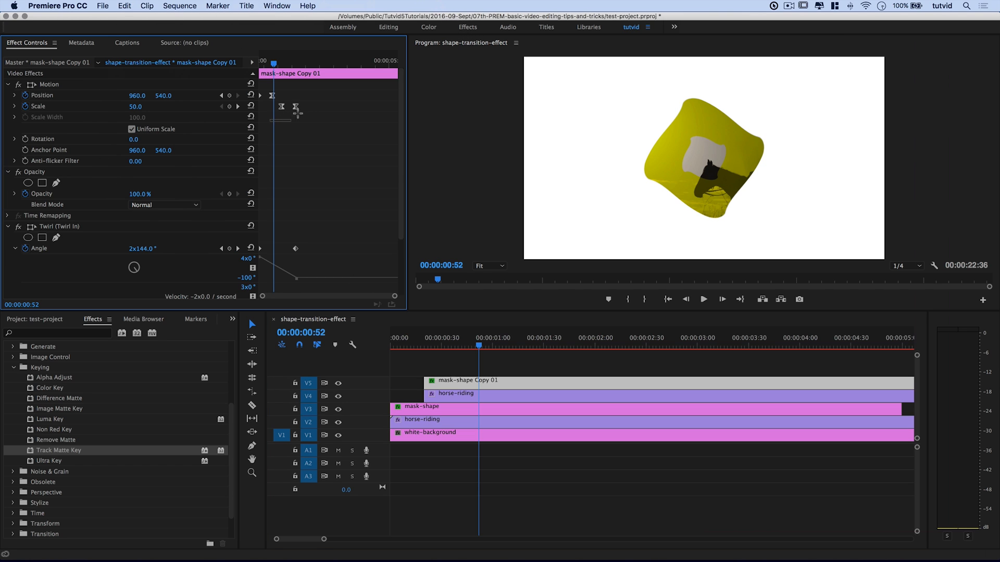
- Lower the mask-shape copy to Position Y 991.5 and check the result
left_click(294, 107)
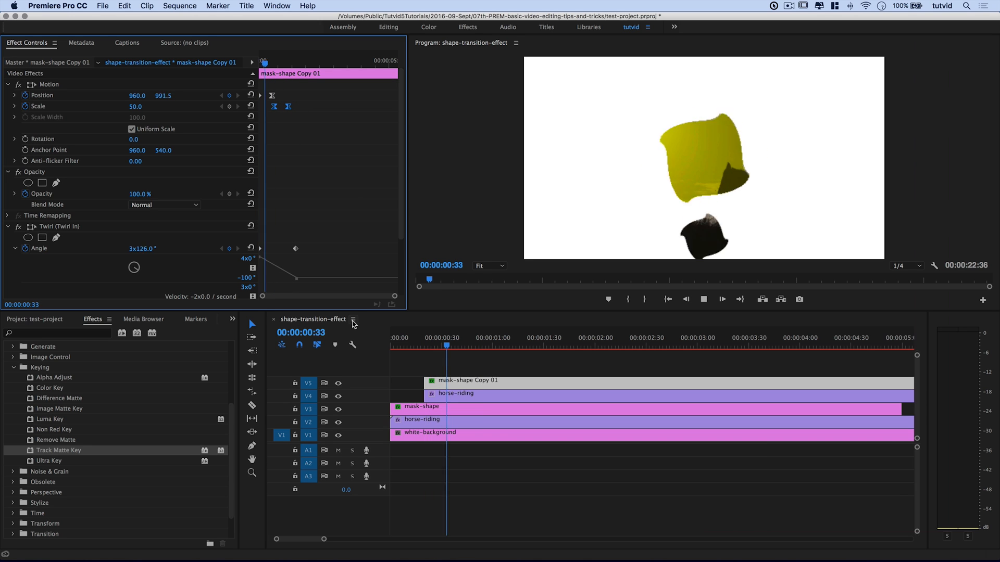
left_click(650, 346)
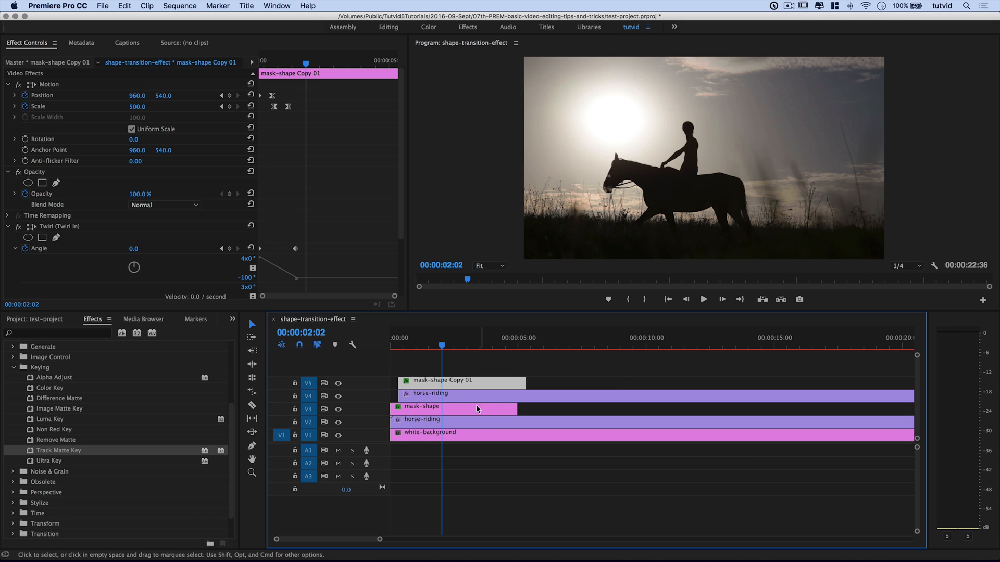
mouse_move(451, 425)
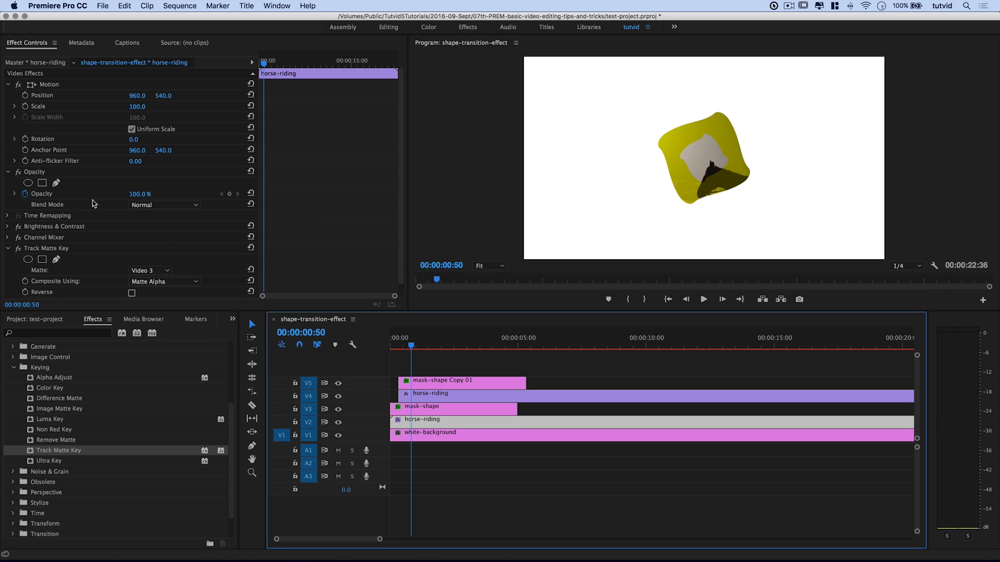
mouse_move(27, 238)
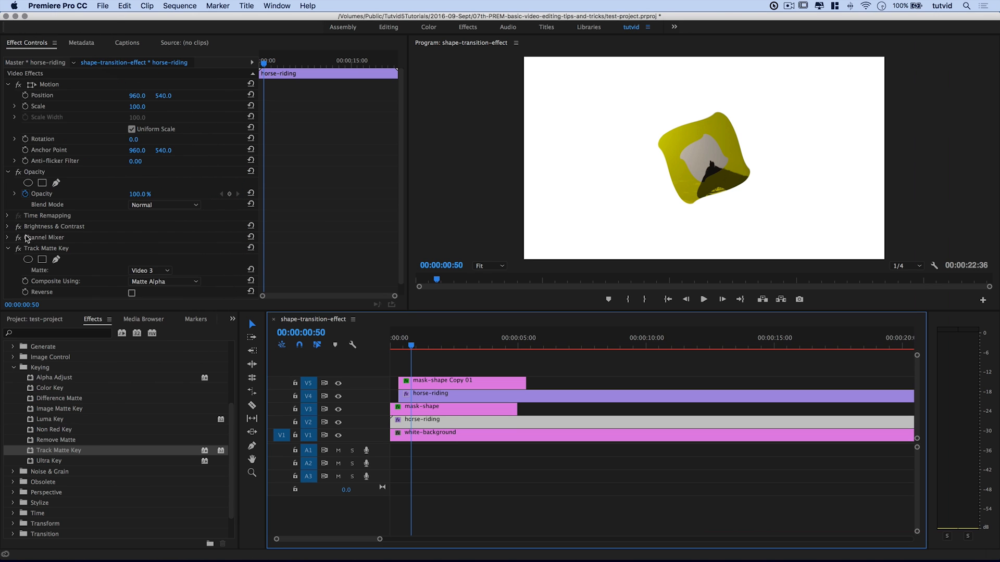
- Tint the horse-riding clip pinkish red with Channel Mixer Blue-Blue 42, then preview
left_click(13, 238)
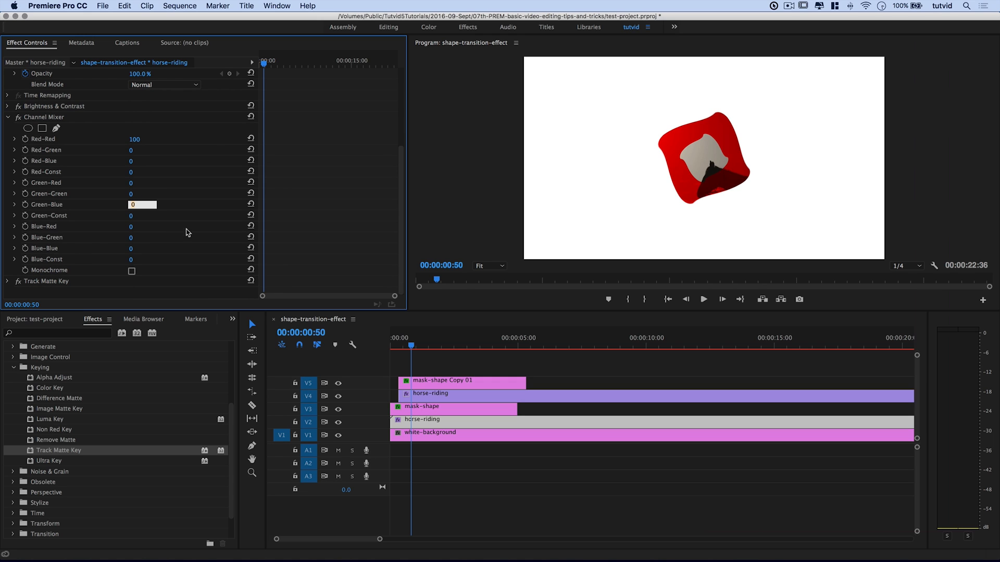
mouse_move(161, 201)
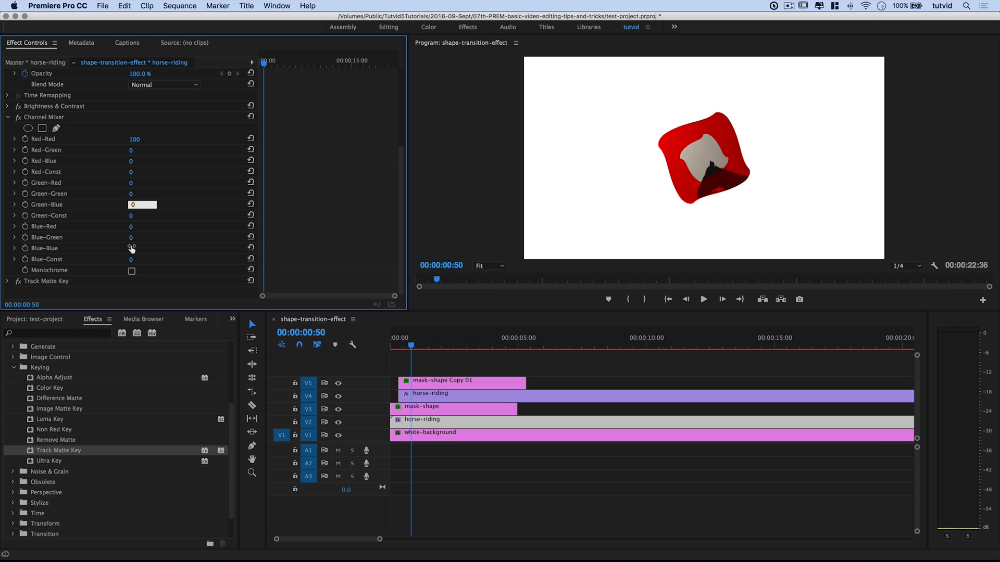
left_click_drag(131, 248, 144, 248)
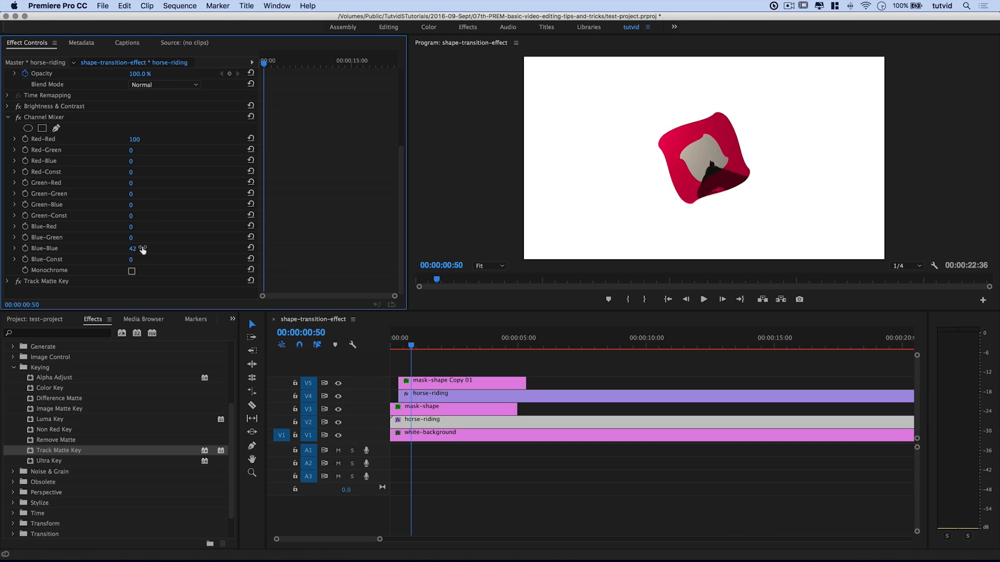
left_click(394, 343)
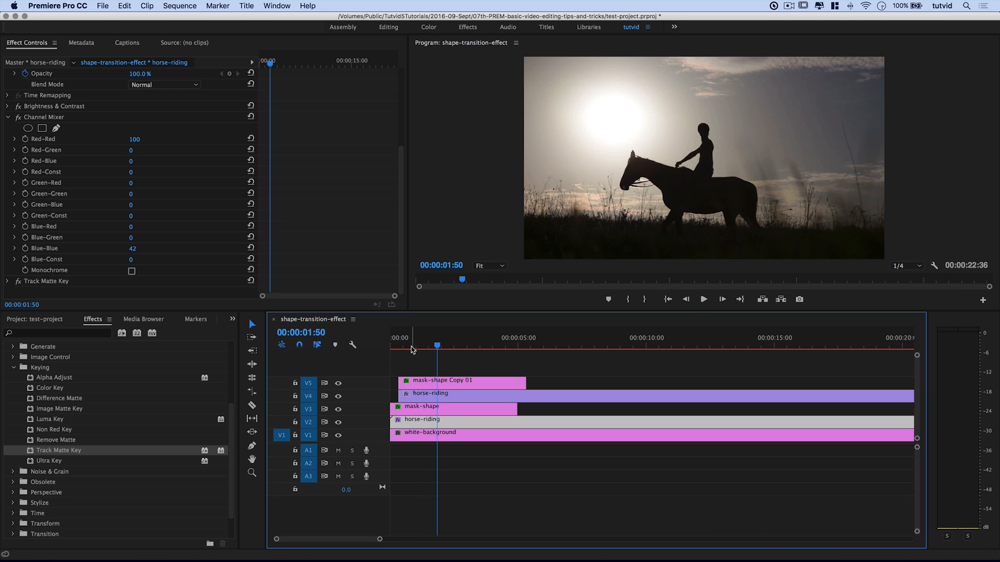
mouse_move(92, 151)
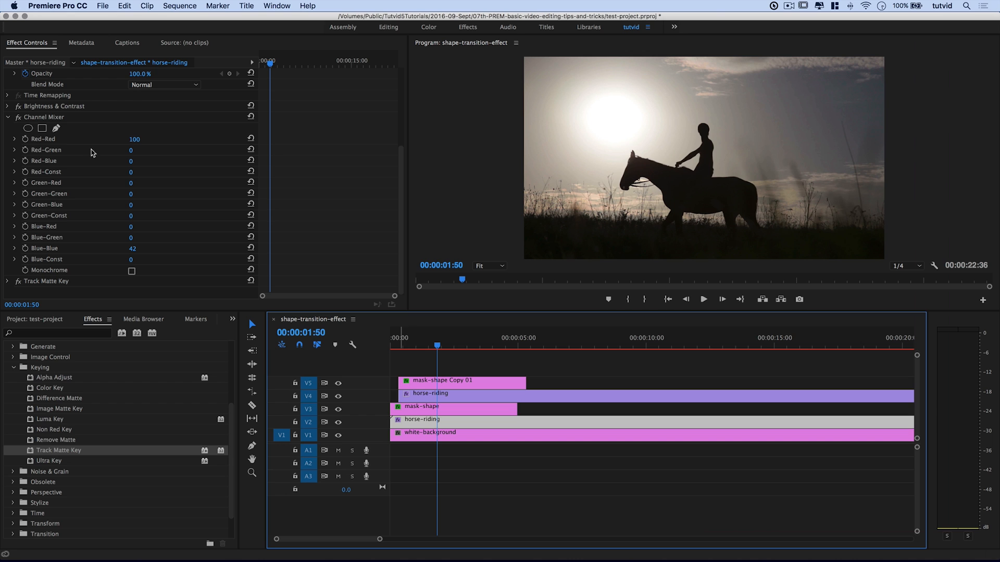
left_click(404, 346)
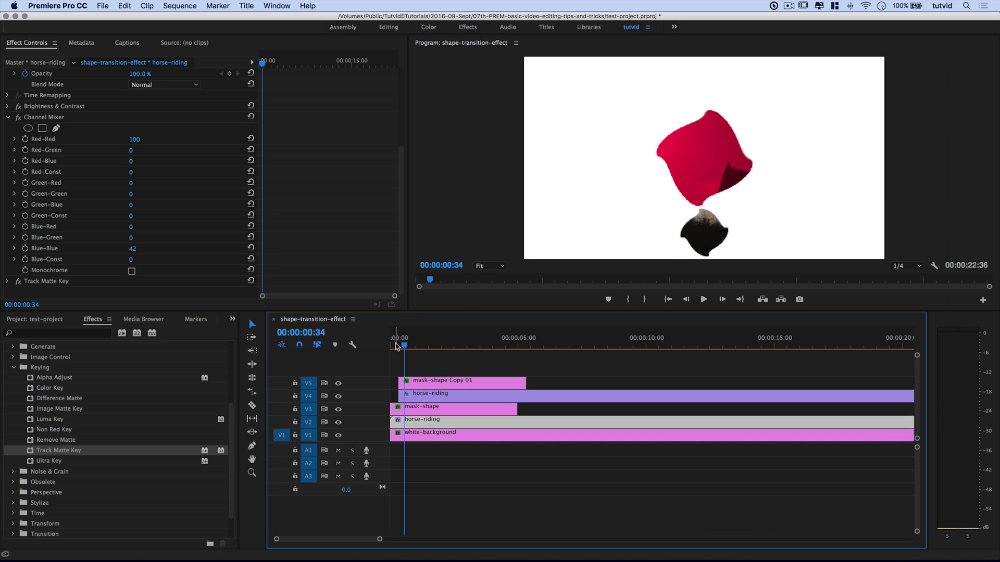